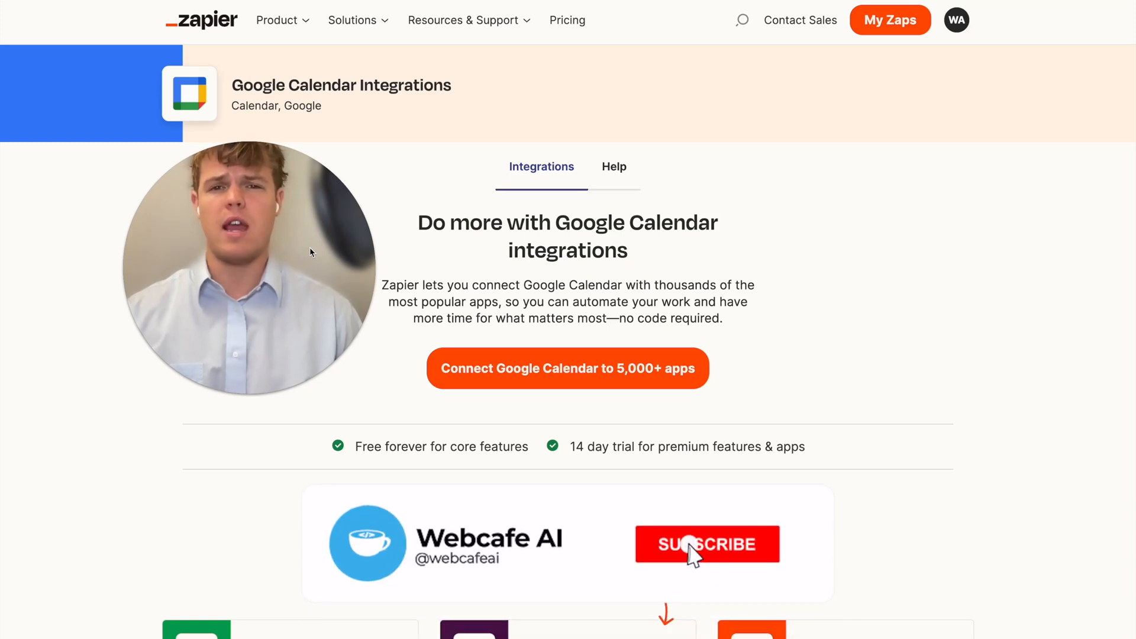
- Leave the Google Calendar integrations page for the My Zaps dashboard
left_click(691, 552)
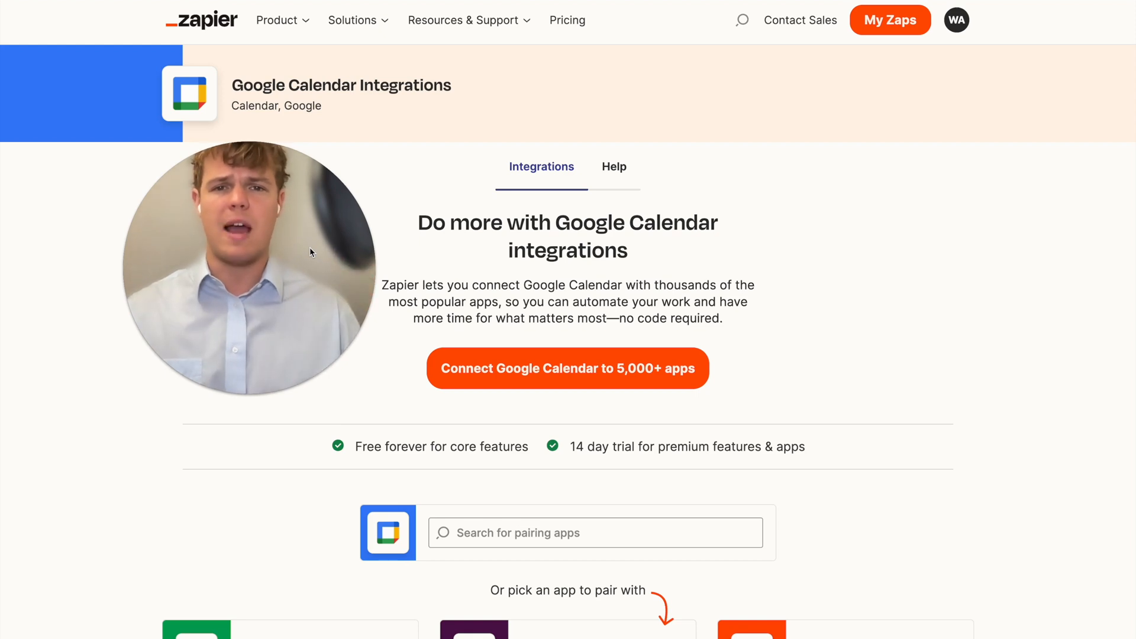
left_click(890, 19)
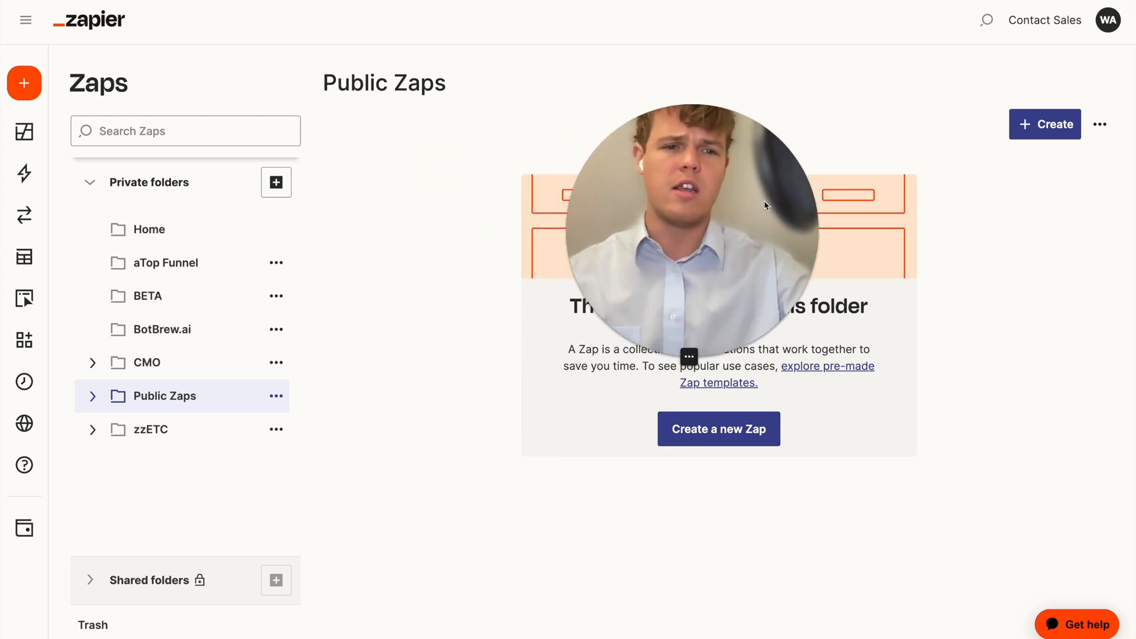
- Start a new draft Zap from the Create menu, opening the Zap editor
left_click(1044, 124)
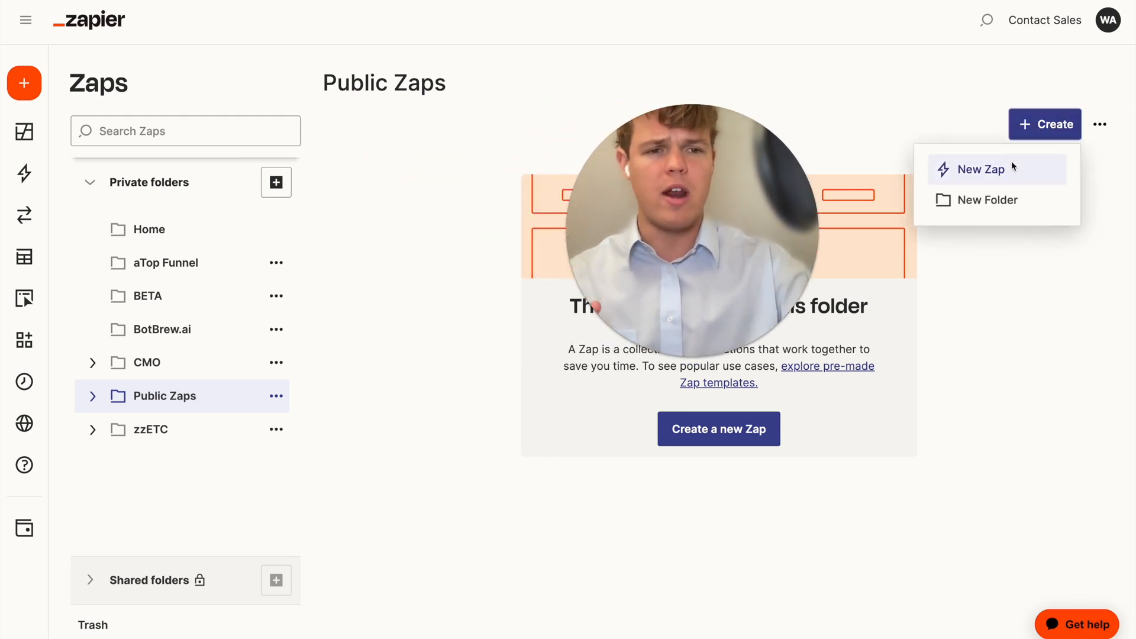
left_click(981, 170)
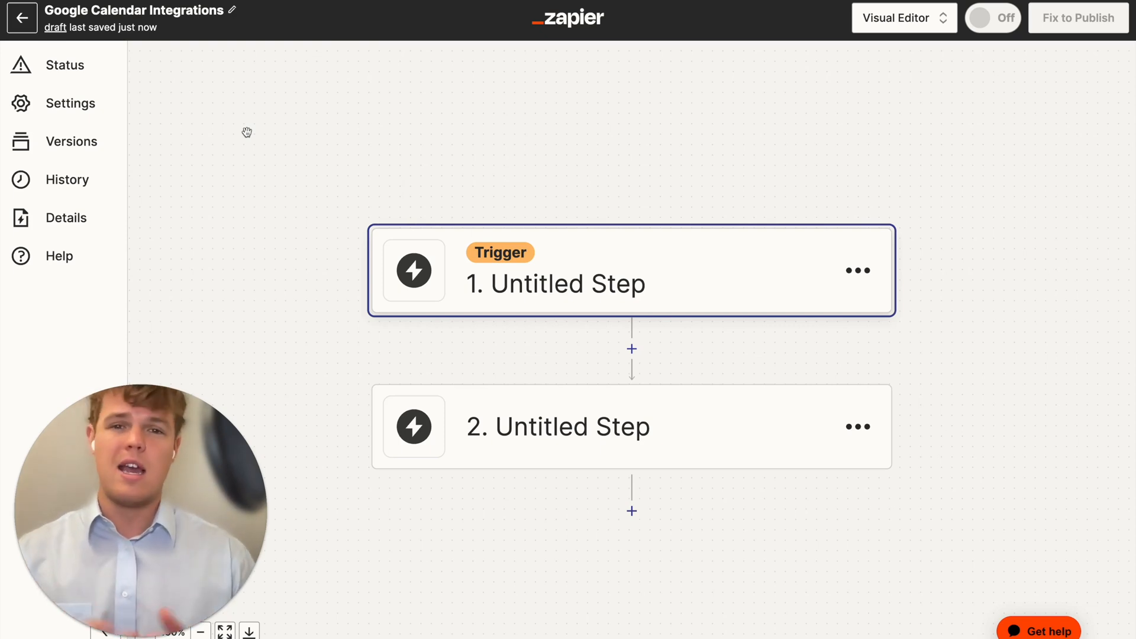
mouse_move(615, 208)
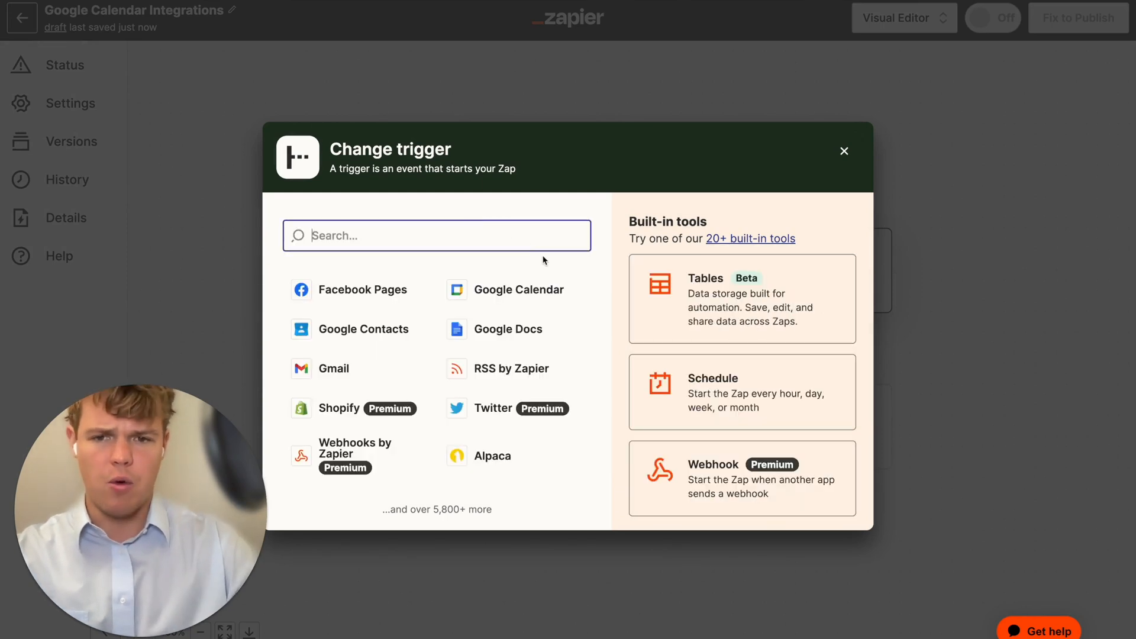
- Make the trigger Google Calendar's New Event and continue to the account section
type("google c")
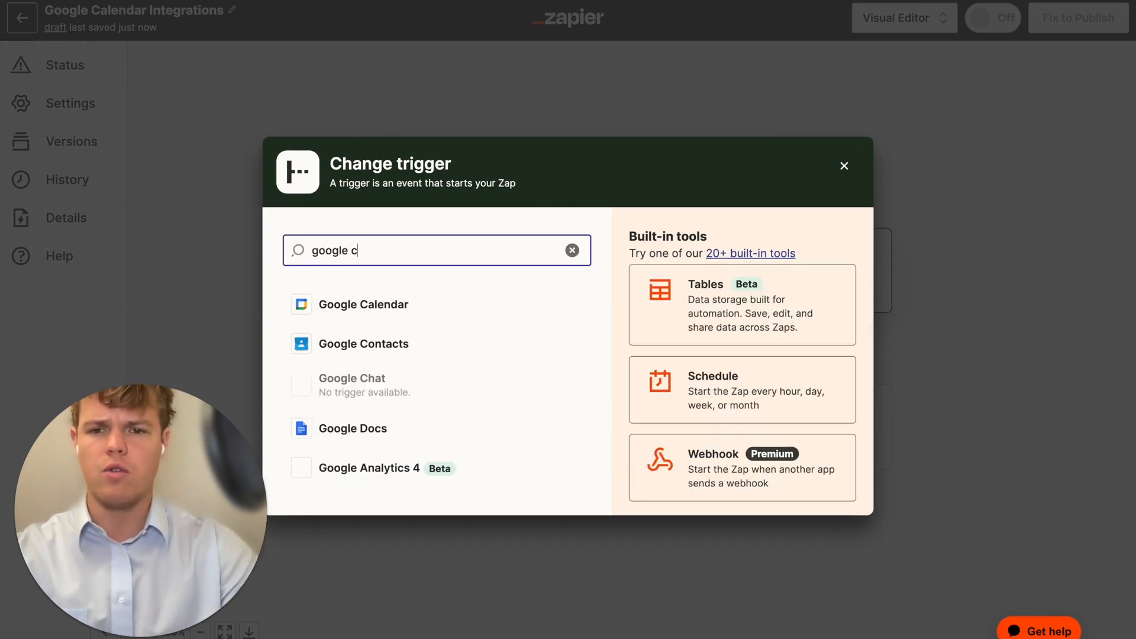
left_click(363, 305)
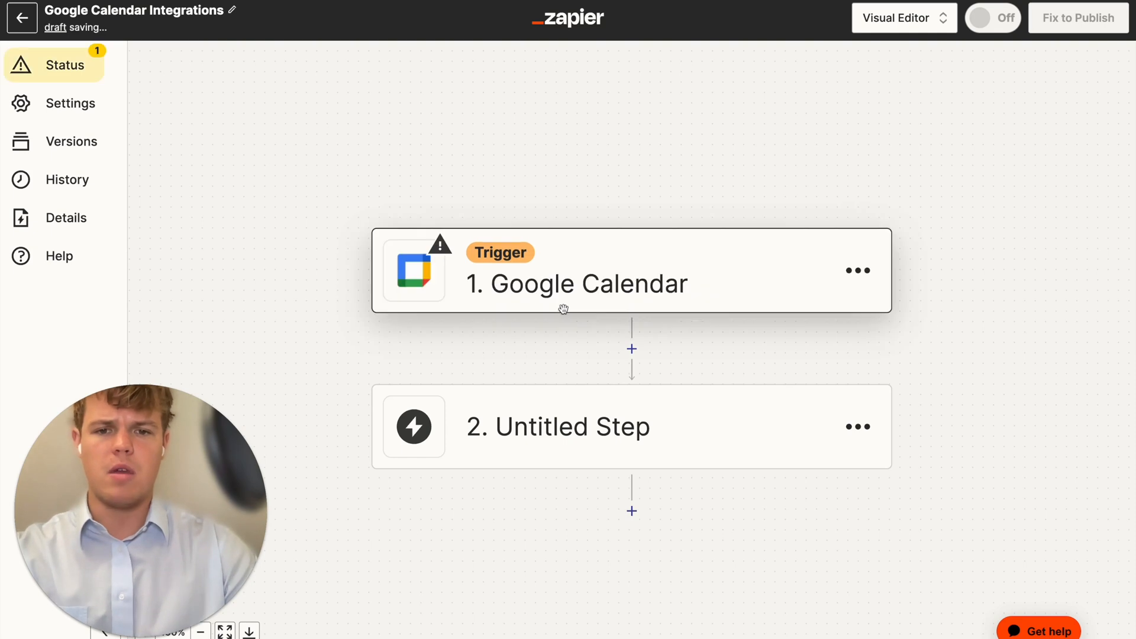
left_click(578, 284)
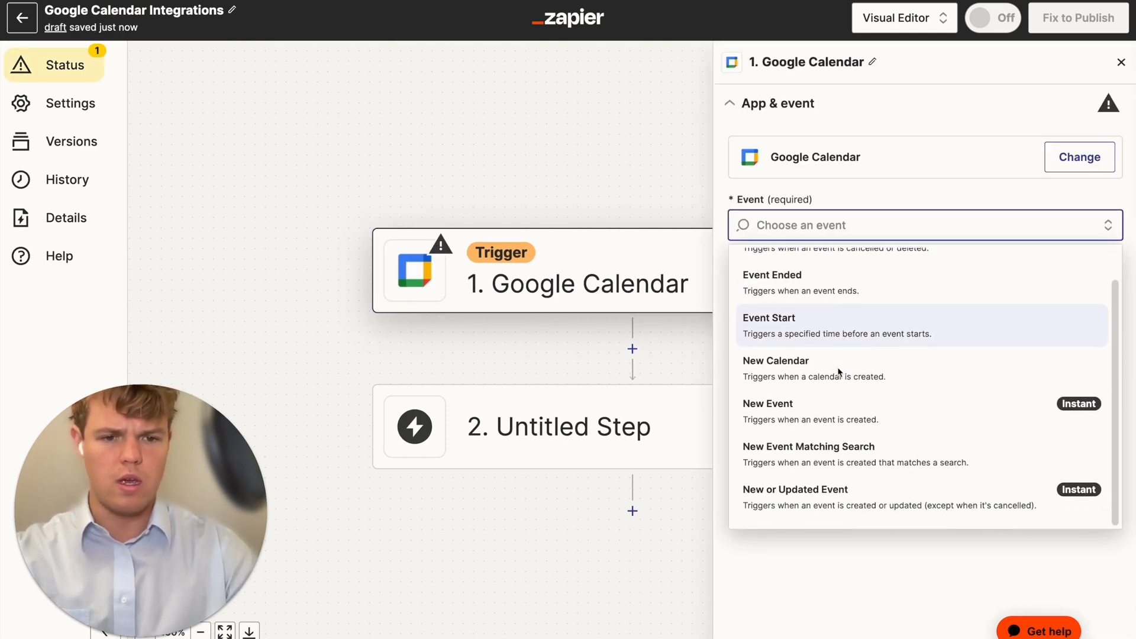
left_click(767, 403)
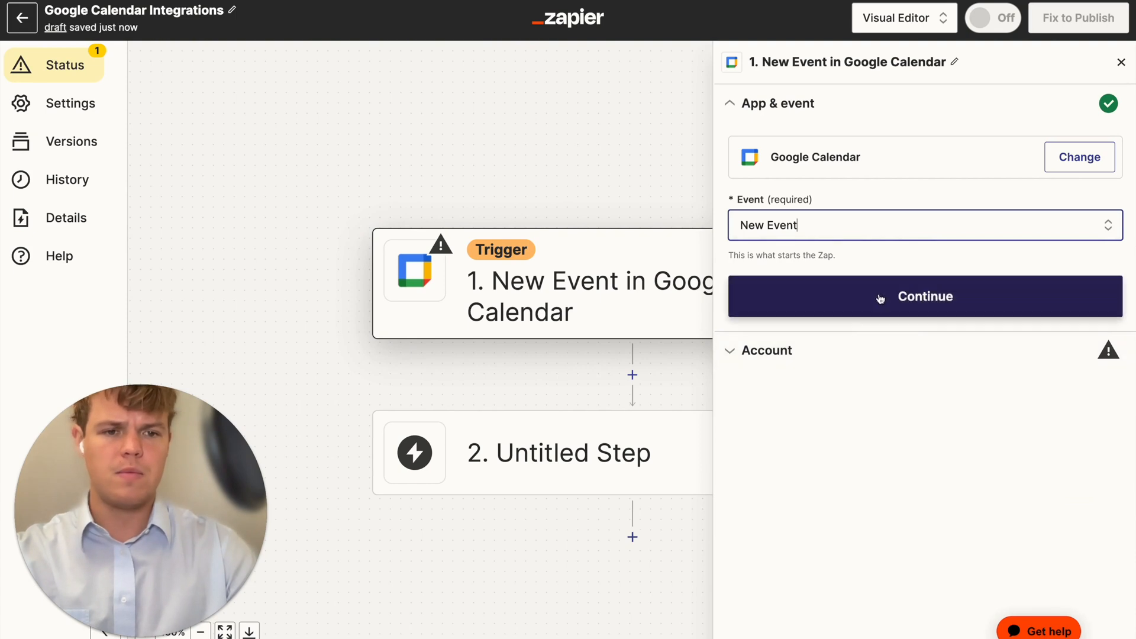
left_click(925, 296)
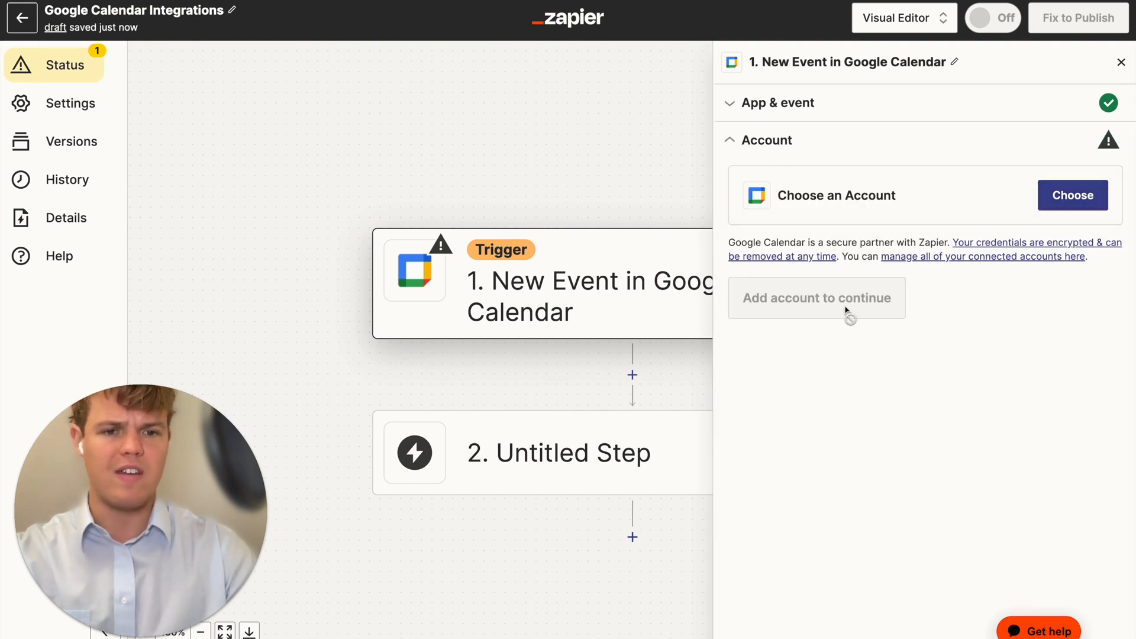
- Connect the Google Calendar account and watch its own calendar, continuing to the test
left_click(1072, 196)
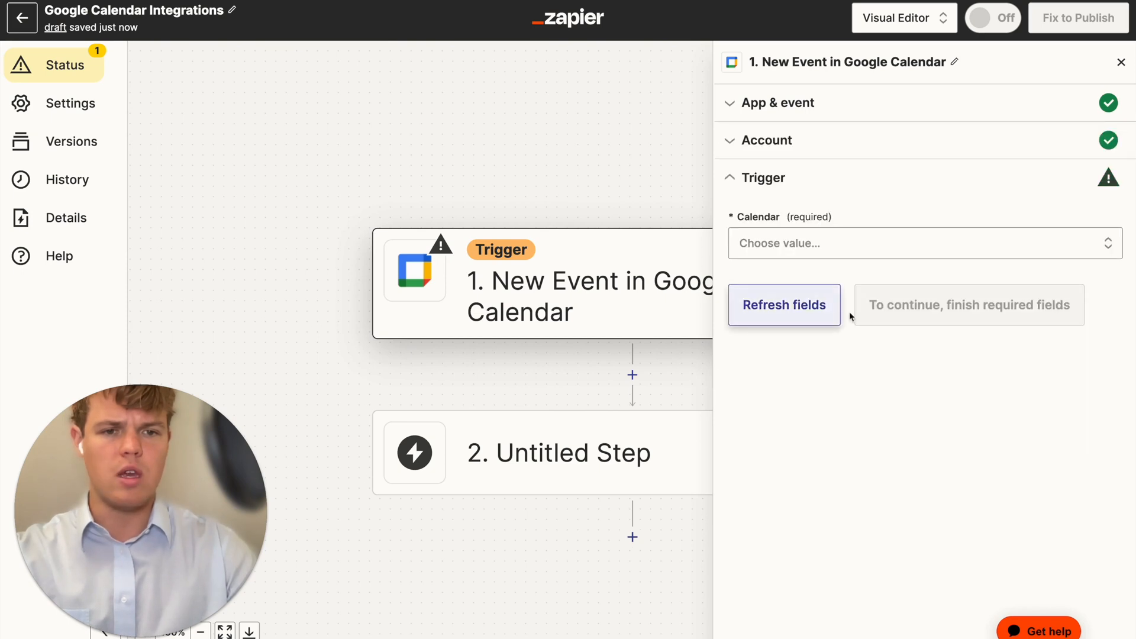
left_click(921, 244)
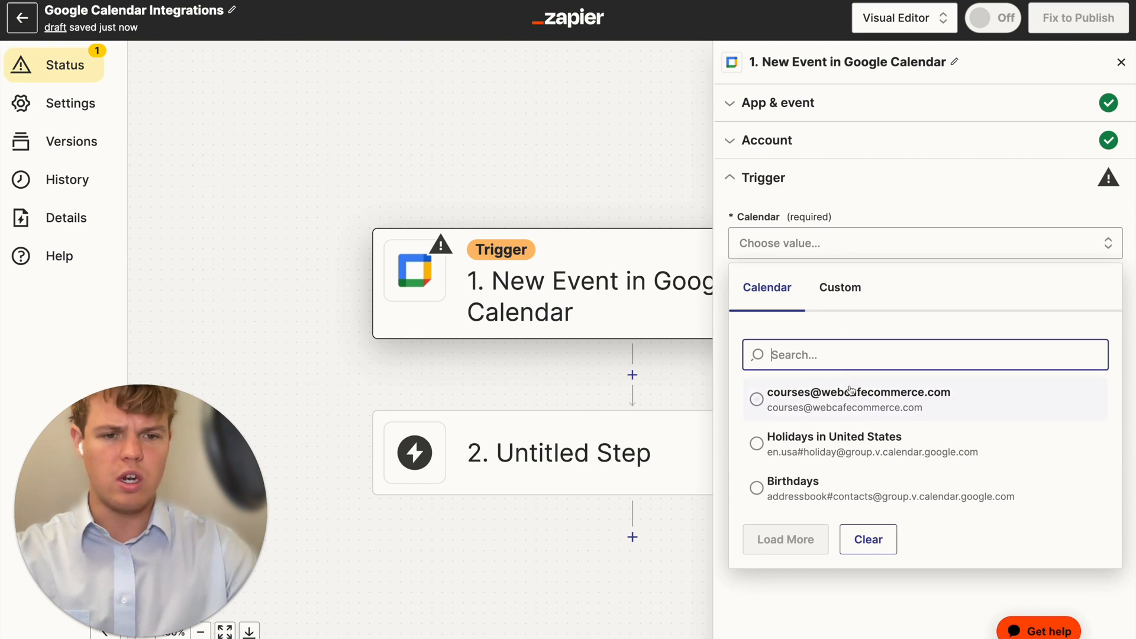
left_click(856, 400)
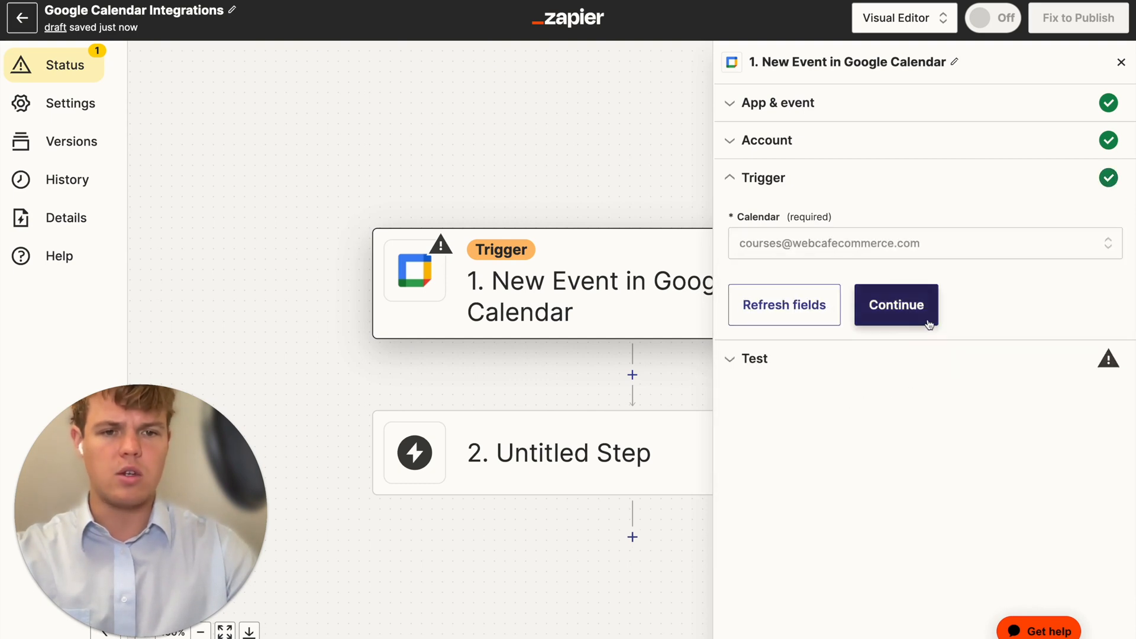
left_click(895, 305)
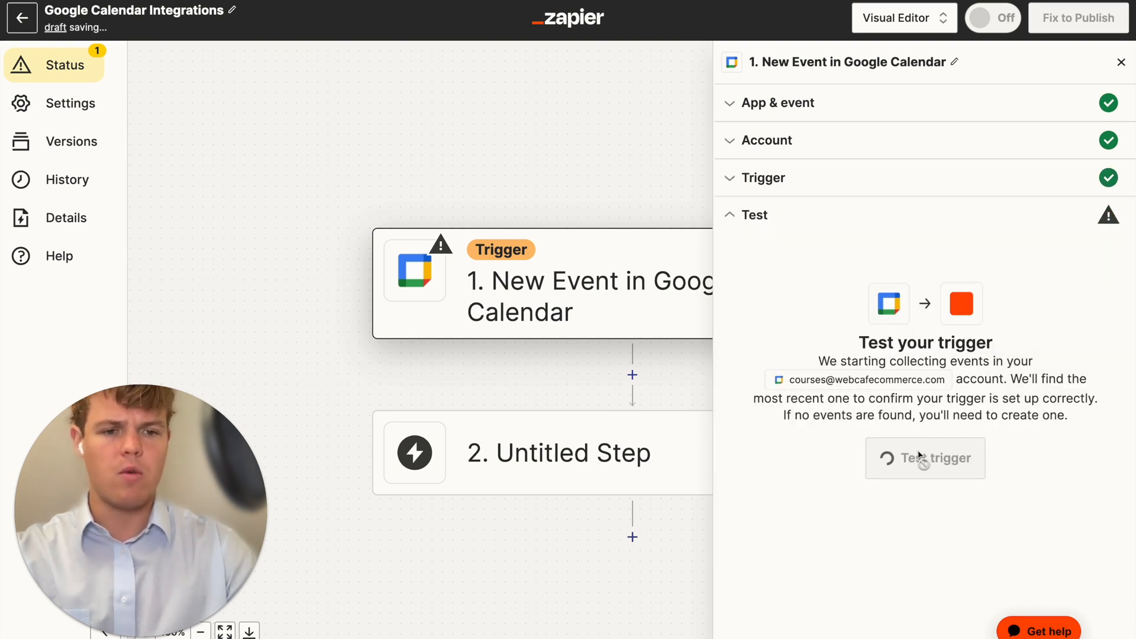
- Run a test of the Google Calendar New Event trigger
left_click(926, 457)
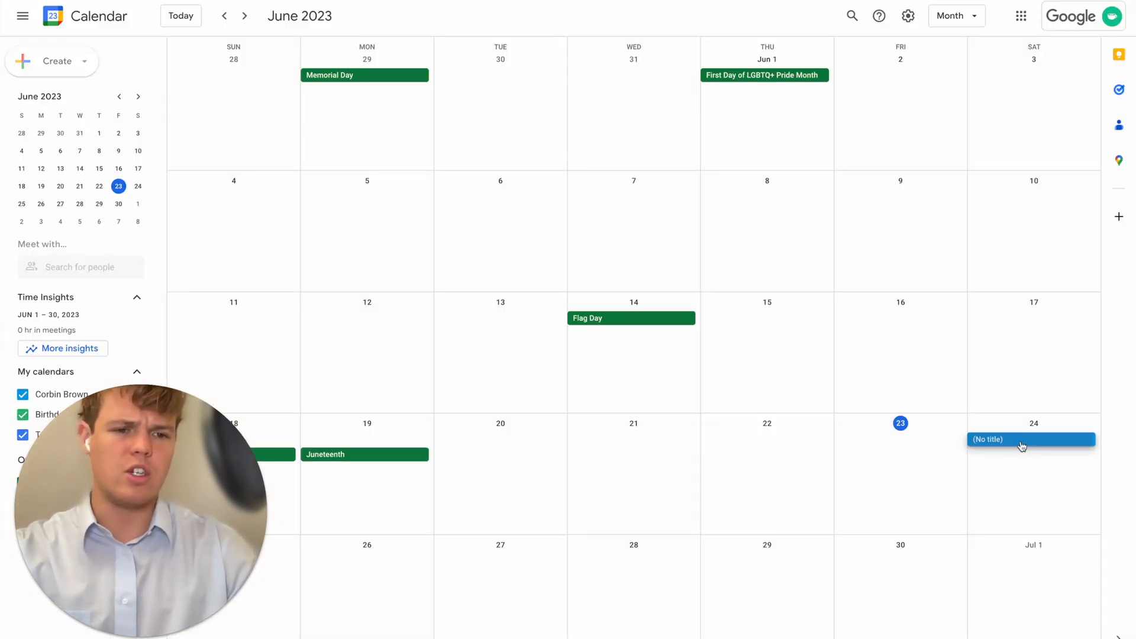
- Title the June 24 event 'Client Lead For AI Restraunt' in its details form
left_click(1030, 439)
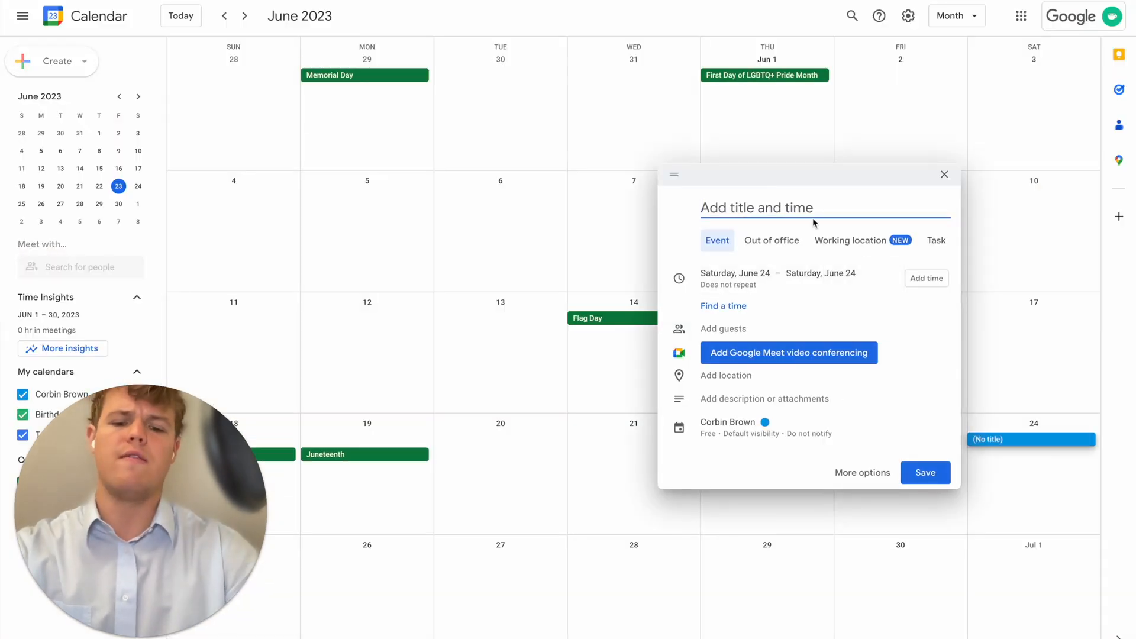
type("Client Lead For AI S")
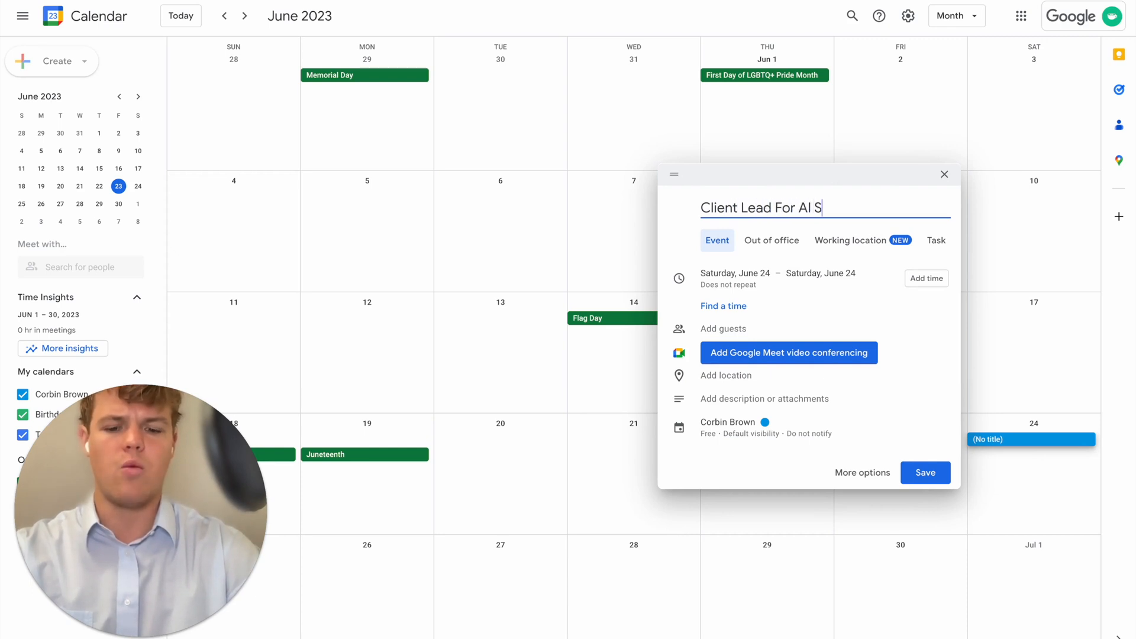
type("estraunt")
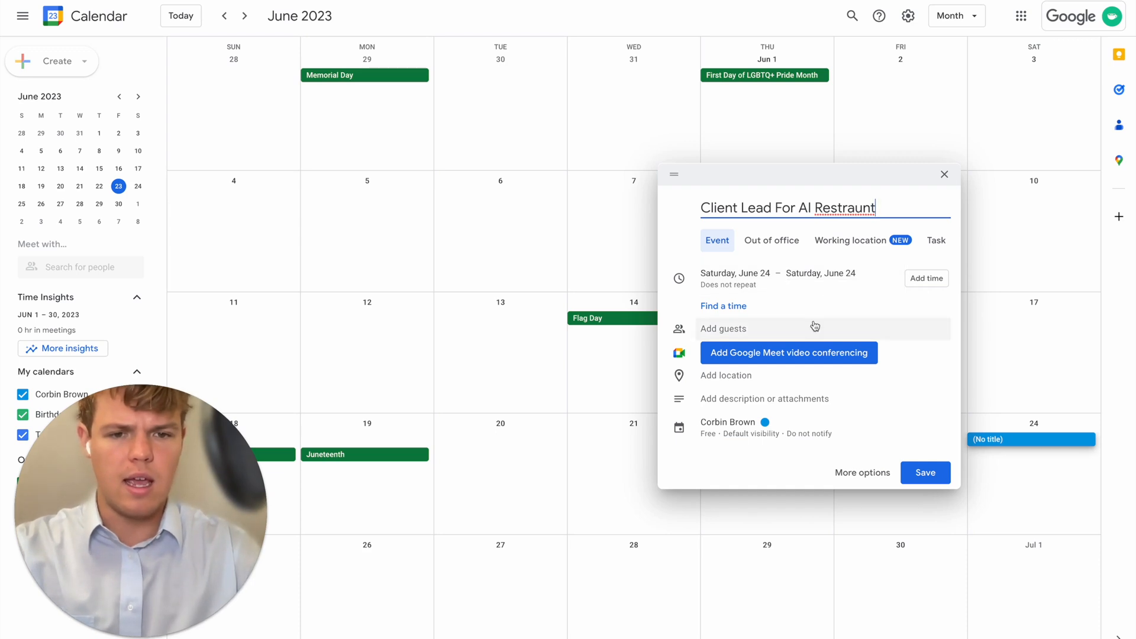
- Add a guest named Example and Google Meet conferencing, then start a location entry
left_click(807, 329)
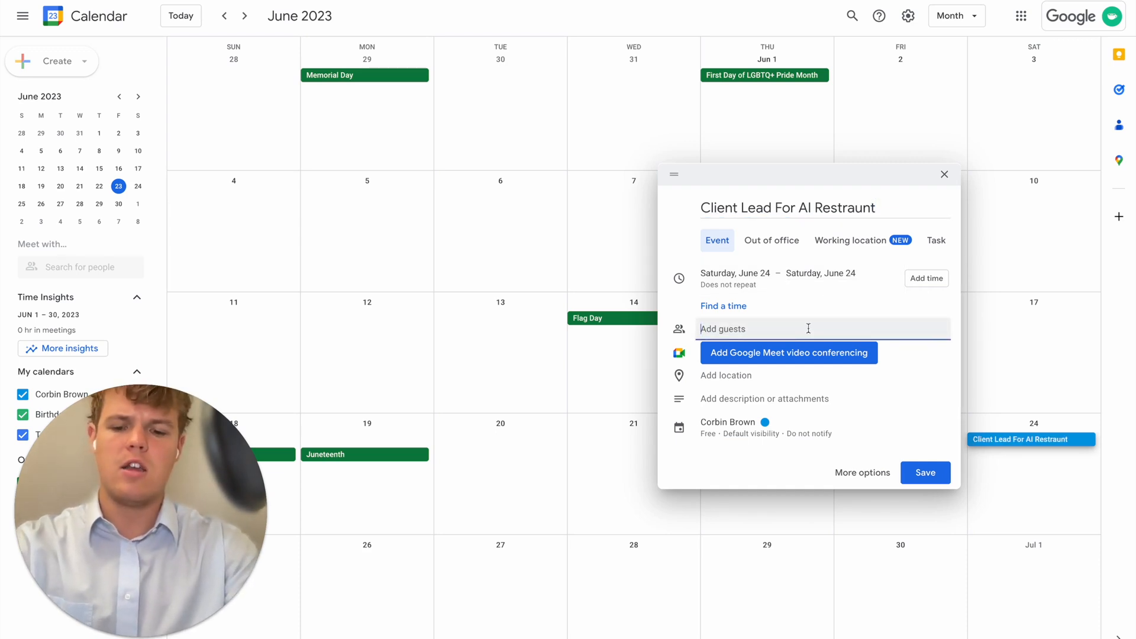
type("Example@biz,")
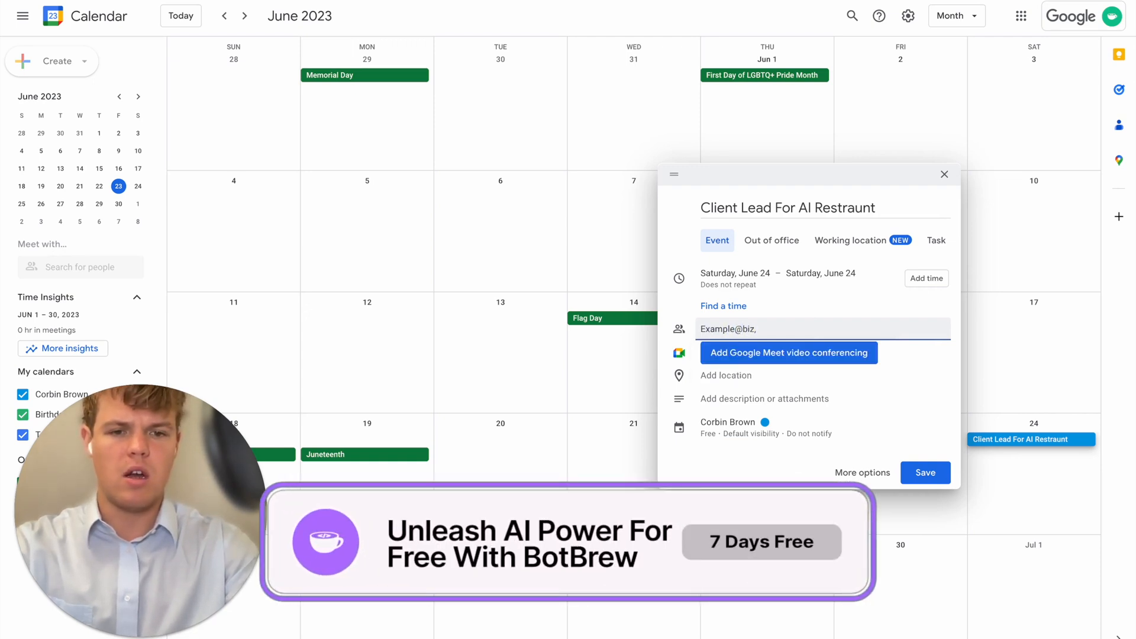
left_click(788, 352)
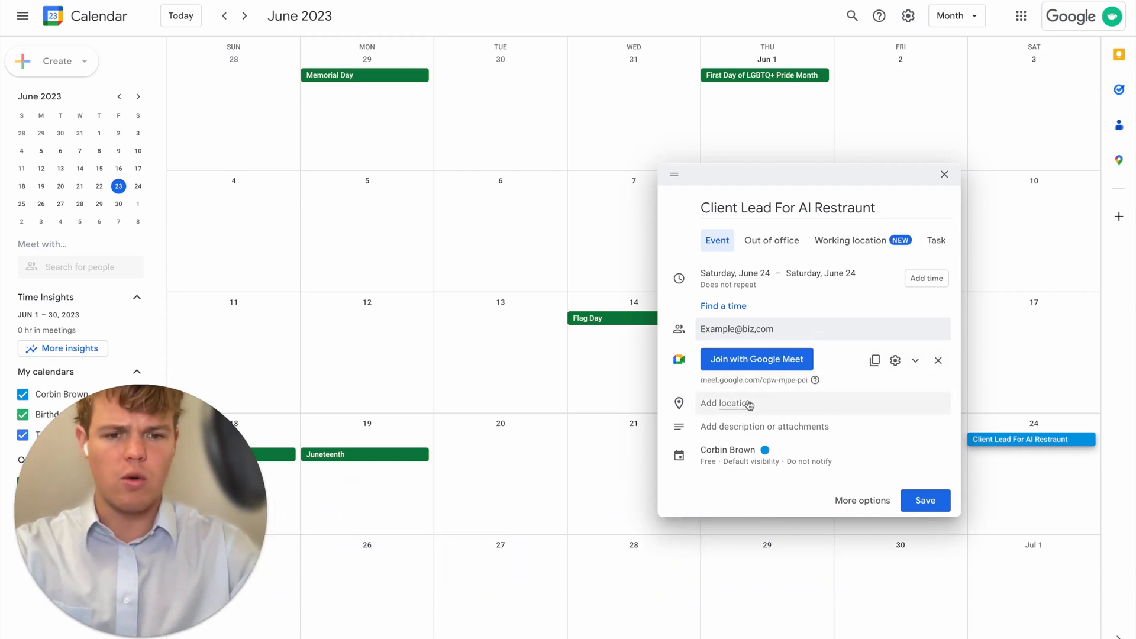
left_click(743, 404)
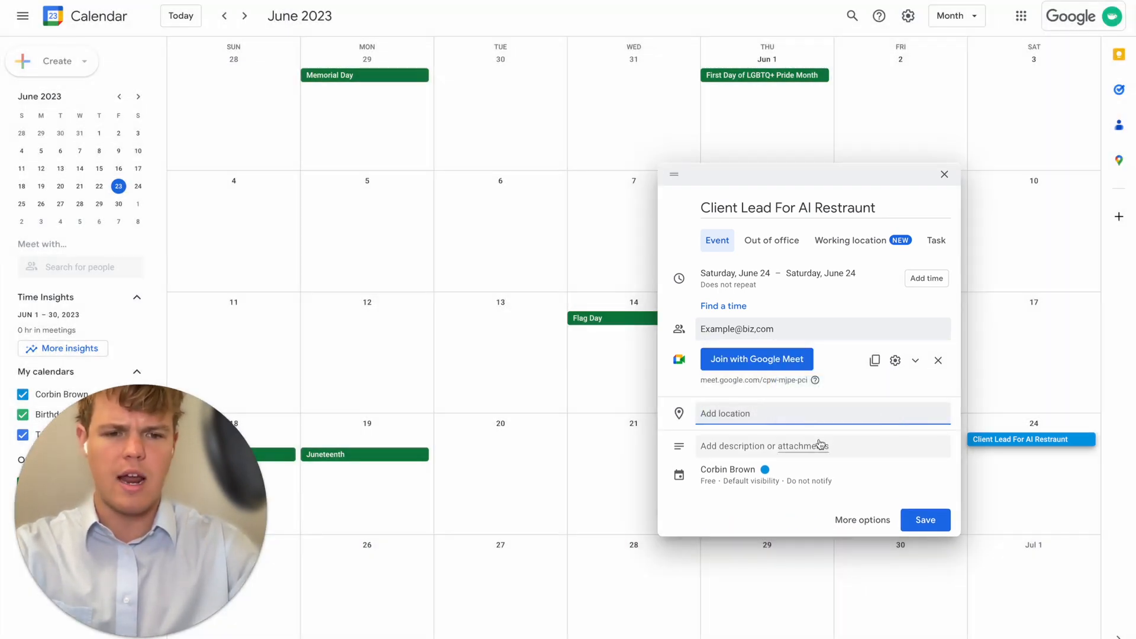
- Write a description about the client's interest in AI automation for their restaurant
left_click(786, 445)
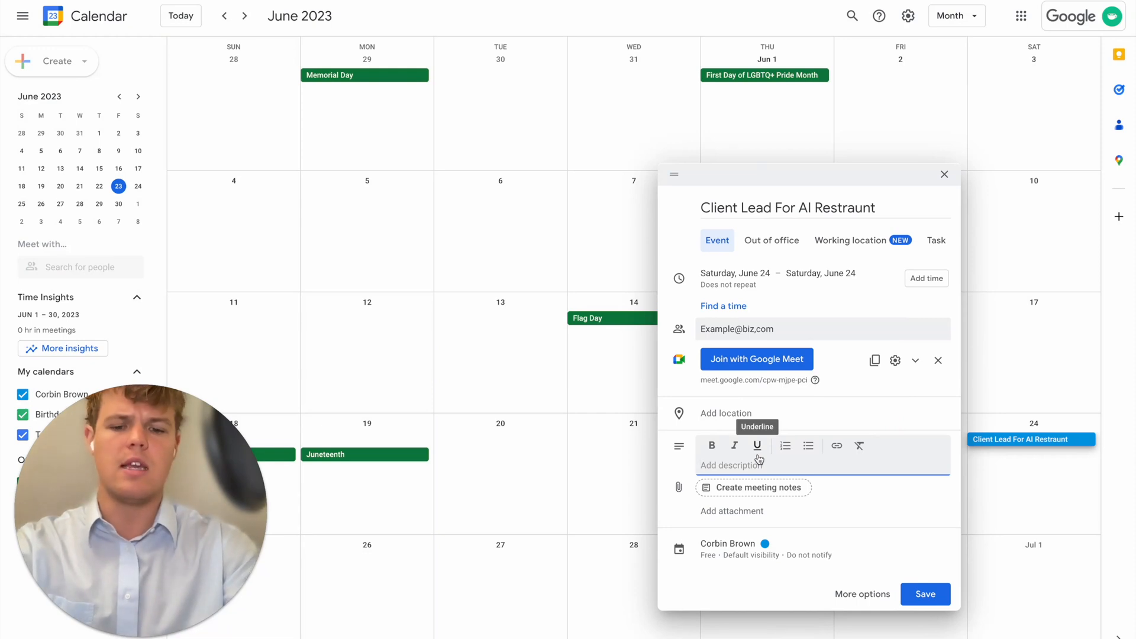
type("We are")
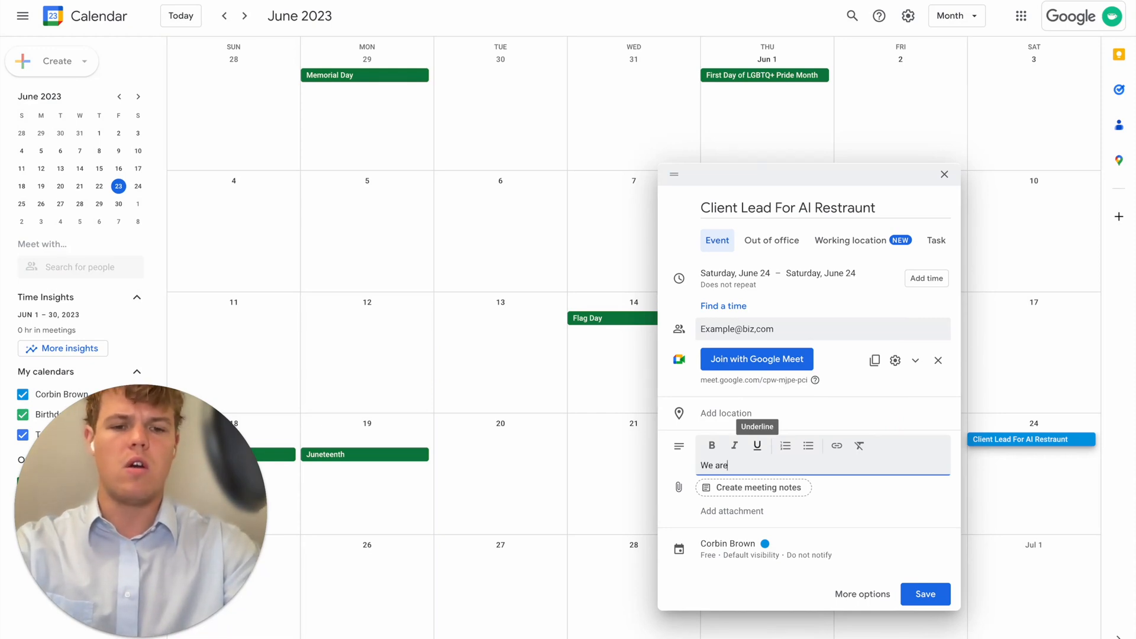
type("meeting for te")
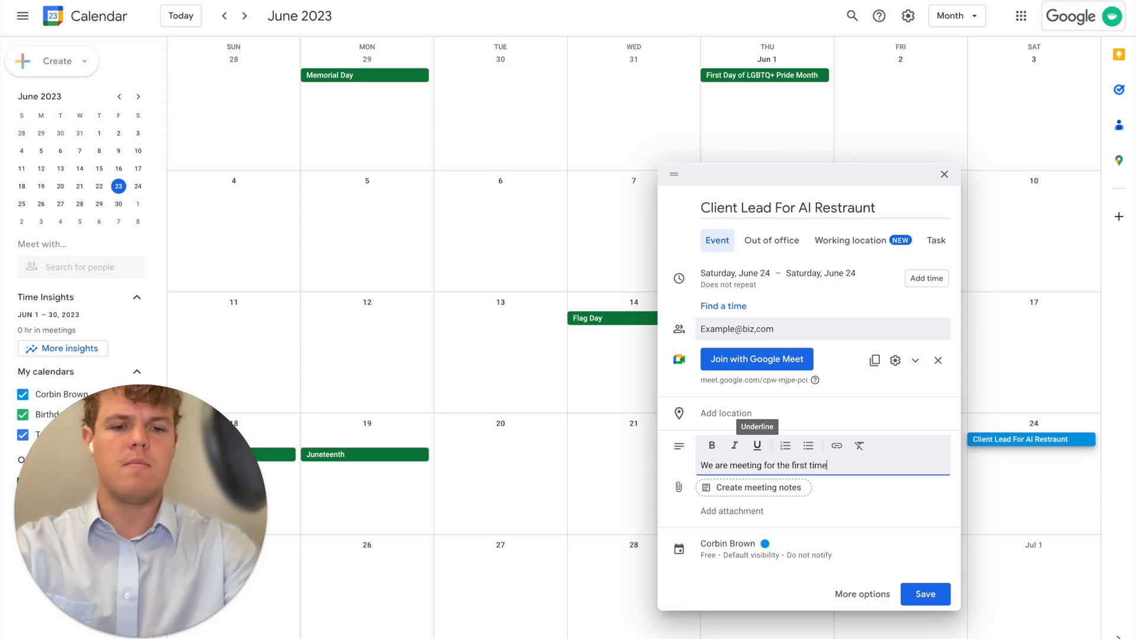
type(", client i")
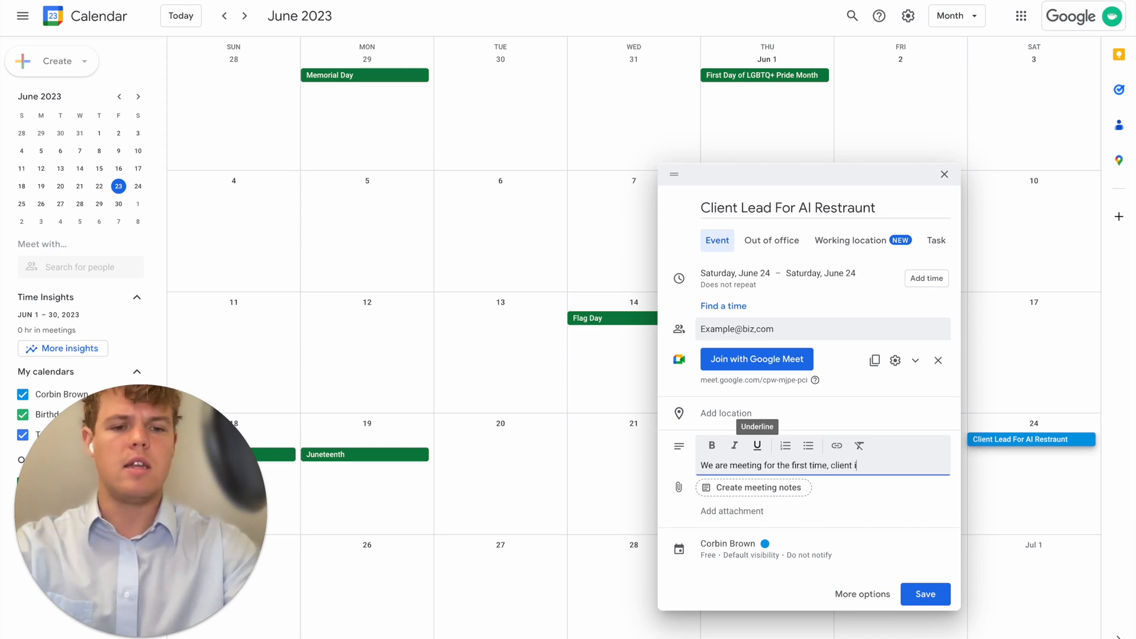
type("s interested in ai")
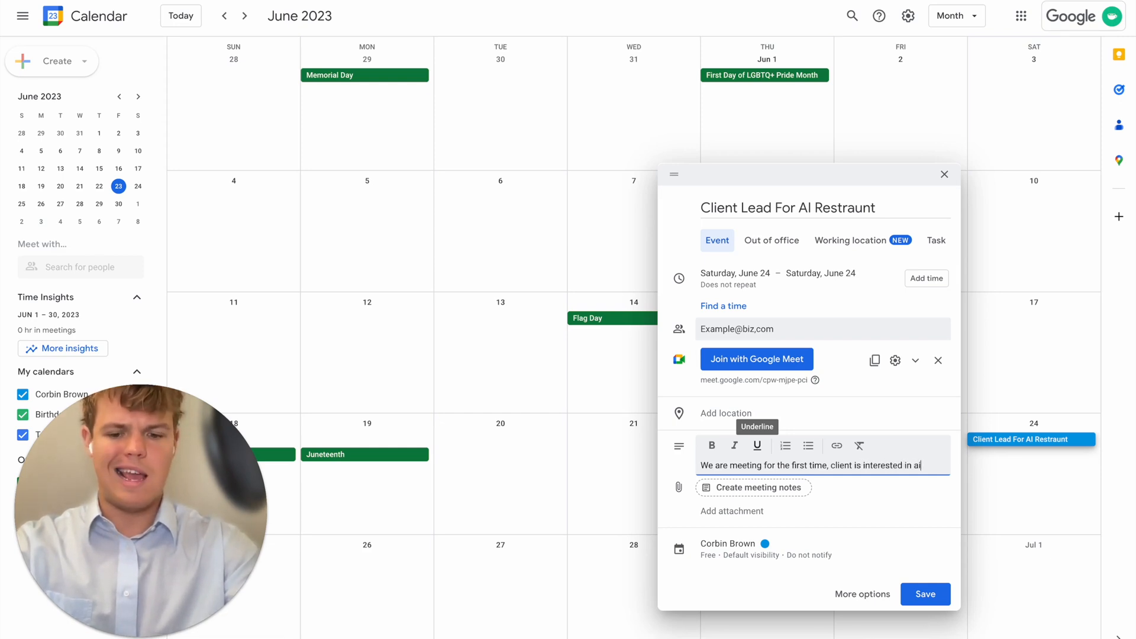
type("automation for")
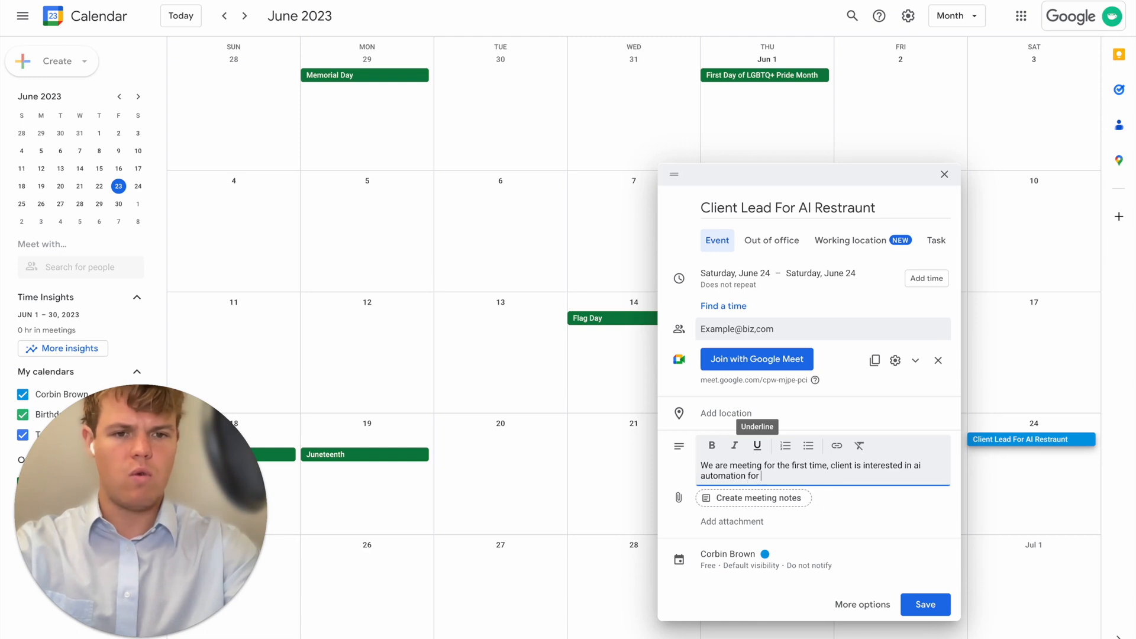
type("there restr")
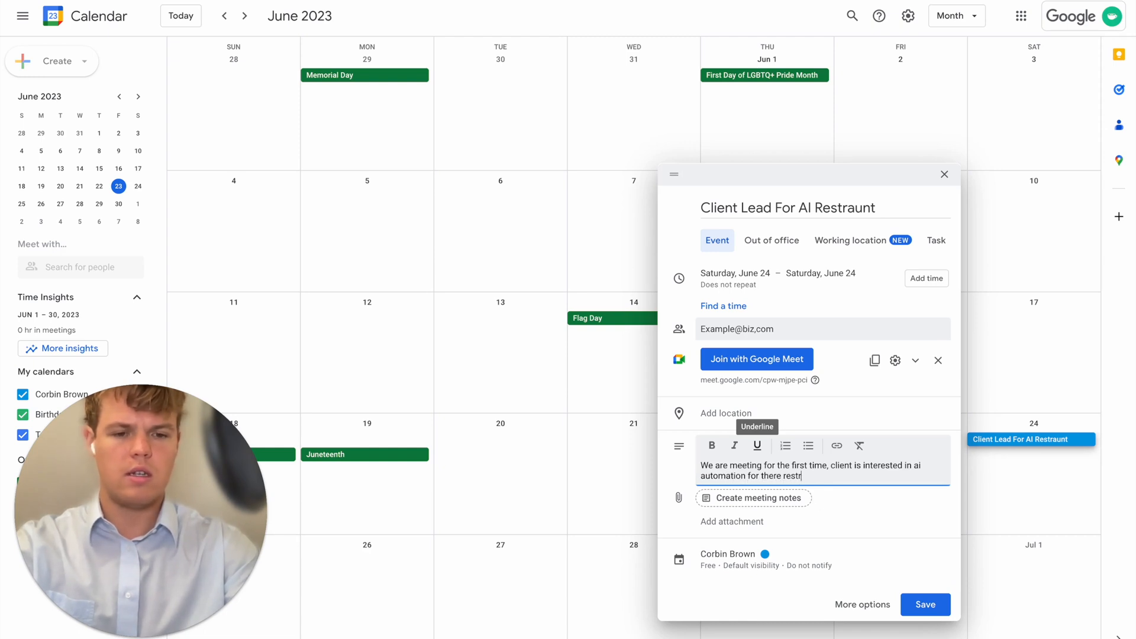
type("ai")
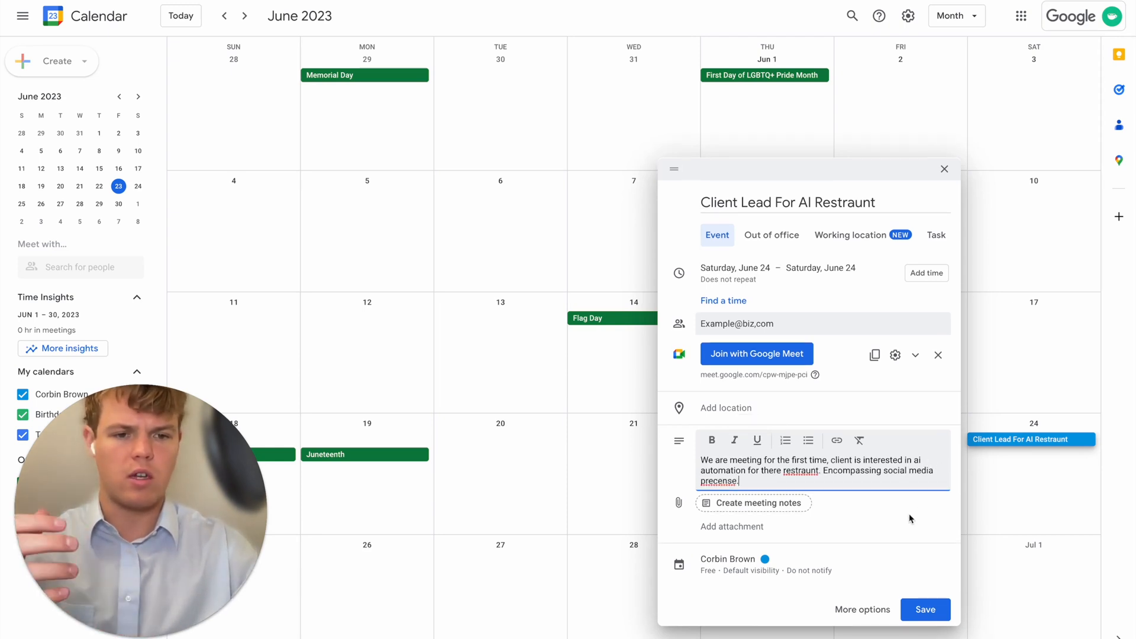
- Correct the misspelled word to 'presence' via spelling suggestions and attempt to save
right_click(803, 471)
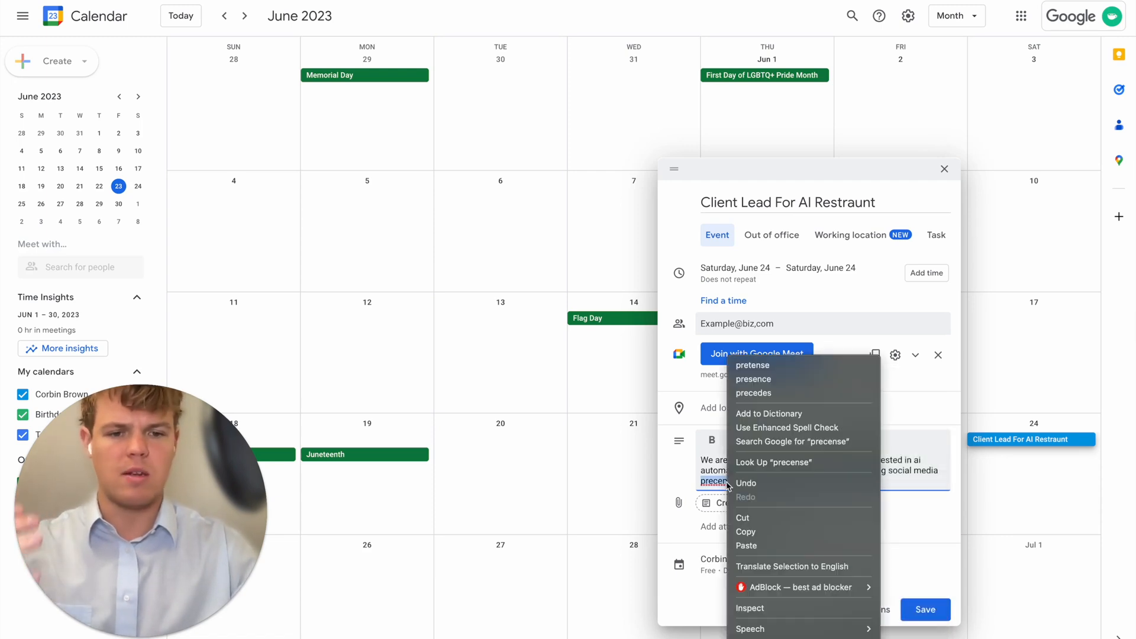
mouse_move(771, 379)
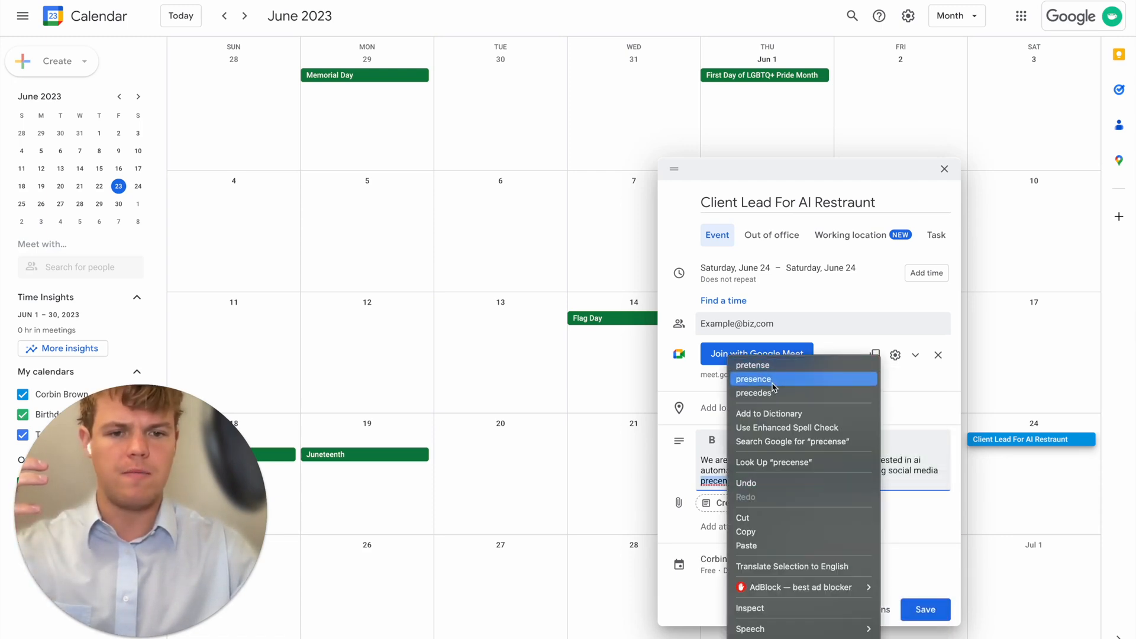
left_click(753, 378)
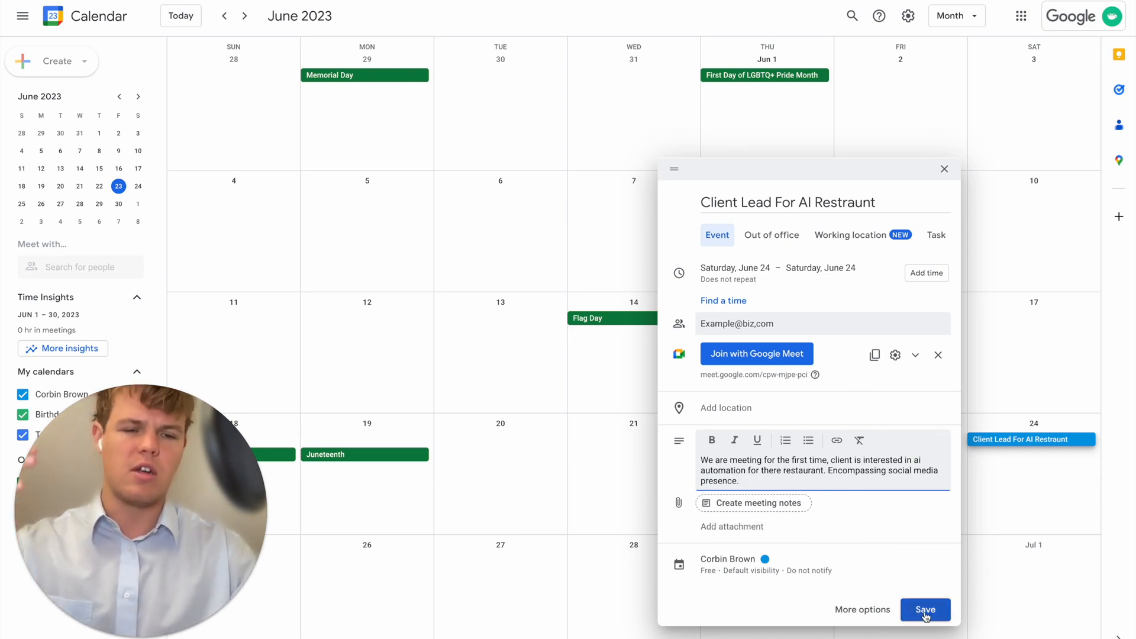
left_click(925, 610)
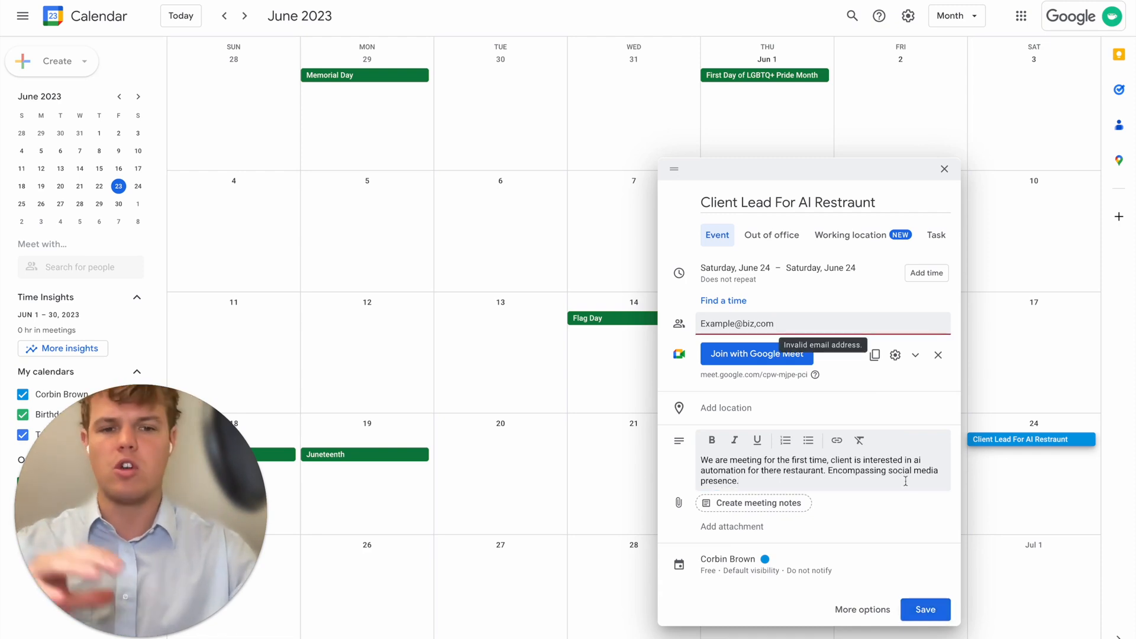
left_click(768, 323)
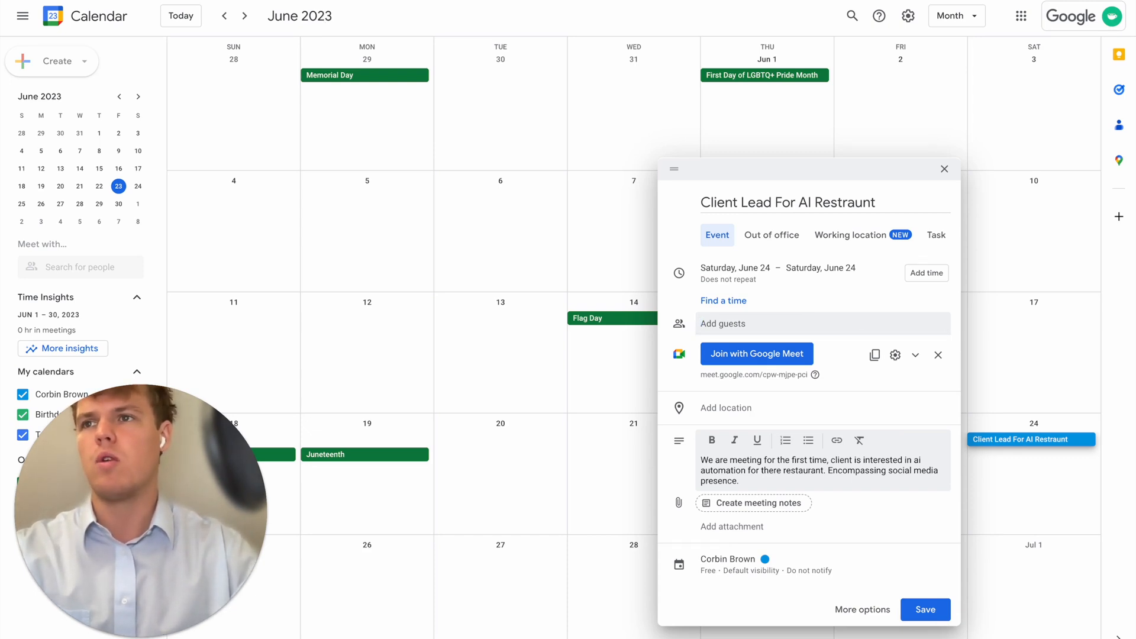
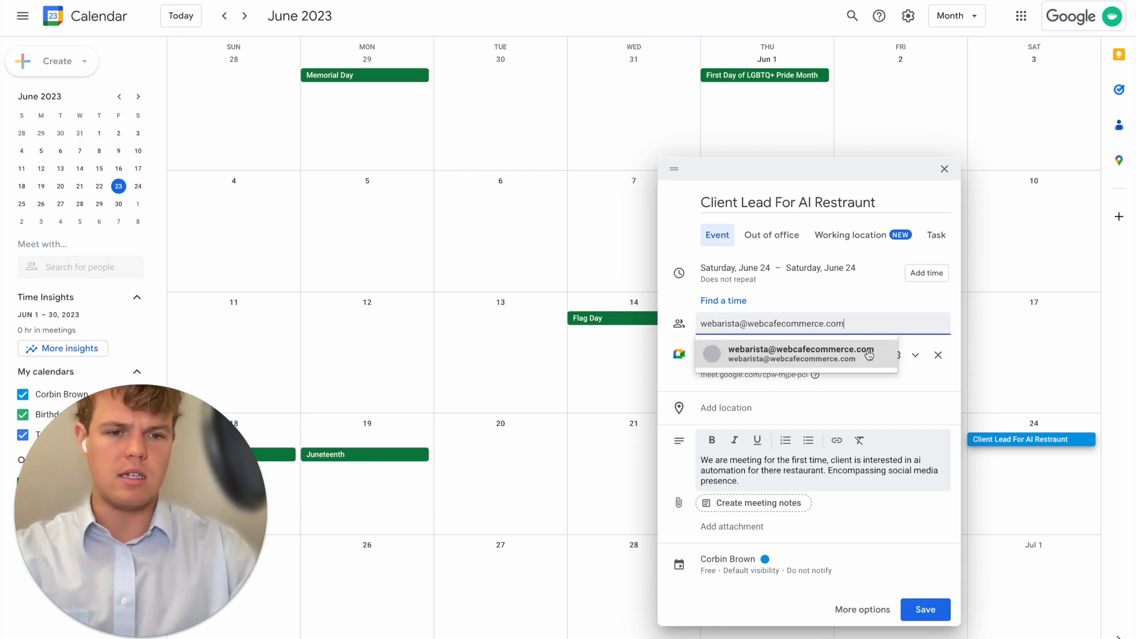
left_click(800, 353)
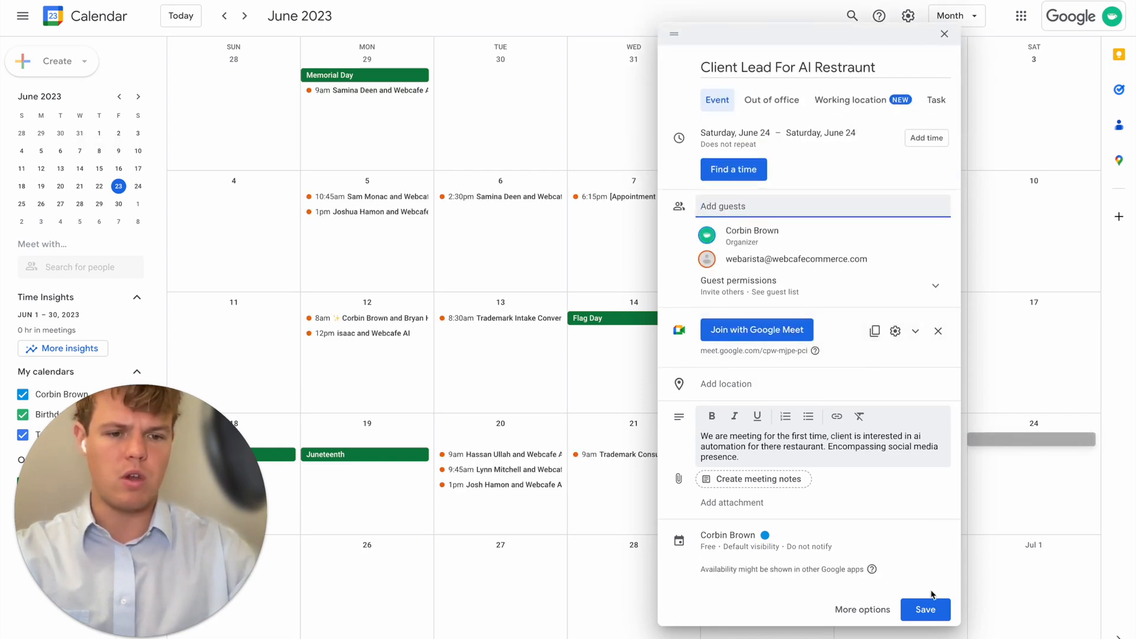
left_click(925, 609)
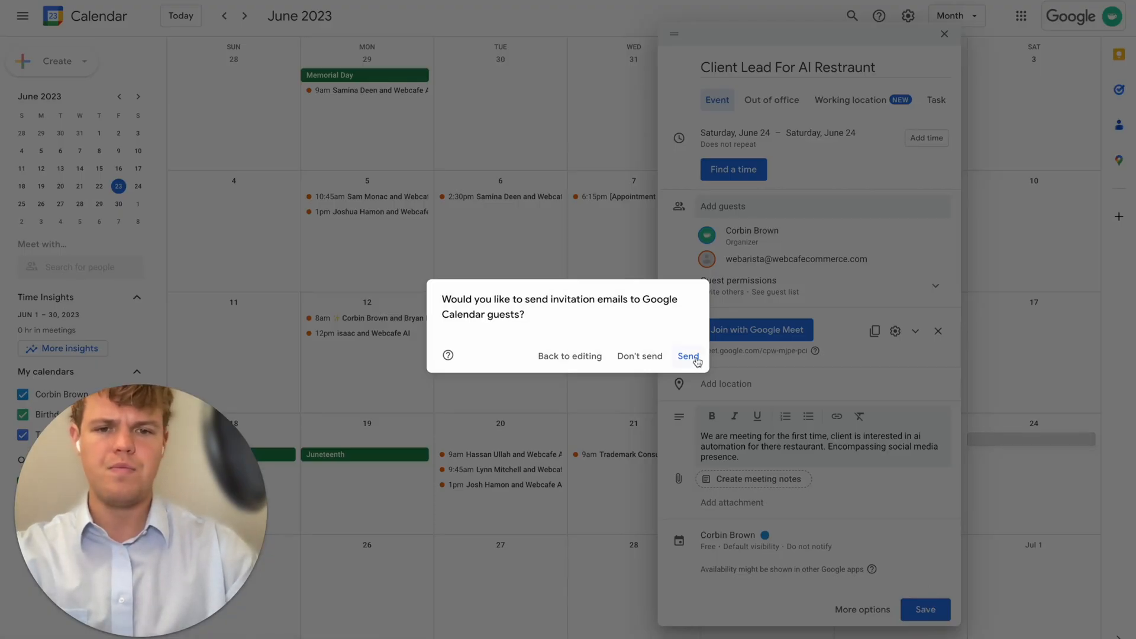
left_click(688, 356)
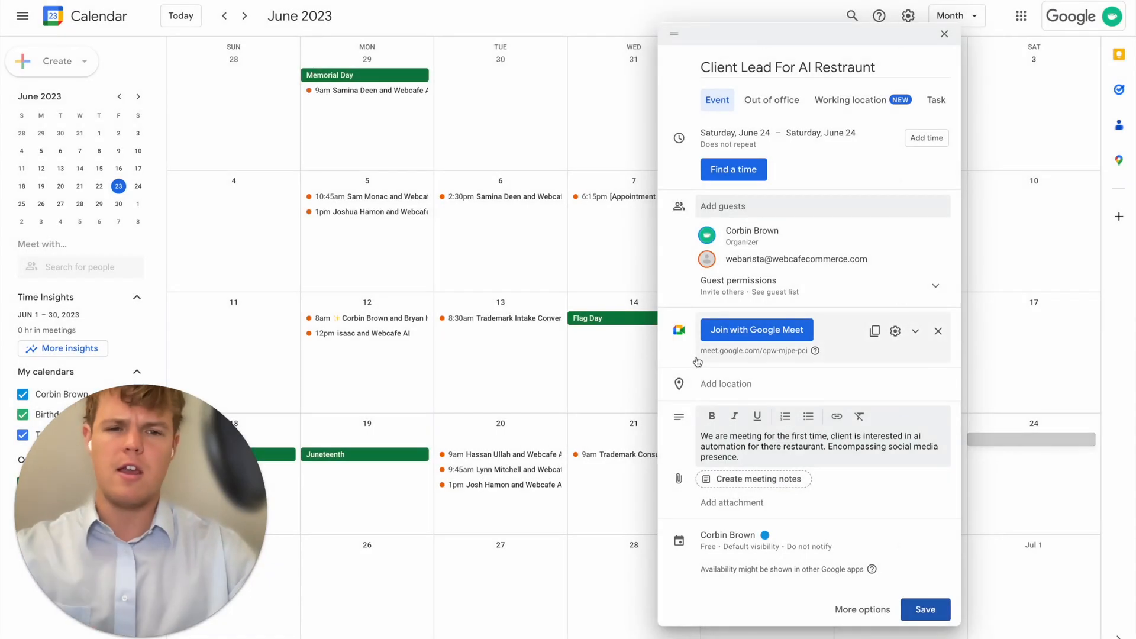
left_click(925, 609)
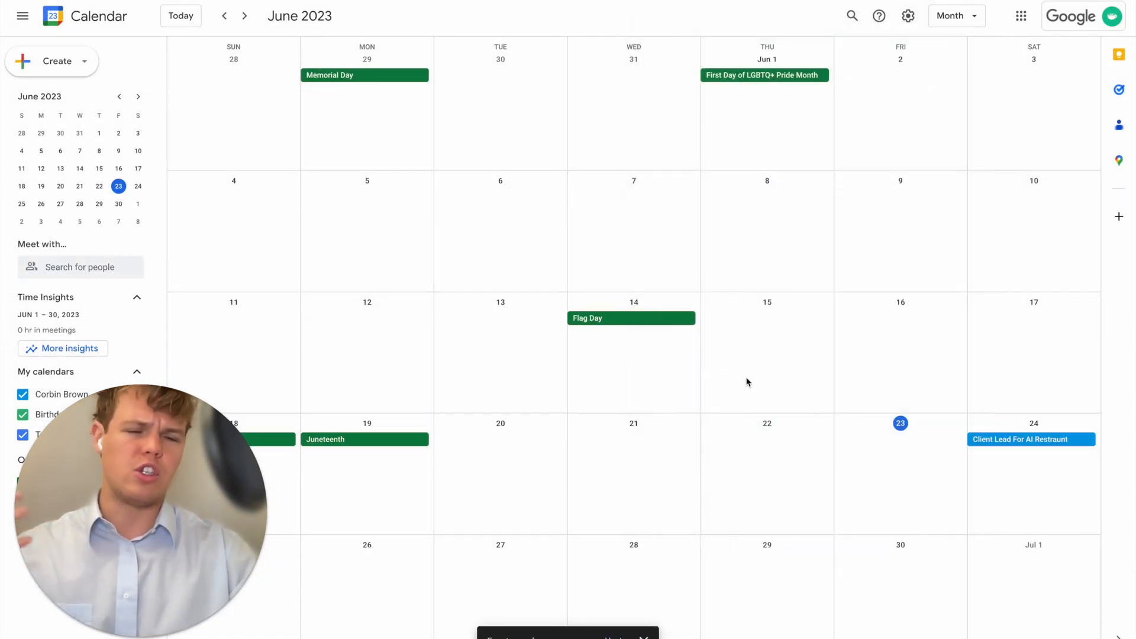
mouse_move(225, 16)
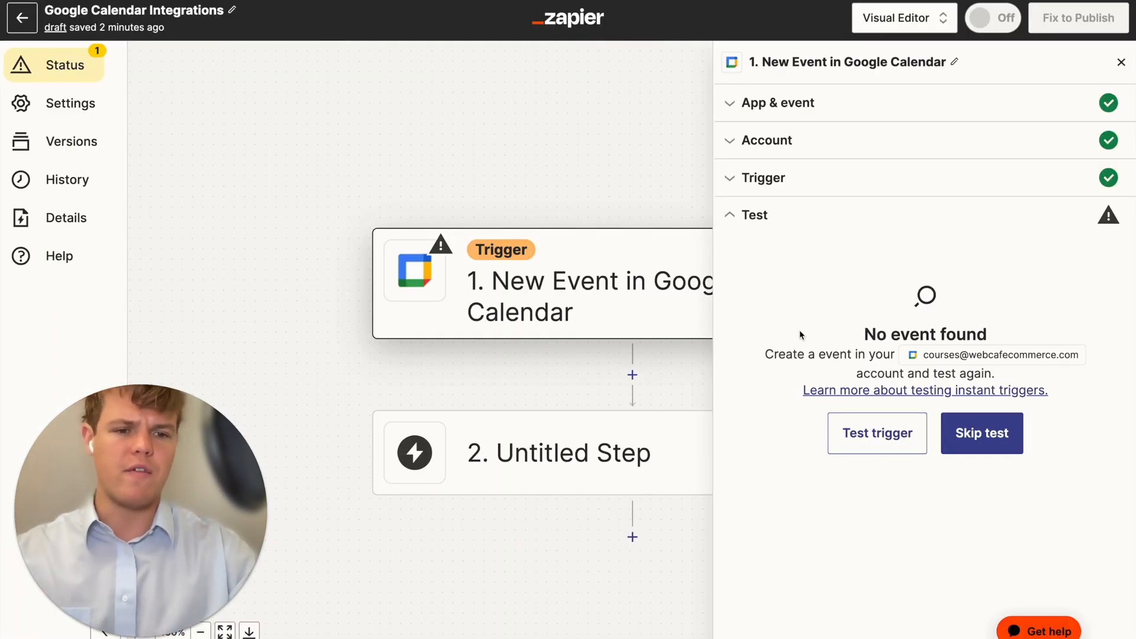
- Test the trigger to pull in the new event and review the found record
left_click(877, 433)
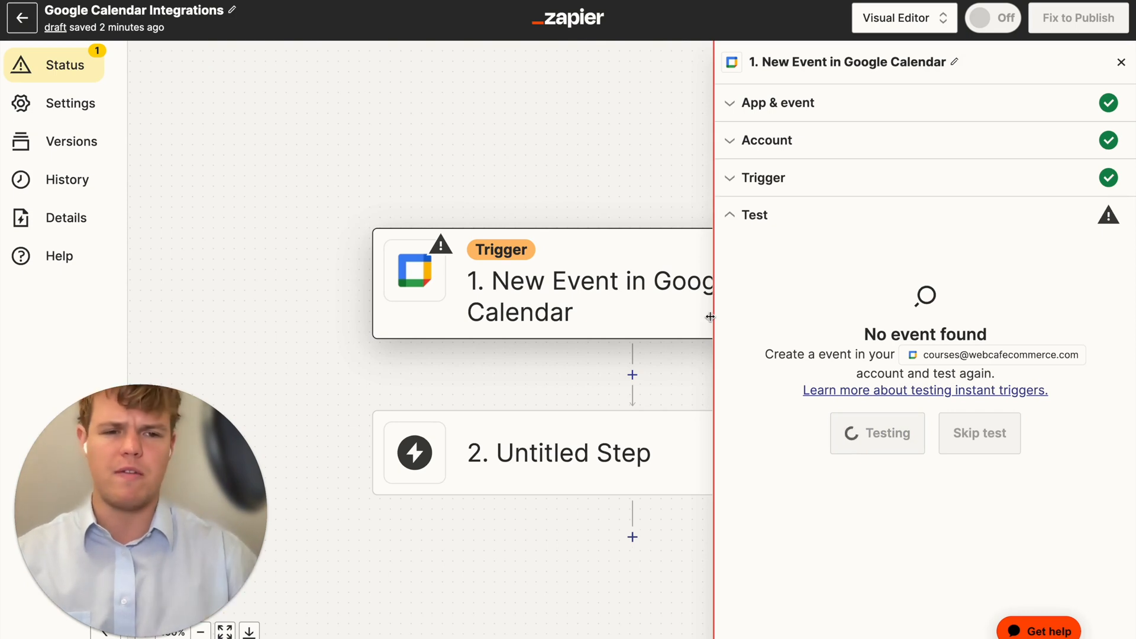
left_click(878, 433)
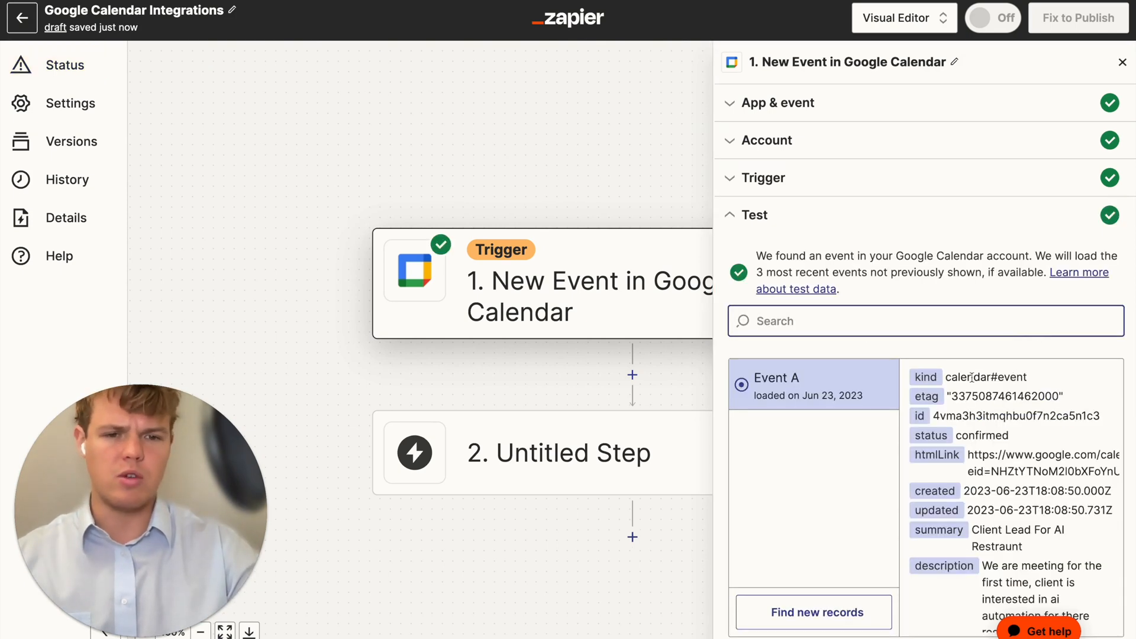
scroll("down", 3)
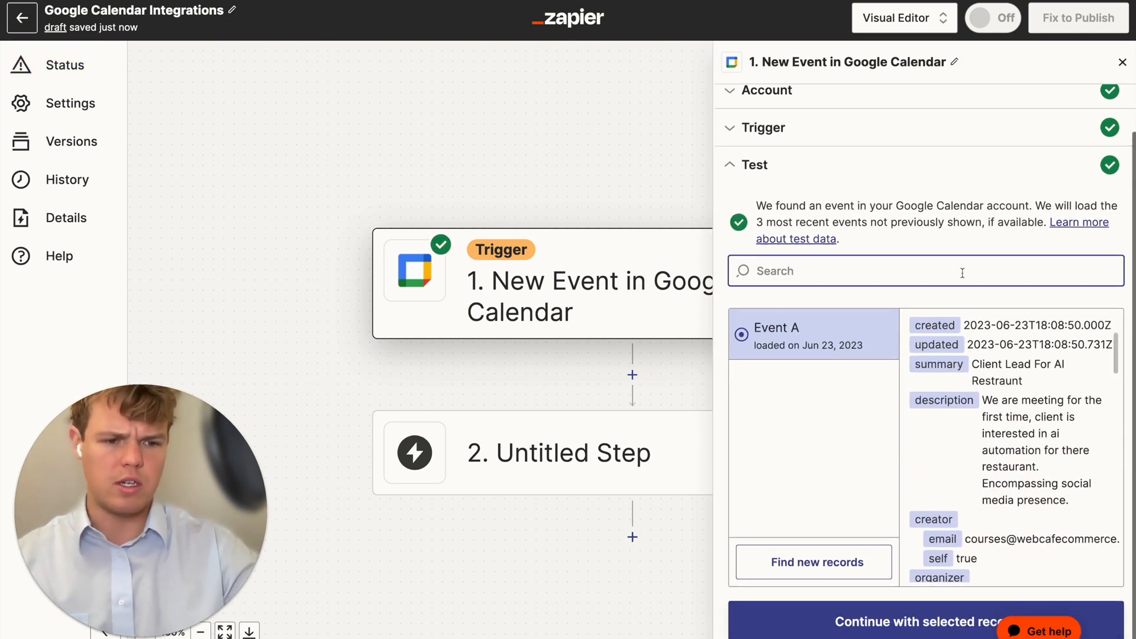
scroll("down", 3)
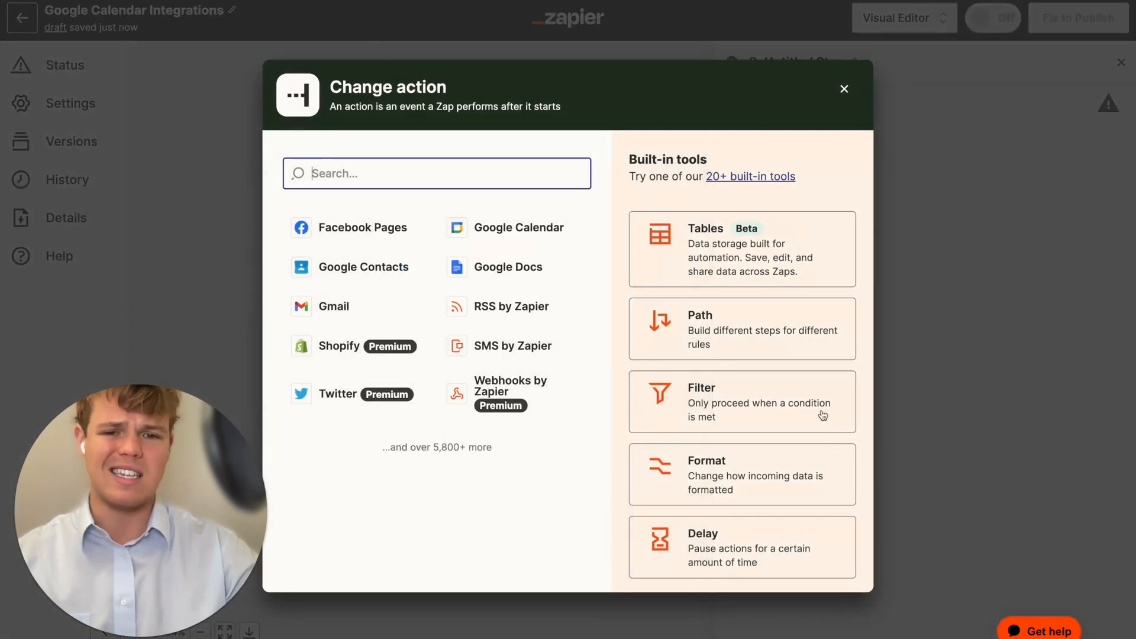
- Make the second step ChatGPT with the Conversation event
type("cha")
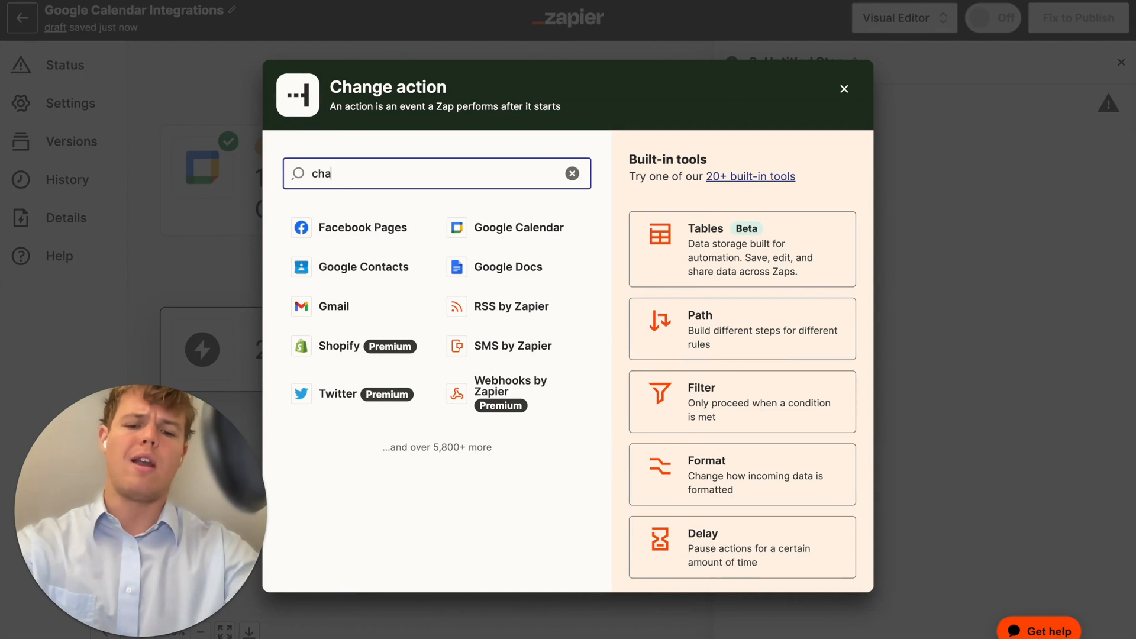
left_click(843, 89)
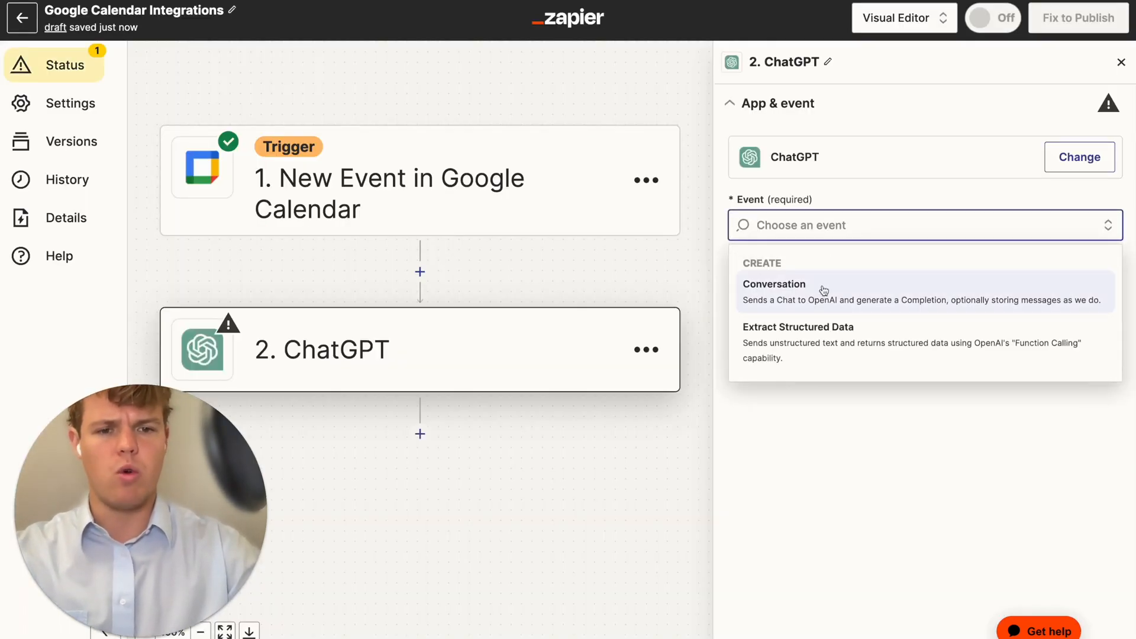
left_click(774, 284)
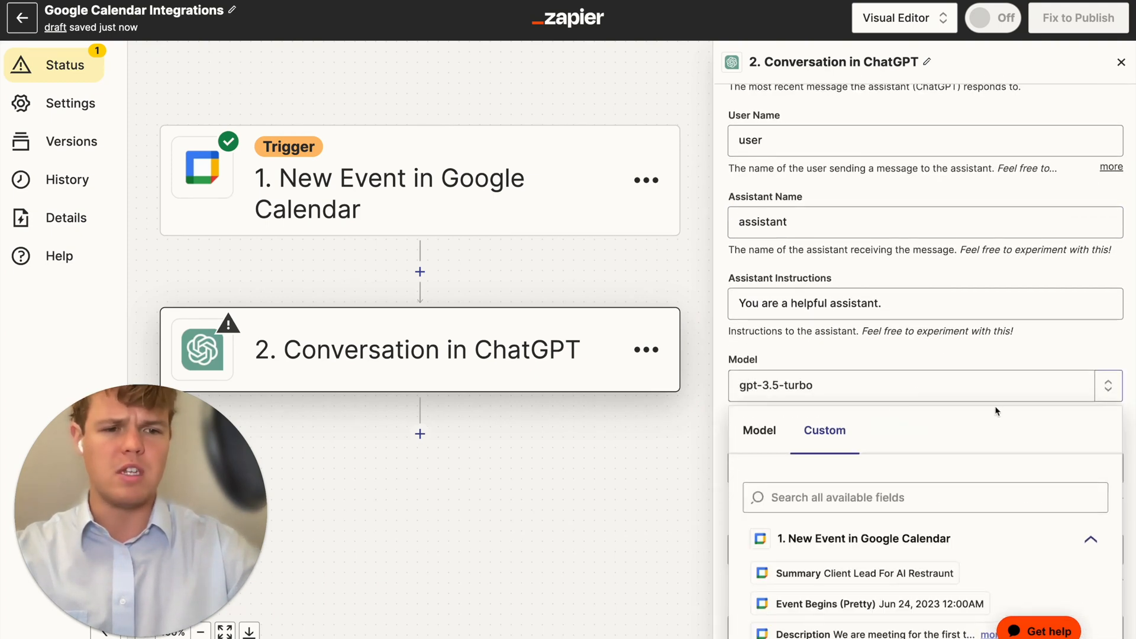
- Set the model to gpt-4, enter 300 for the token setting and memory key 'newev'
left_click(760, 430)
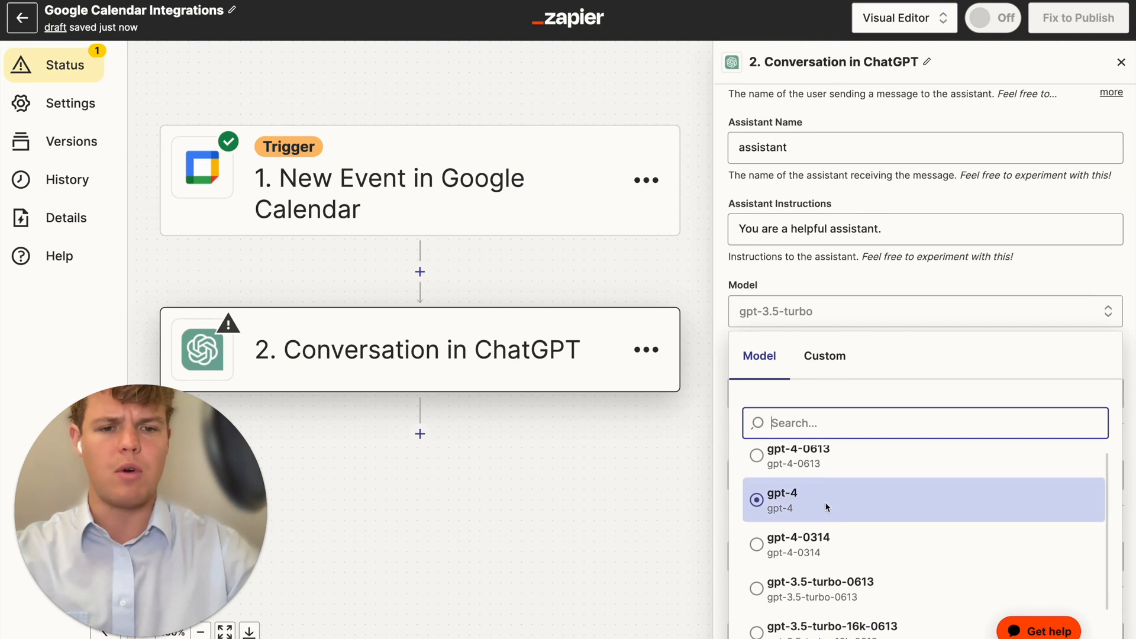
left_click(780, 501)
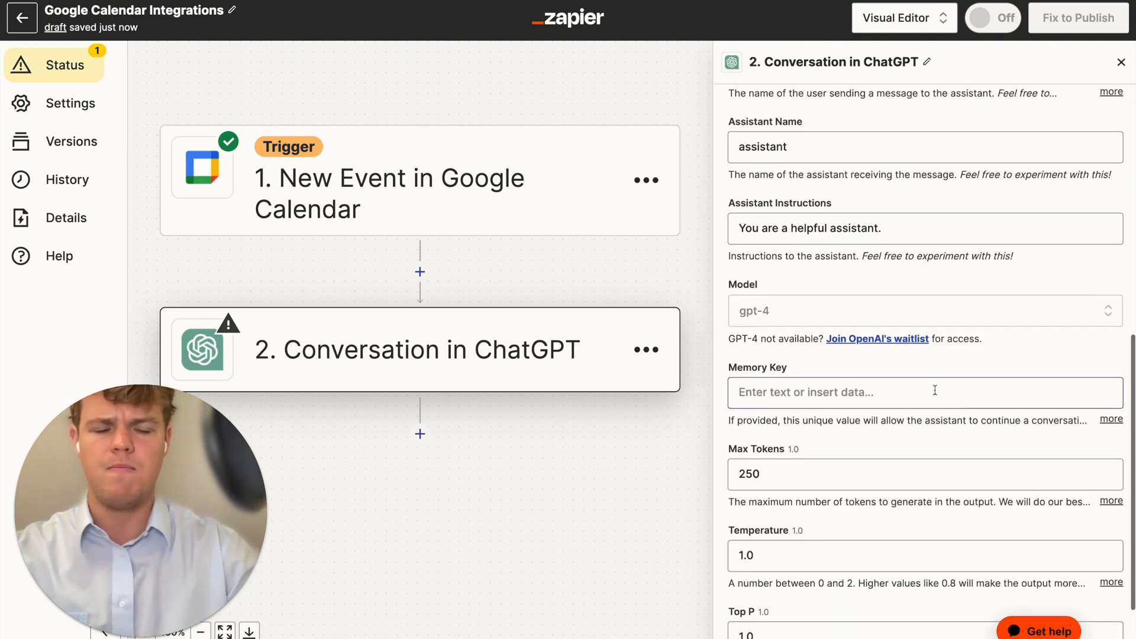
scroll("down", 3)
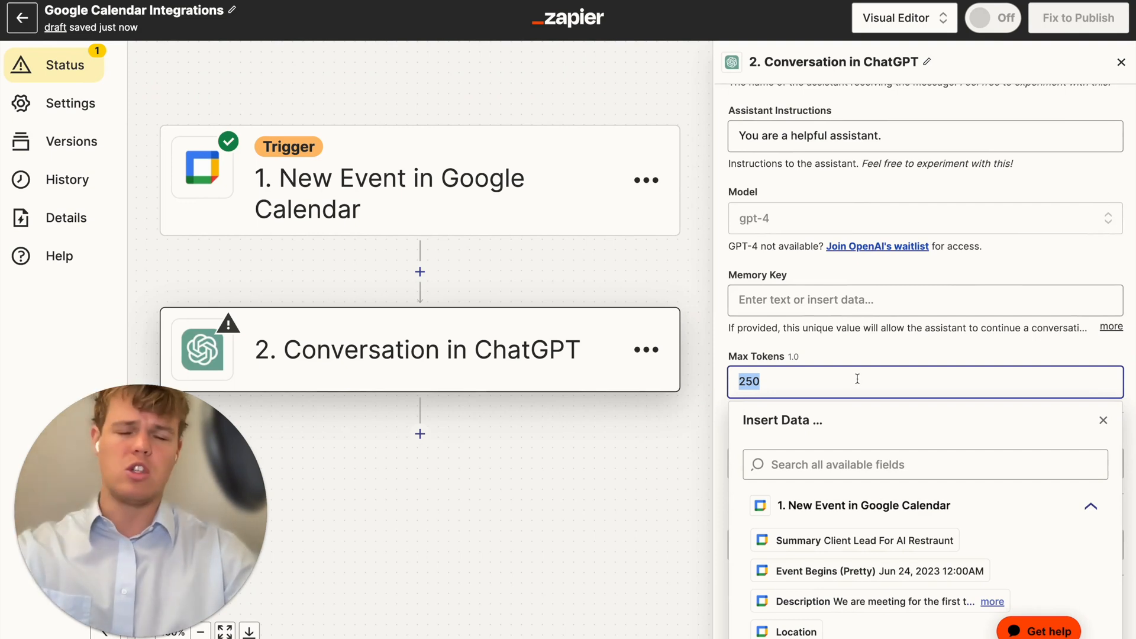
mouse_move(847, 369)
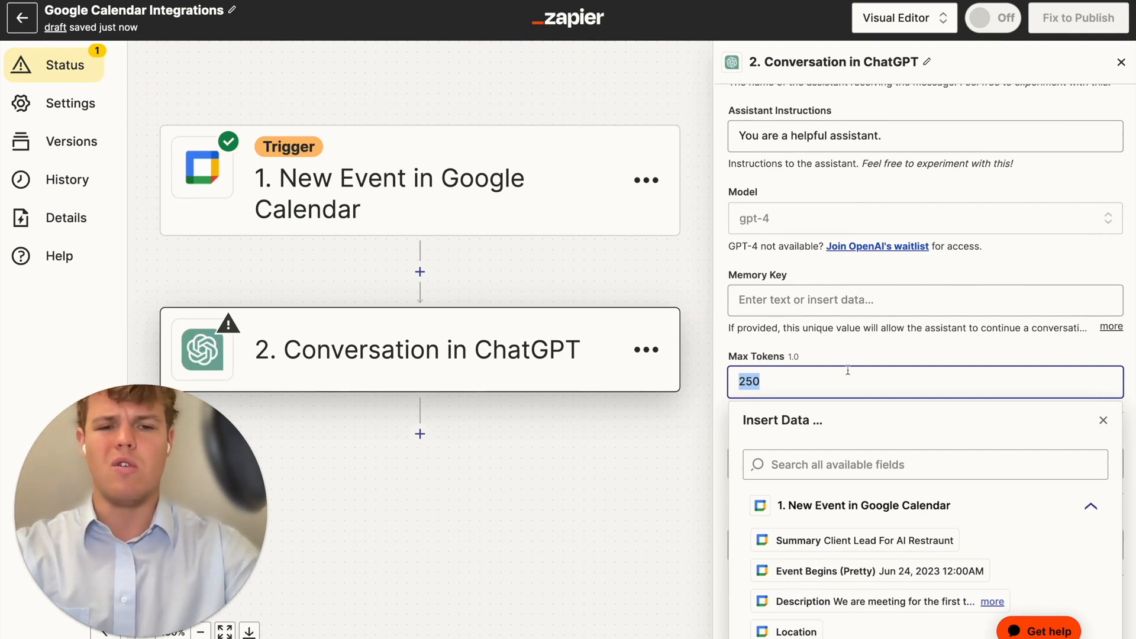
type("300")
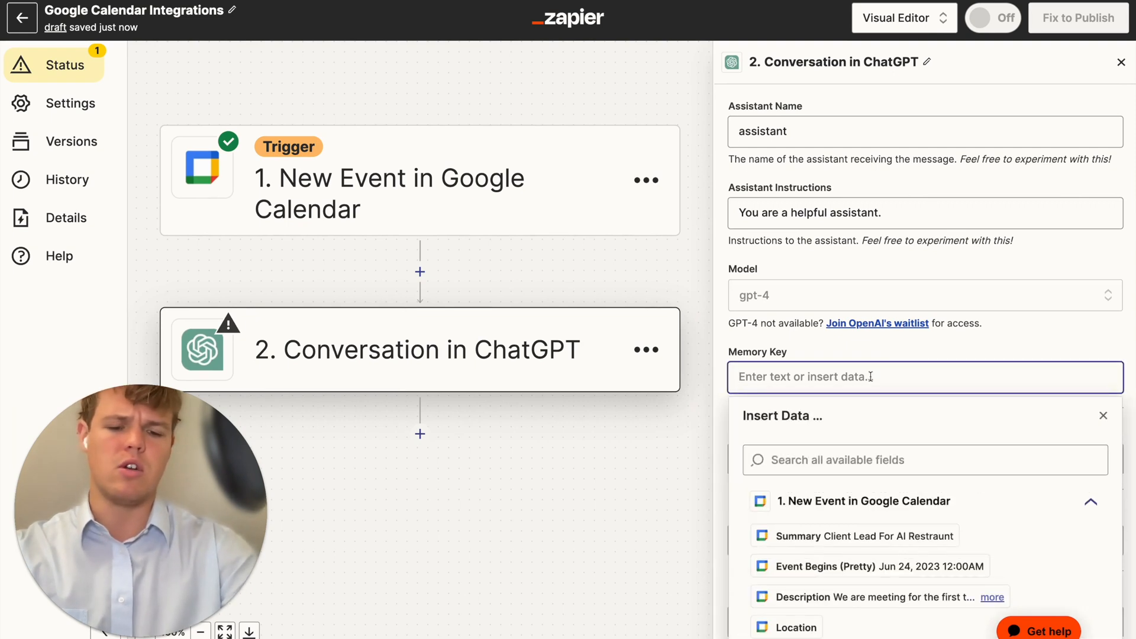
type("newev")
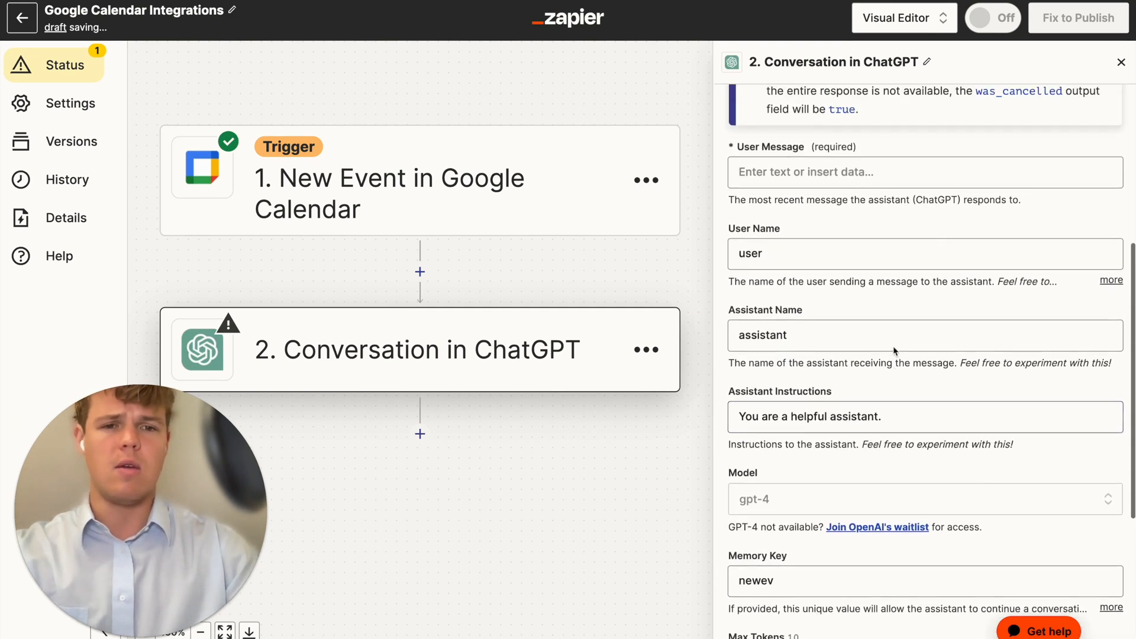
- Write the user message intro about the AI automation consultation with Title and Description labels
left_click(925, 171)
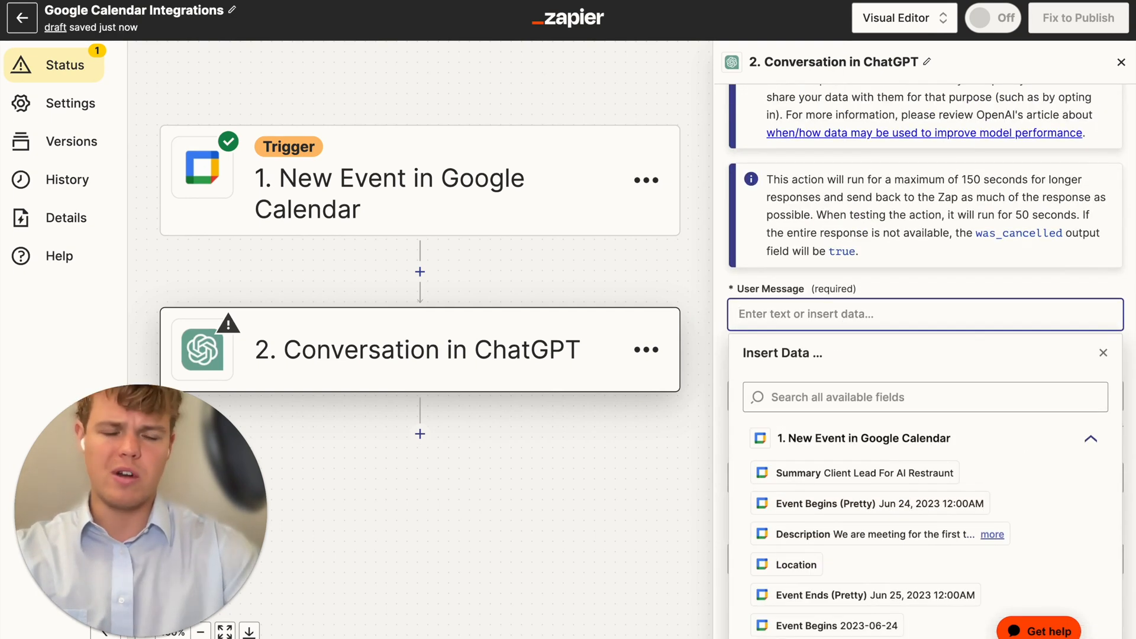
type("Based off this AU")
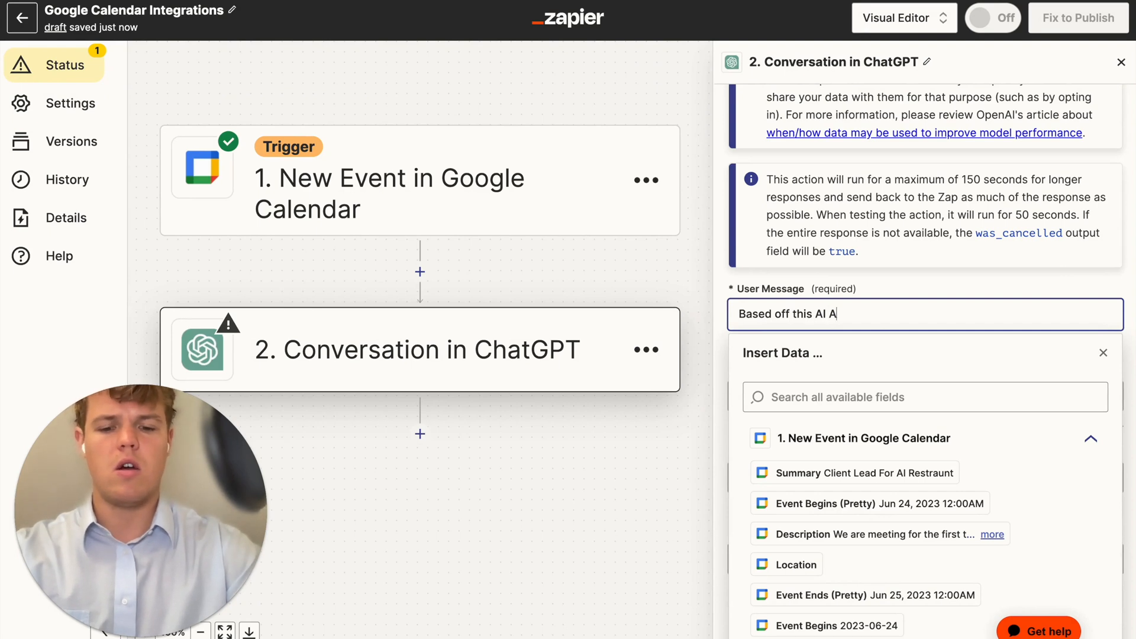
type("utomation consultation call:")
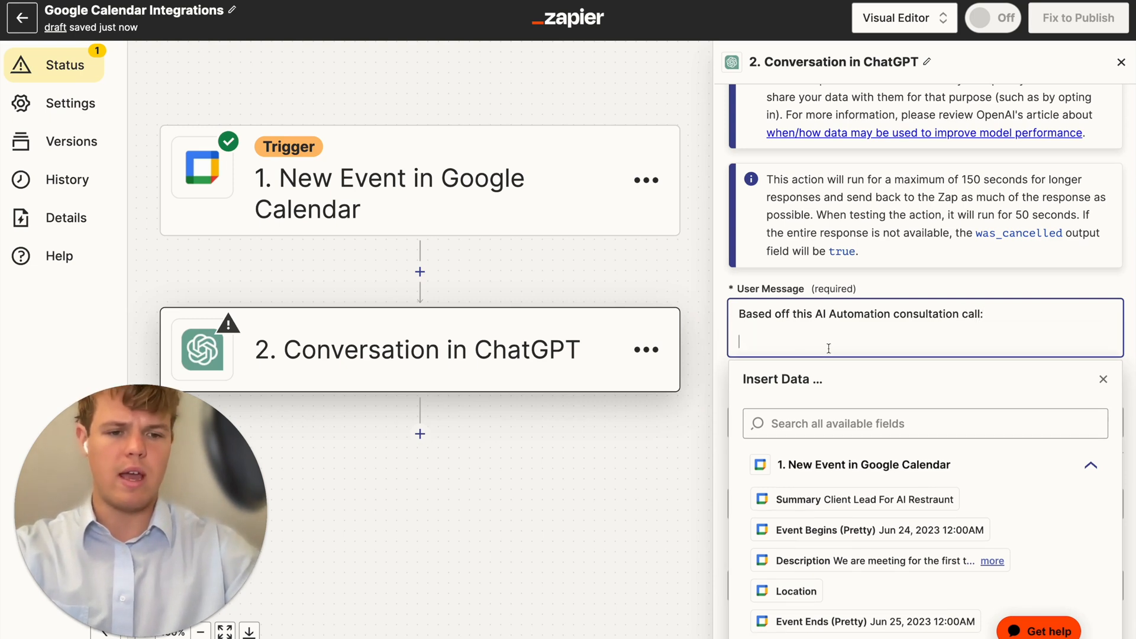
type("Titl")
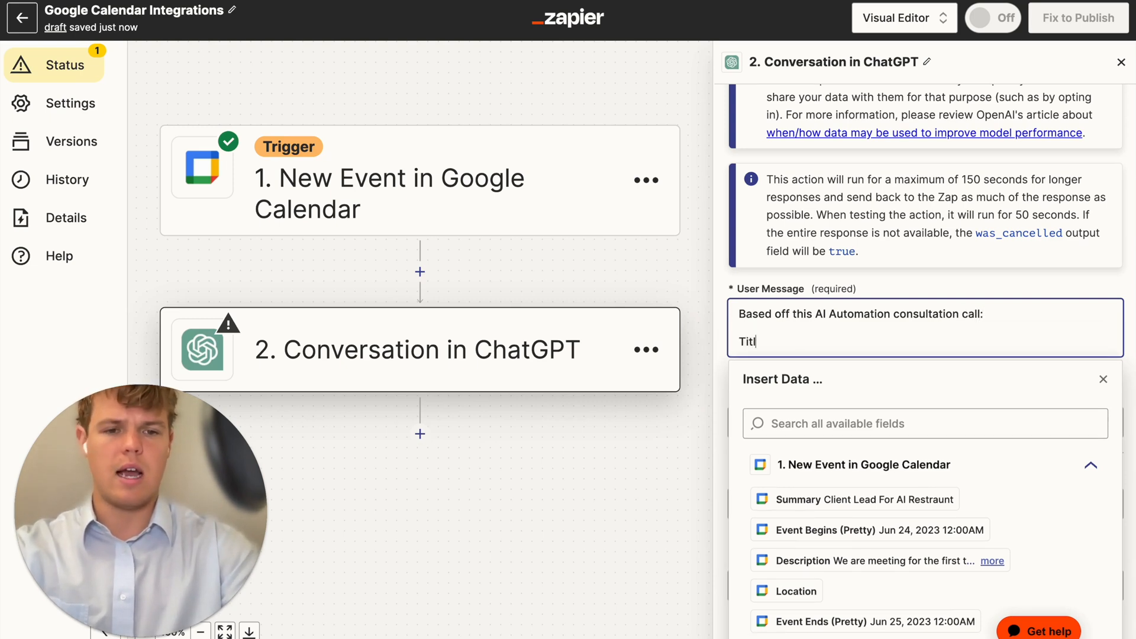
type("e:")
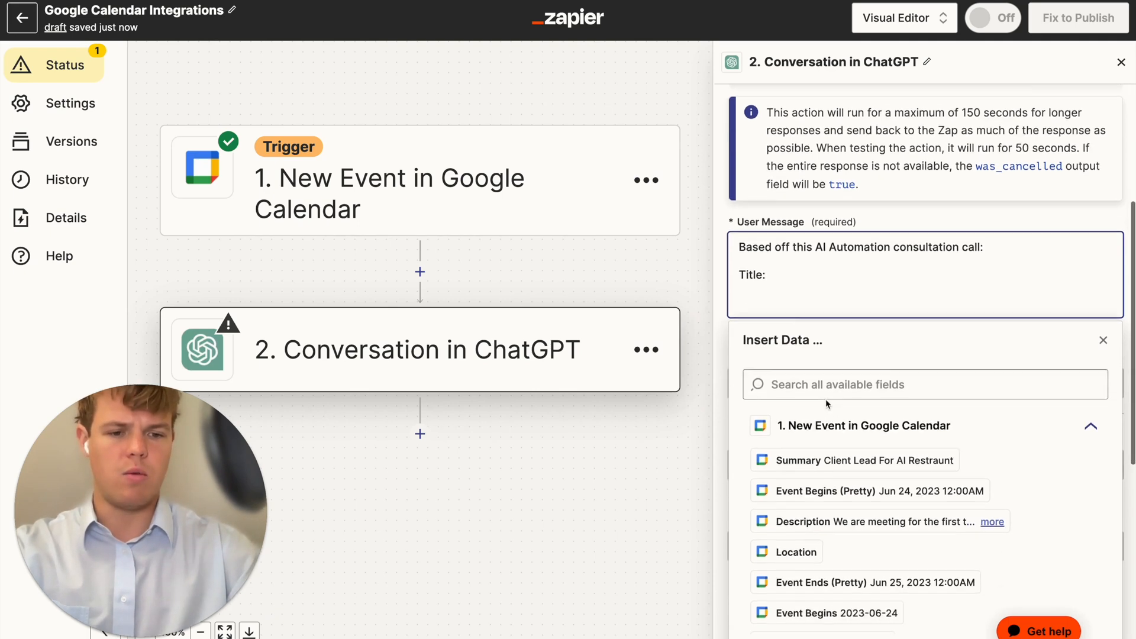
scroll("down", 3)
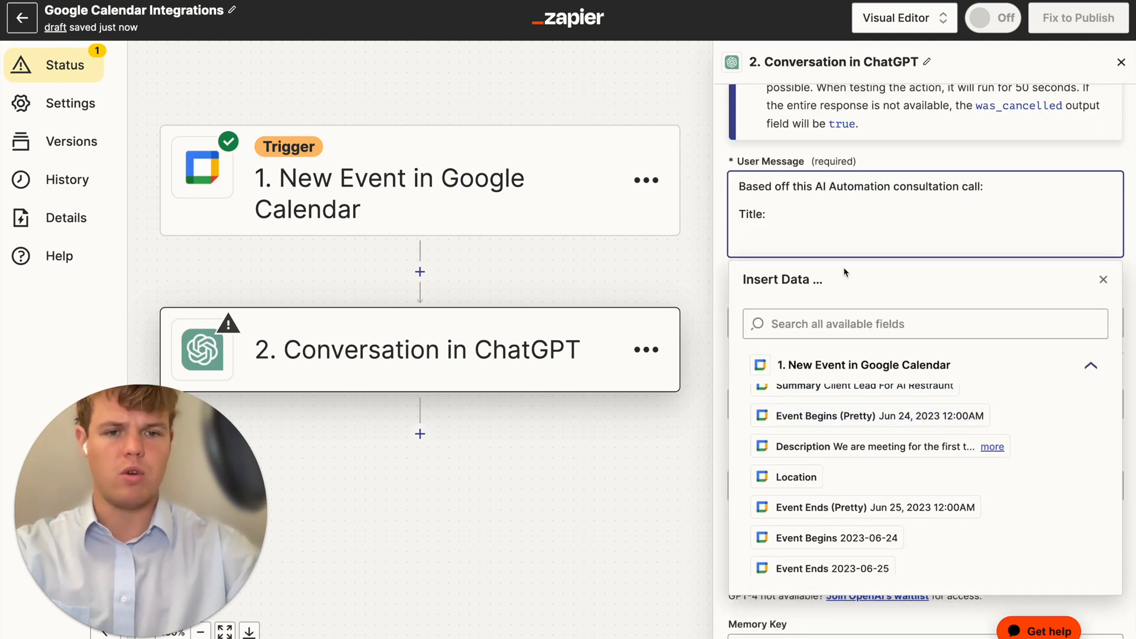
type("Descritp")
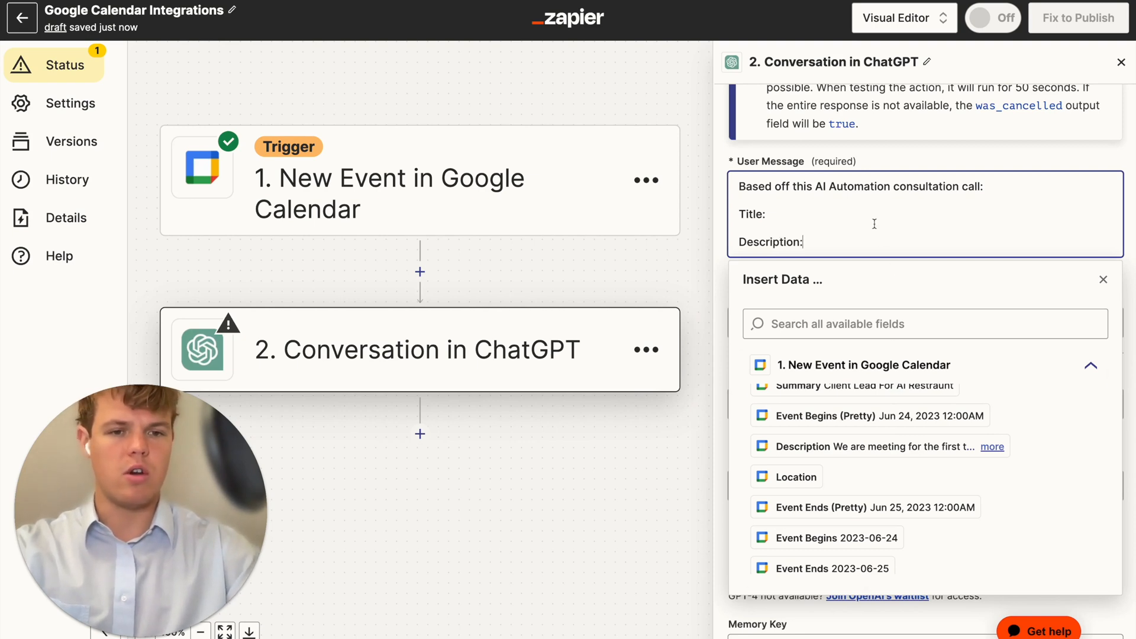
type("(")
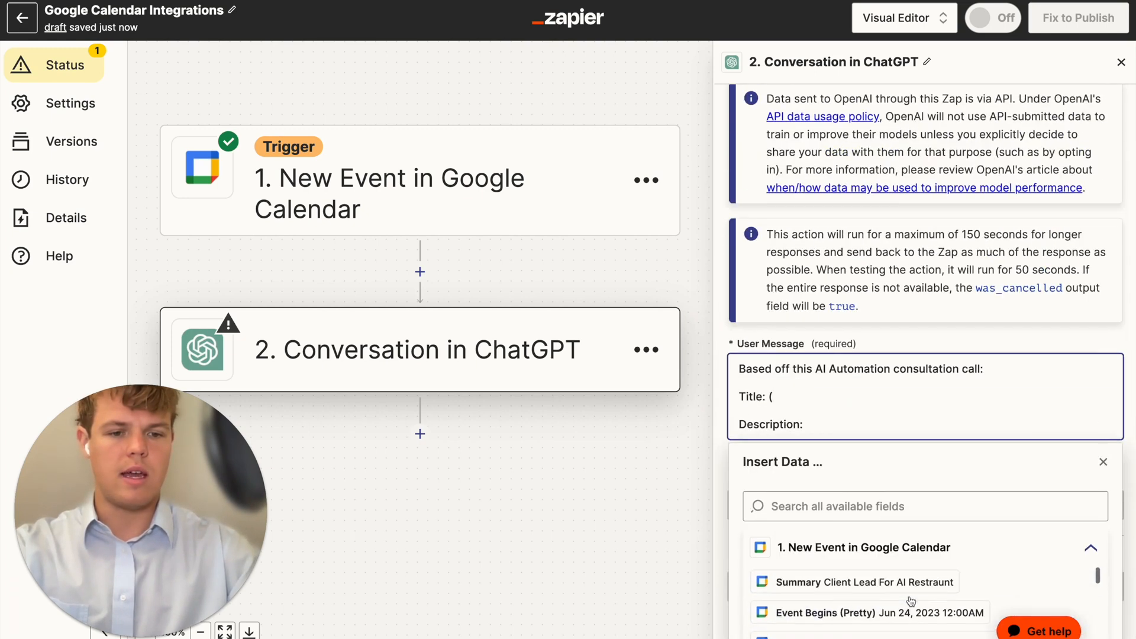
- Insert the event's Summary as the title and its Description into the message
left_click(854, 582)
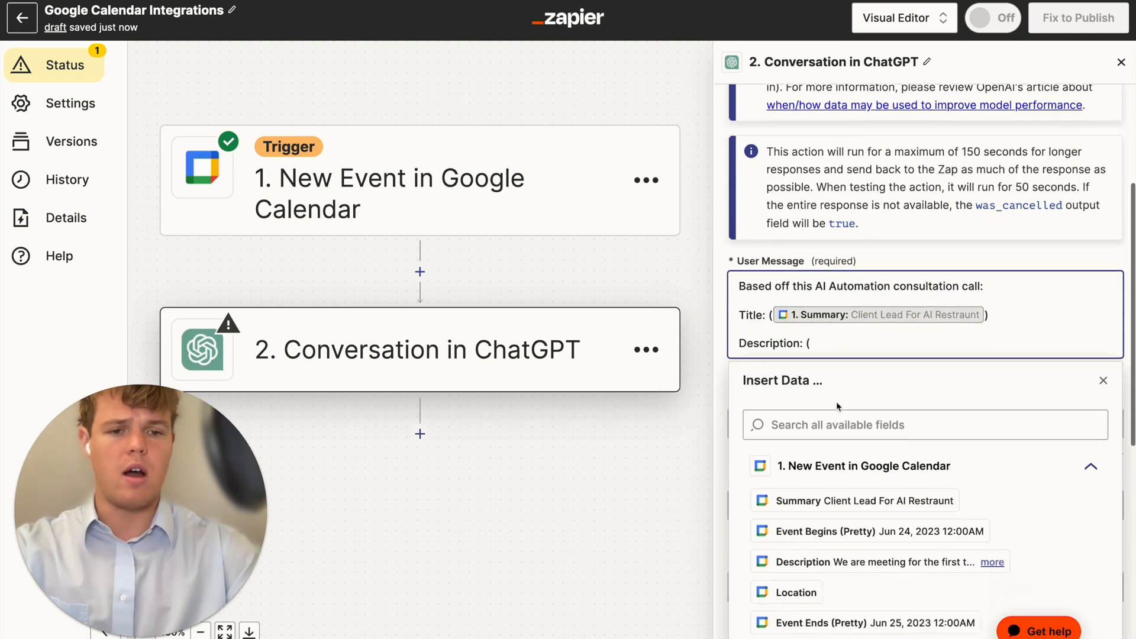
left_click(802, 561)
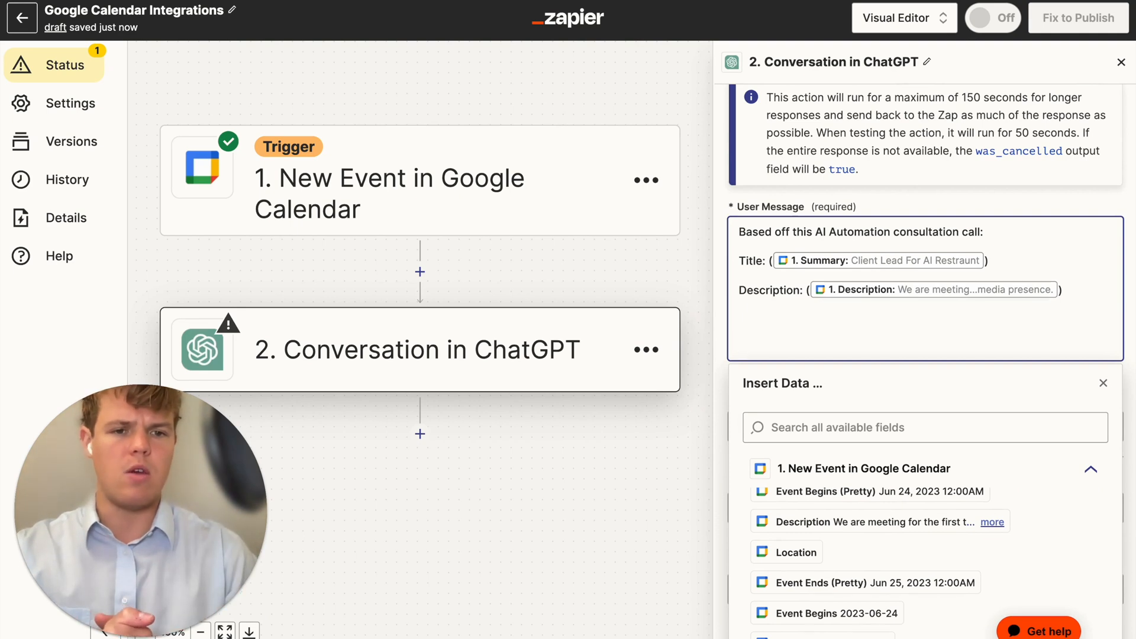
- Ask for 3 bullet points on how our services can apply
type("Generate a")
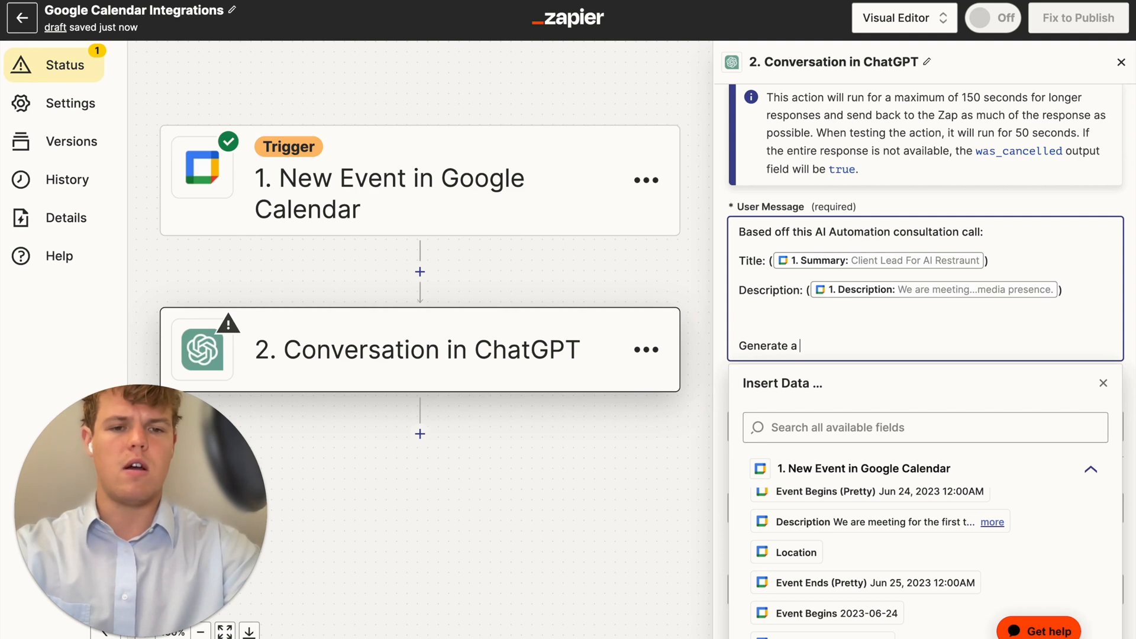
type("3 bullet point summary of")
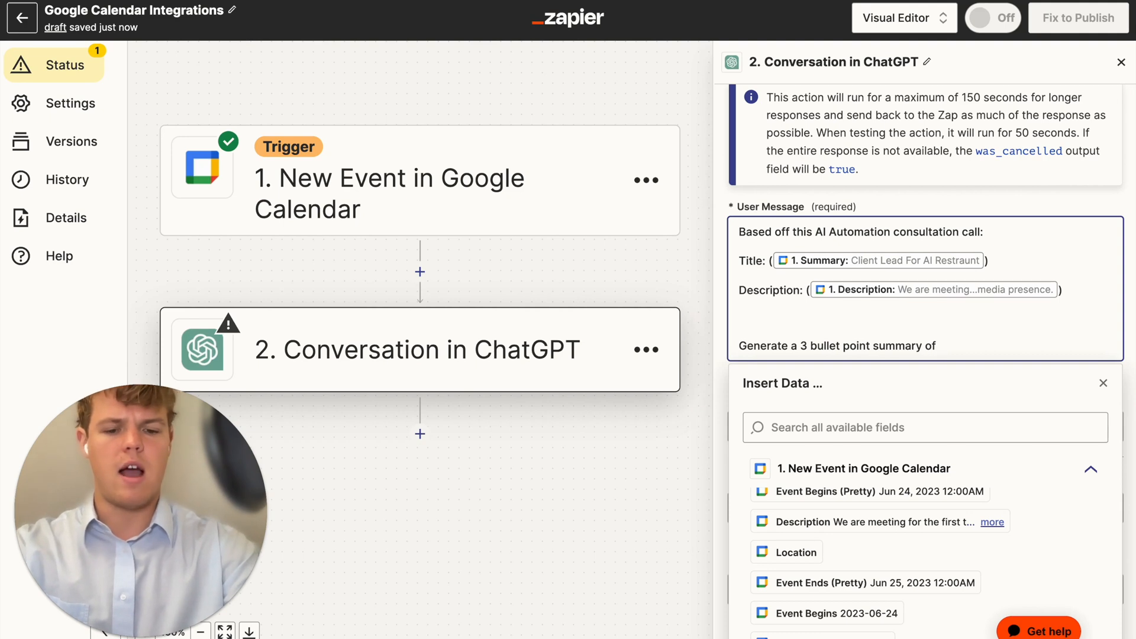
type("how our services")
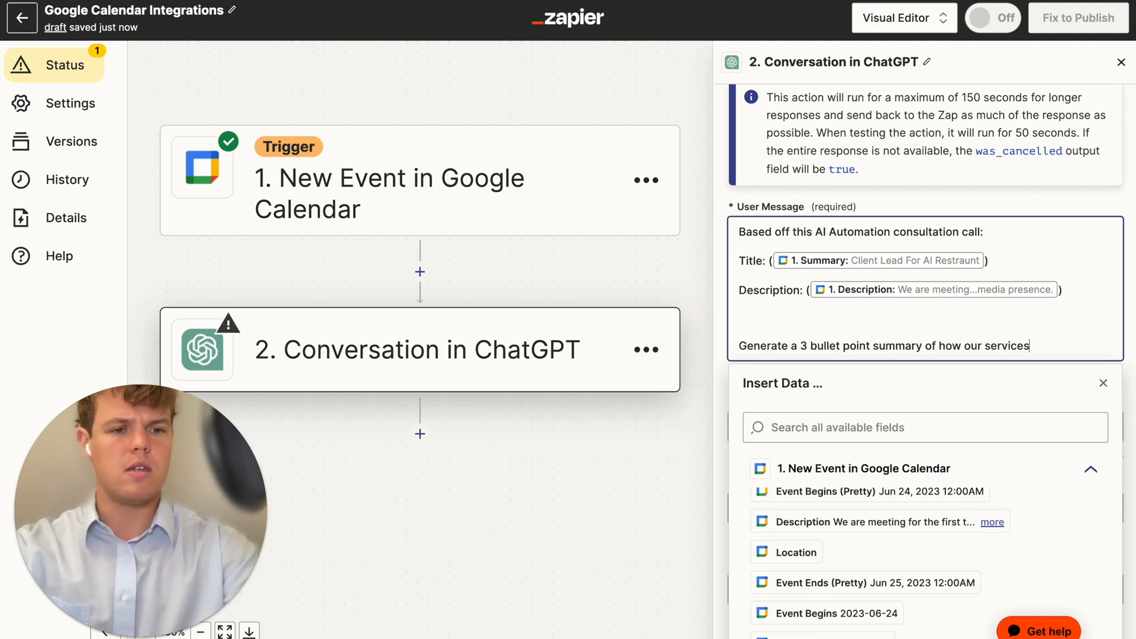
type("can apply.")
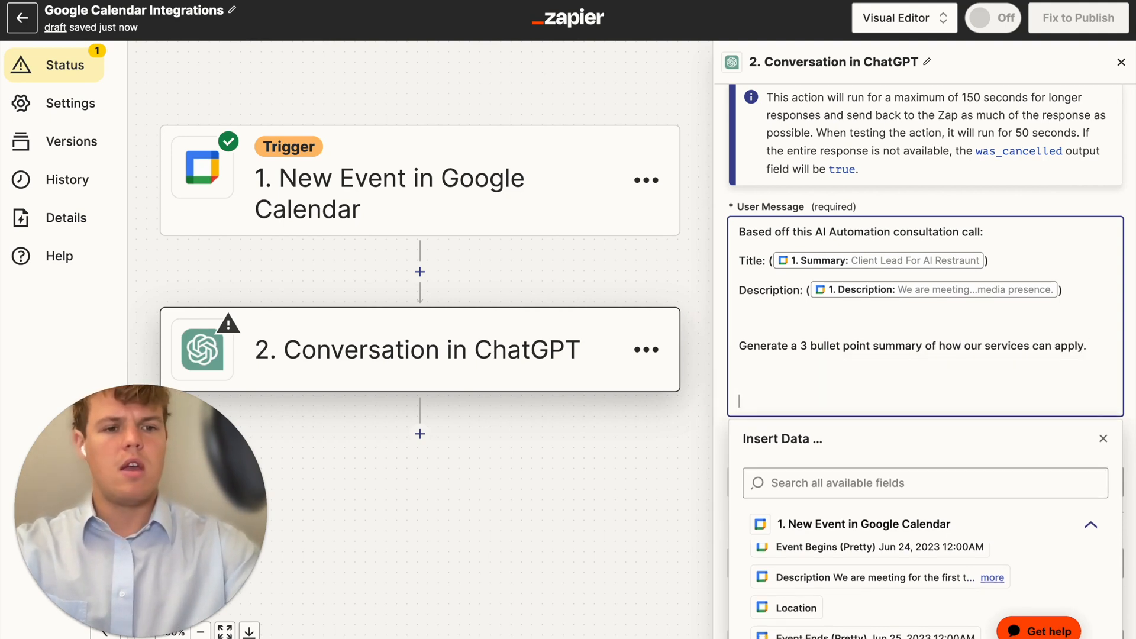
- Add context: AI automation services priced 1,000 to 3,000 USD monthly depending on complexity
type("Context:")
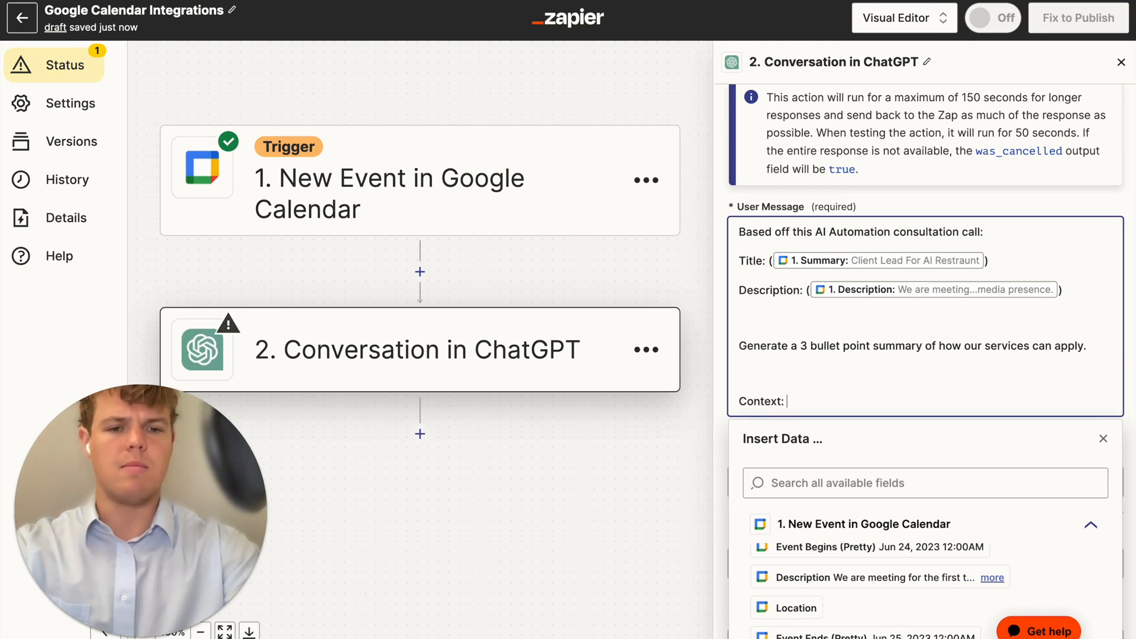
type("We provide ai at")
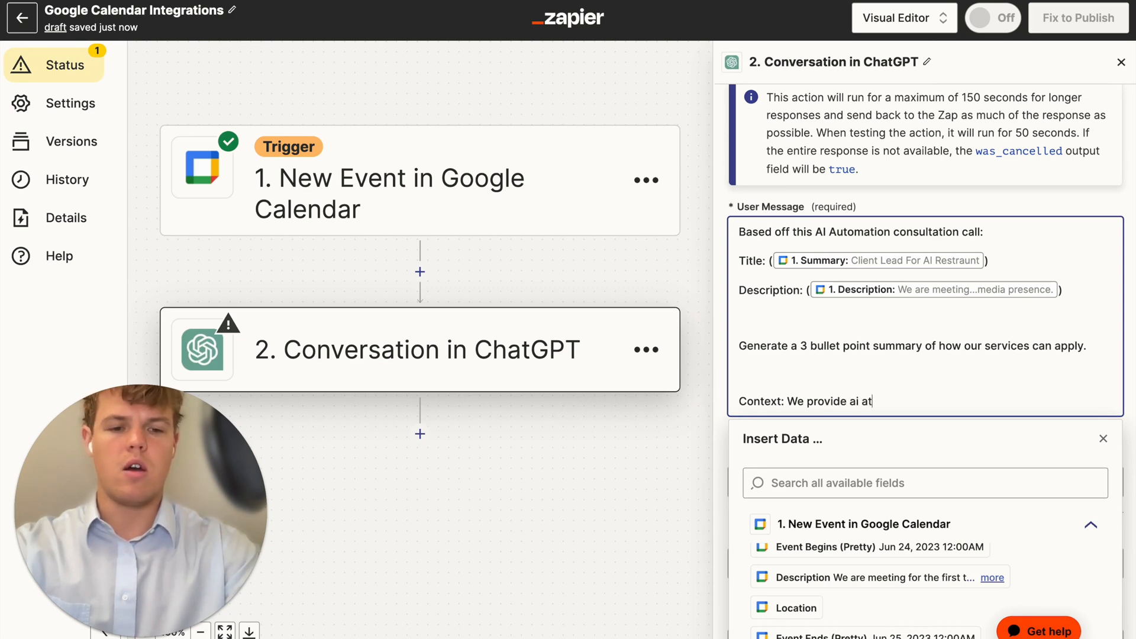
type("utomation services,")
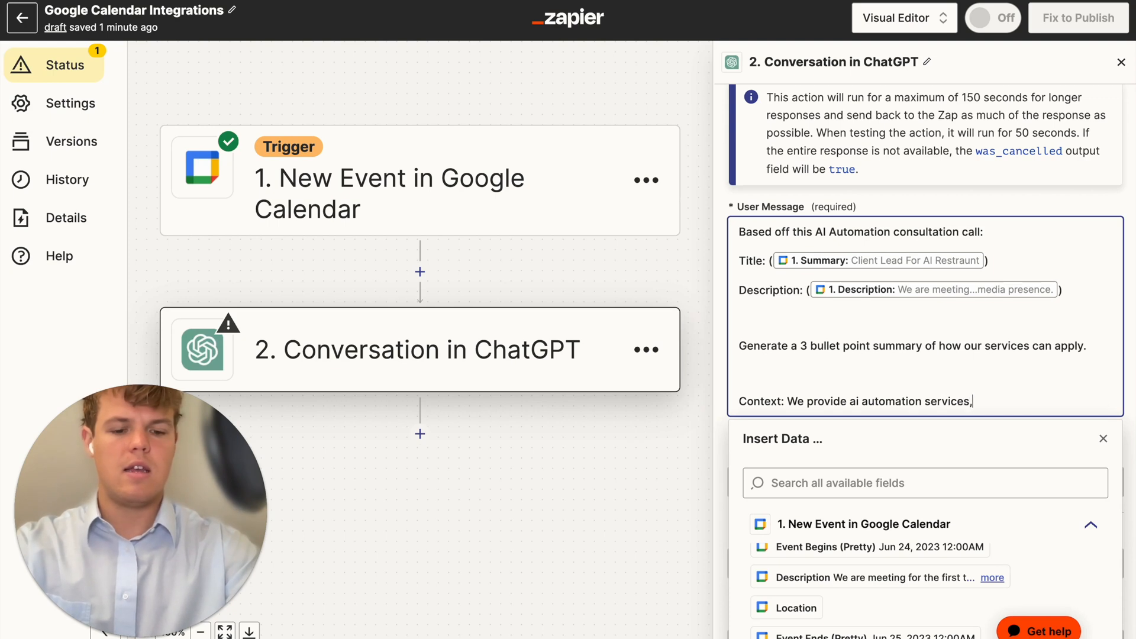
type("that range from 1,000")
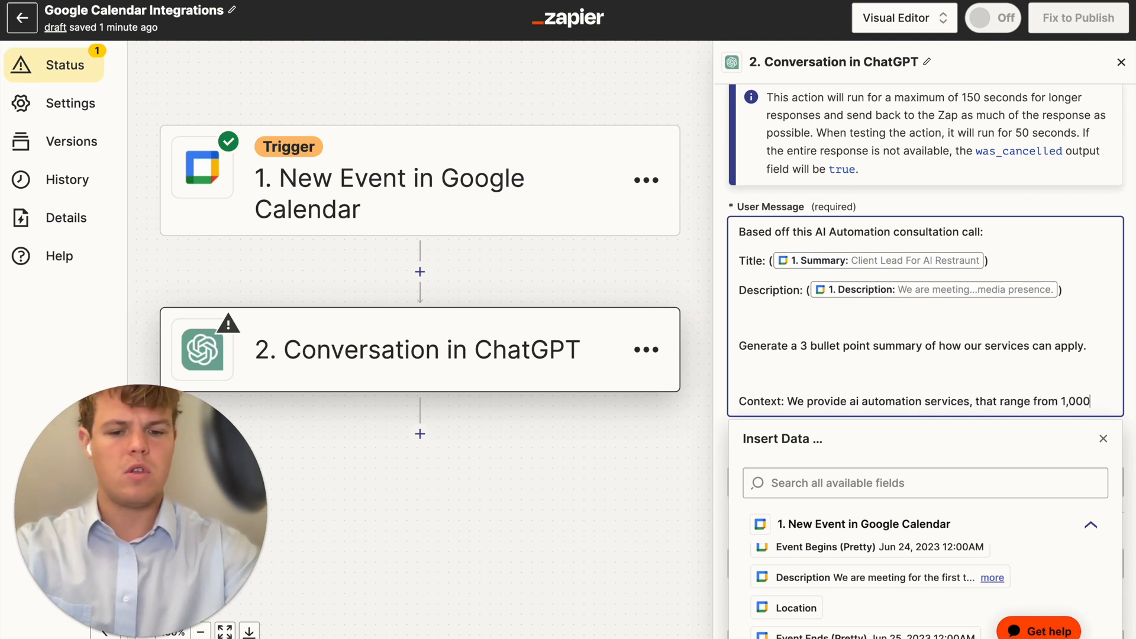
type("USD to 3,000 USD a month depending on")
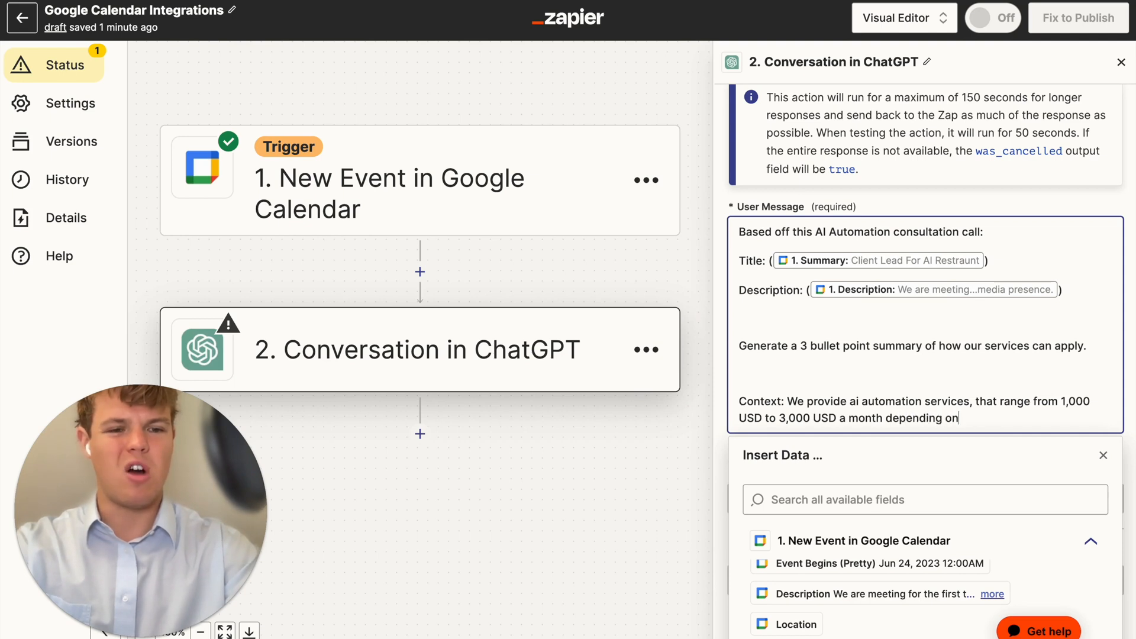
type("complexit")
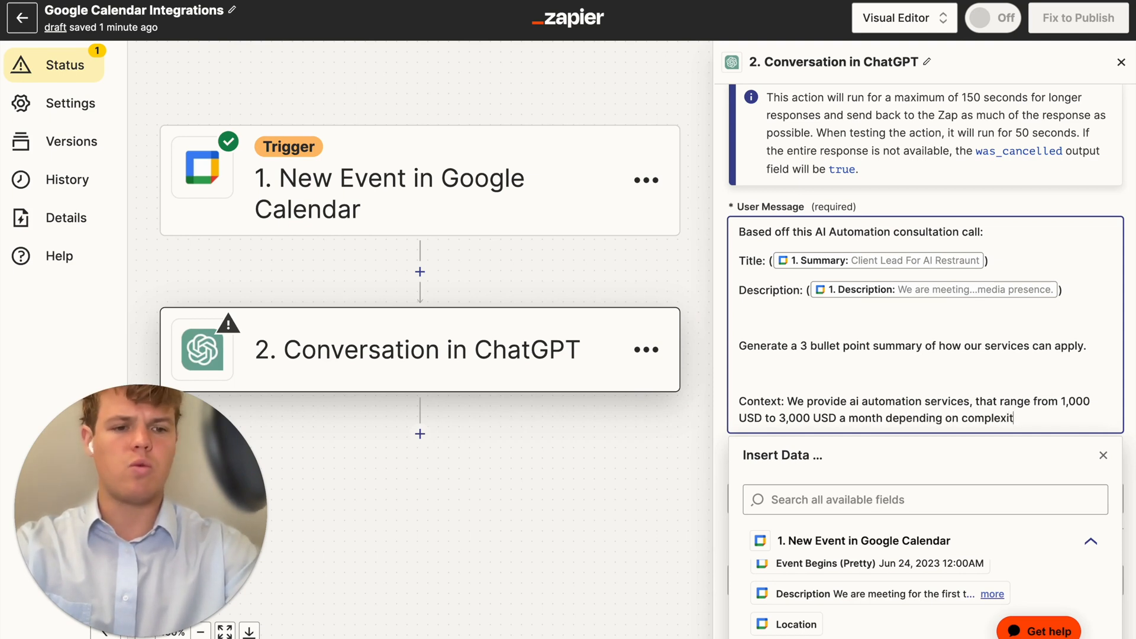
type("y.")
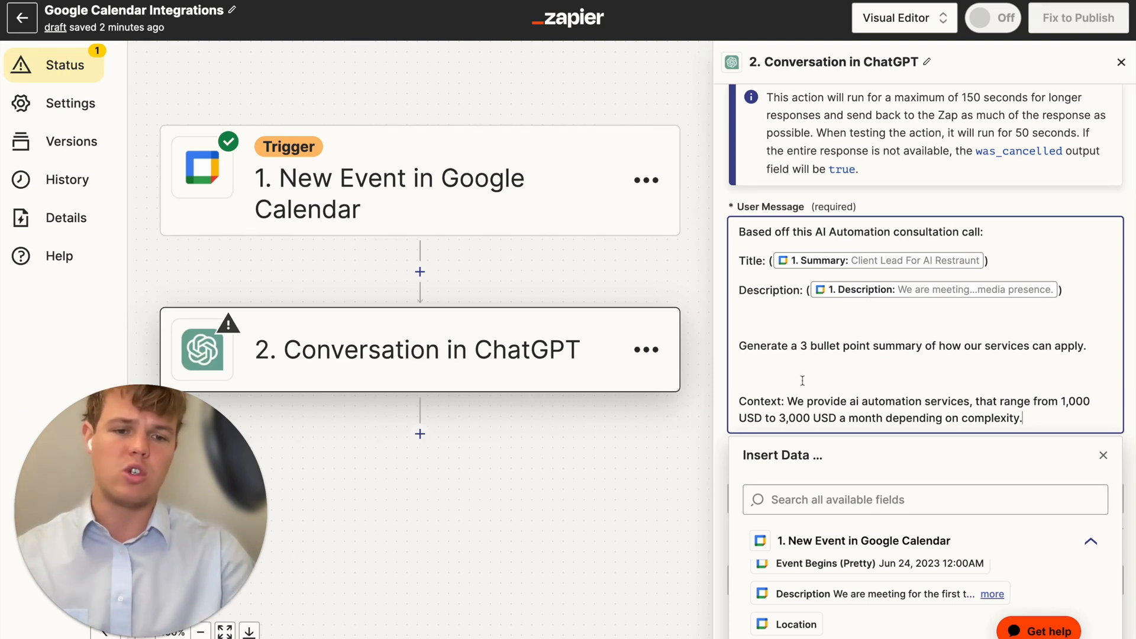
left_click(1103, 454)
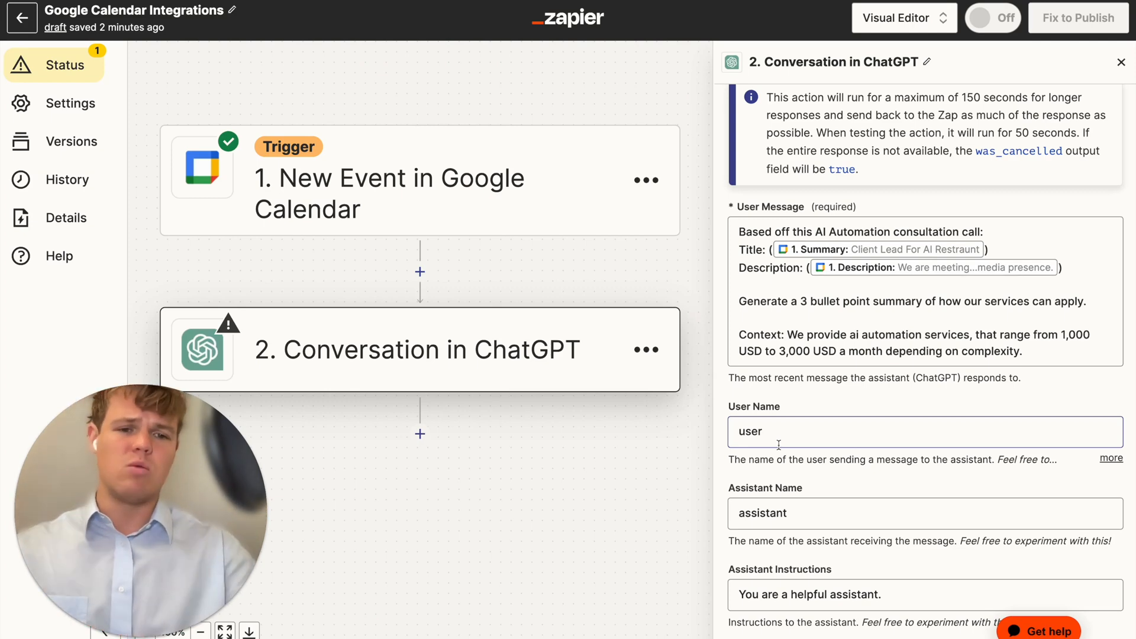
- Test the ChatGPT step and review its three-point restaurant automation response
scroll("down", 3)
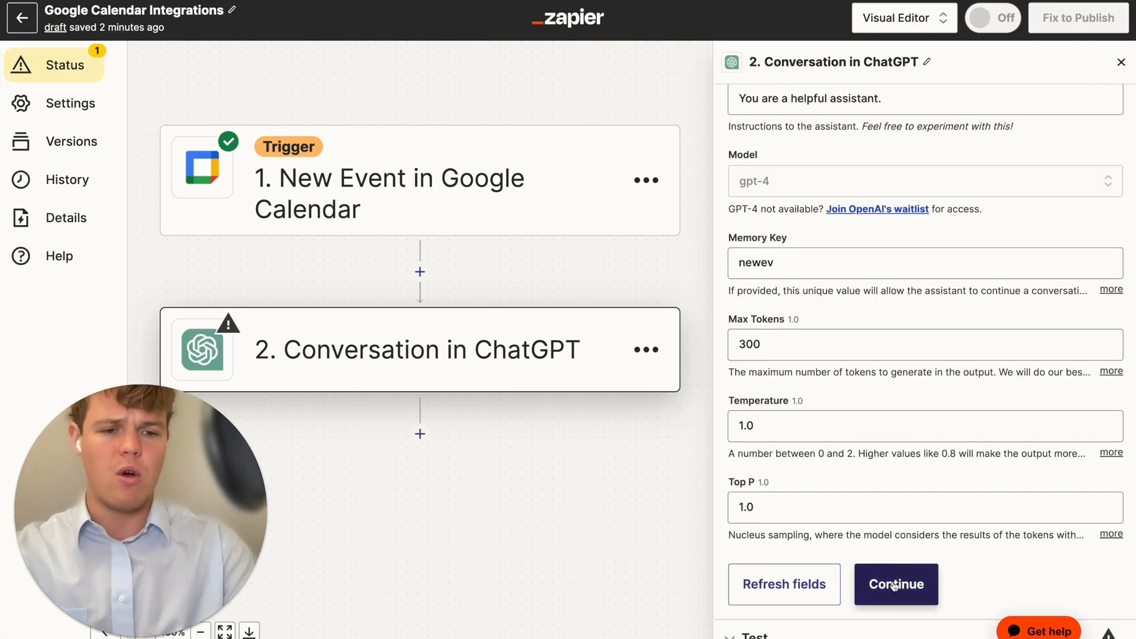
left_click(896, 584)
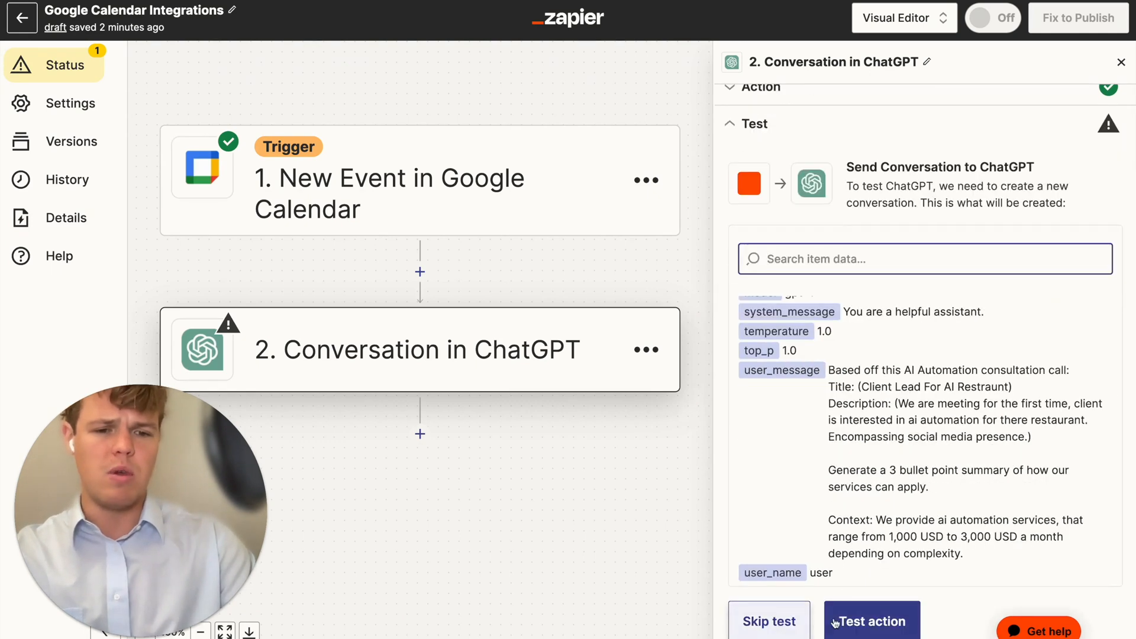
left_click(871, 620)
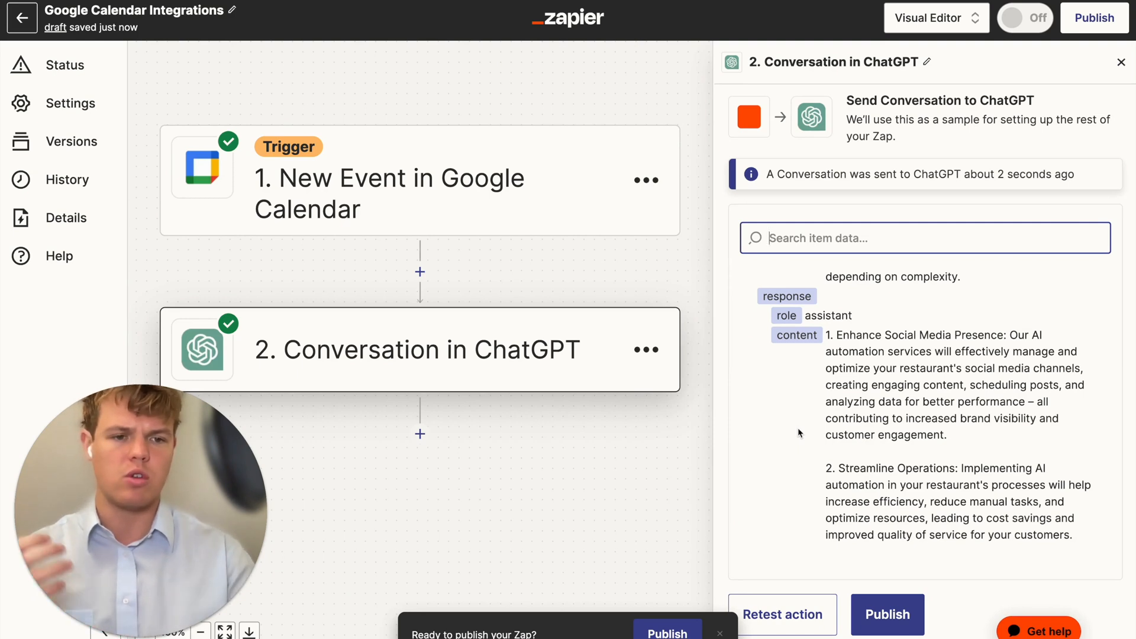
scroll("down", 3)
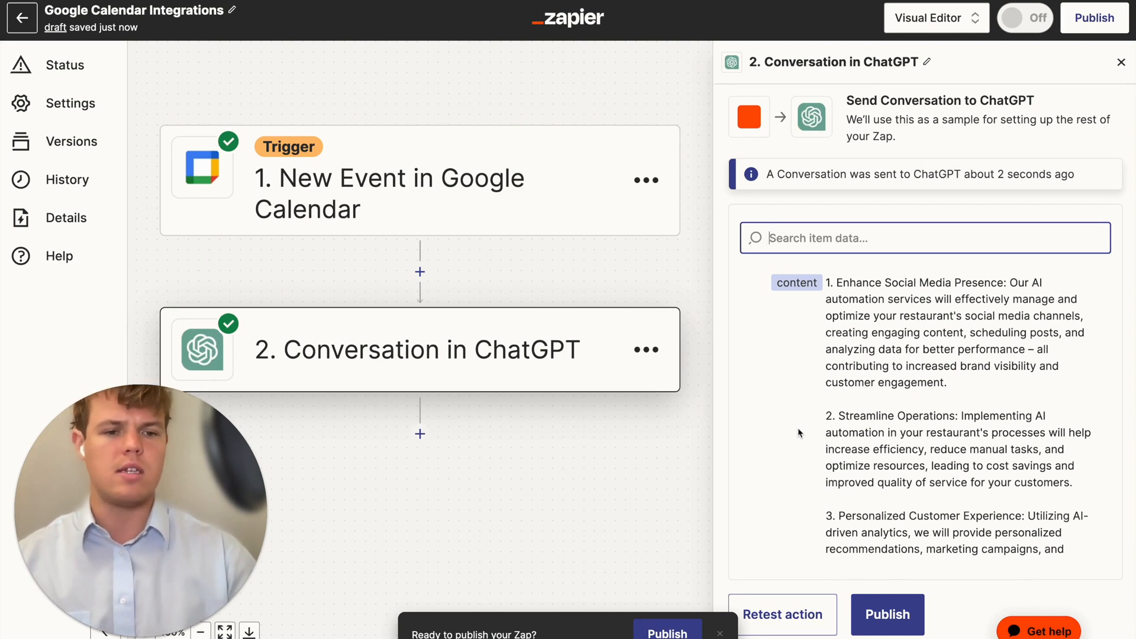
scroll("down", 3)
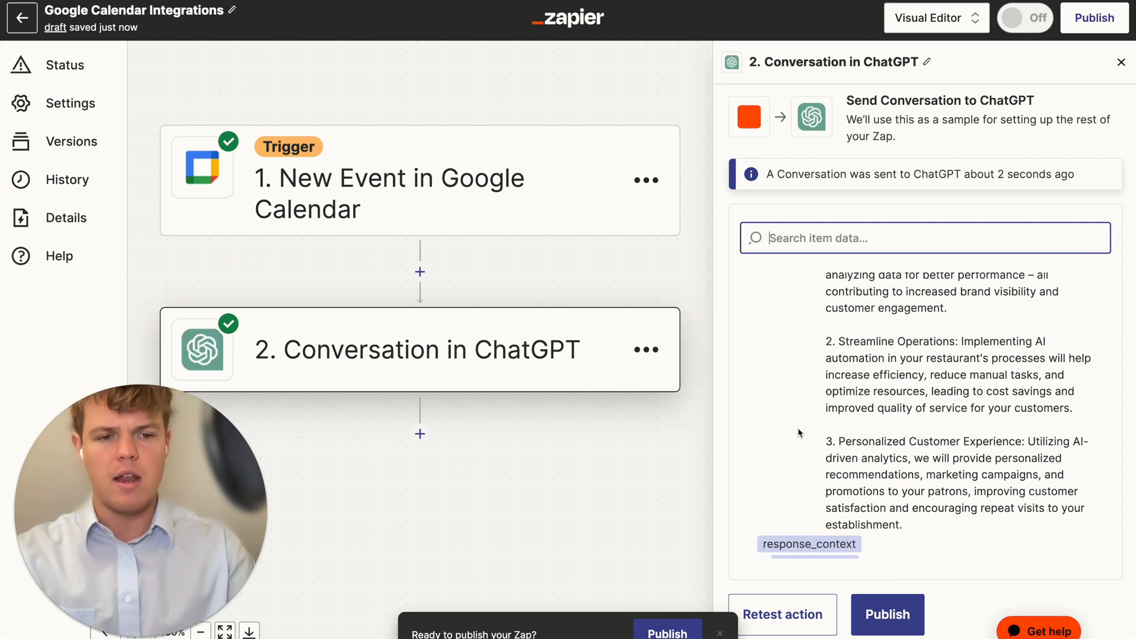
scroll("down", 3)
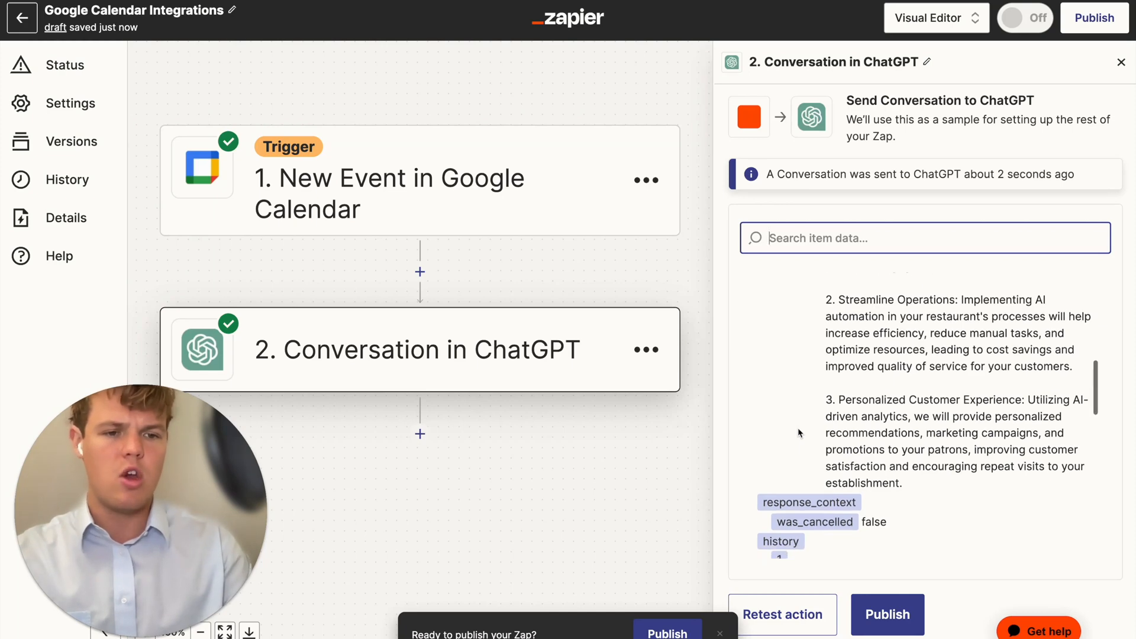
mouse_move(463, 431)
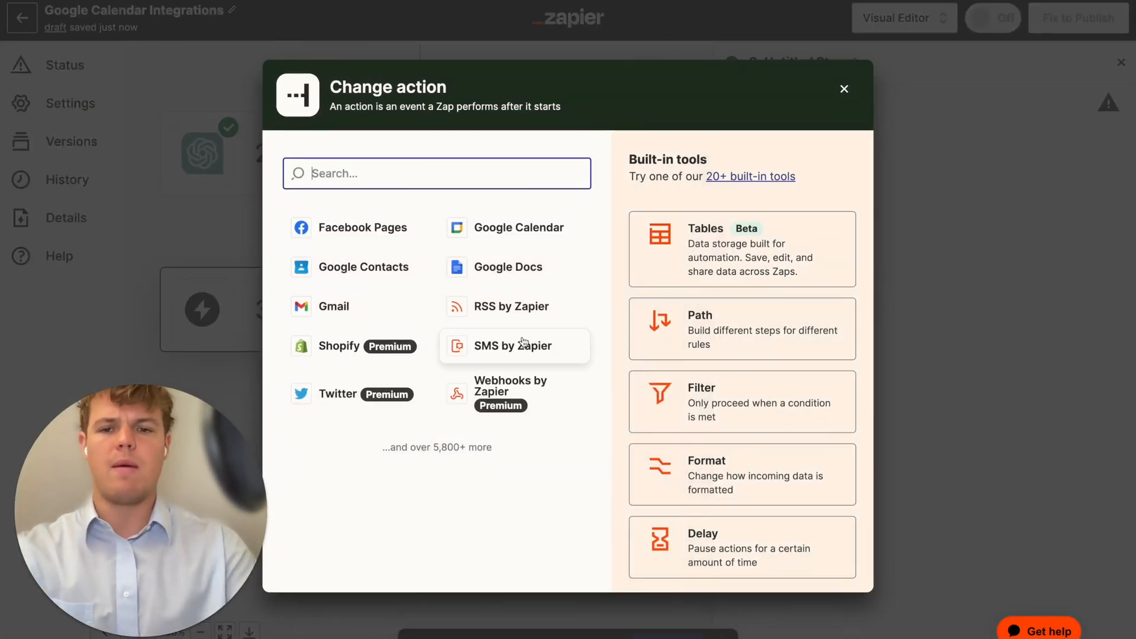
- Search for and choose Gmail as the app for step 3
type("gmail")
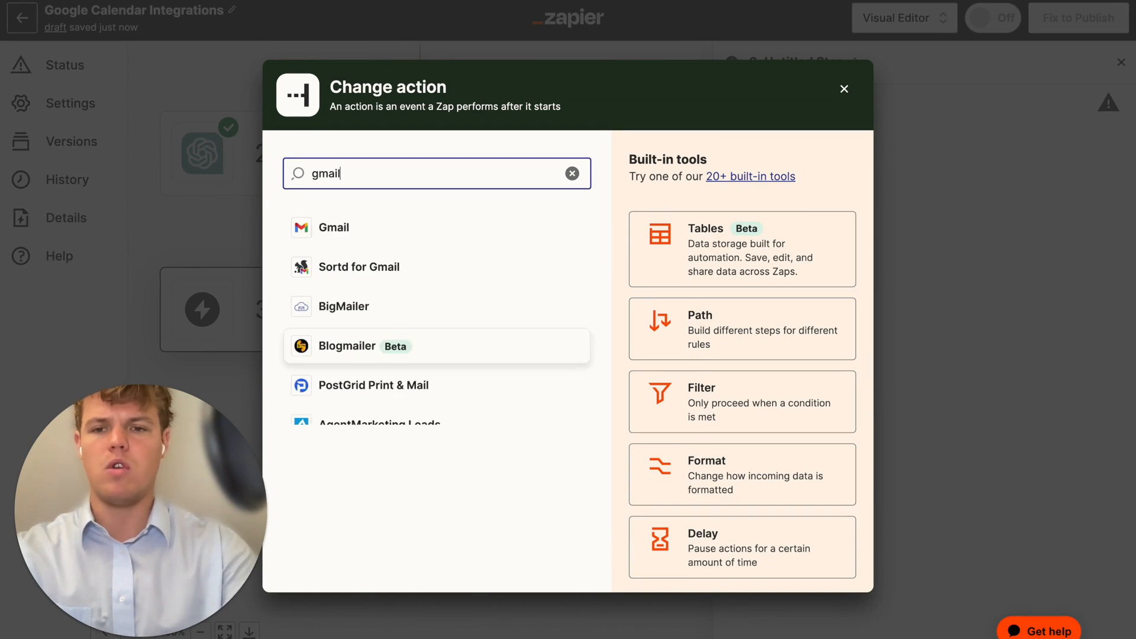
type("slack")
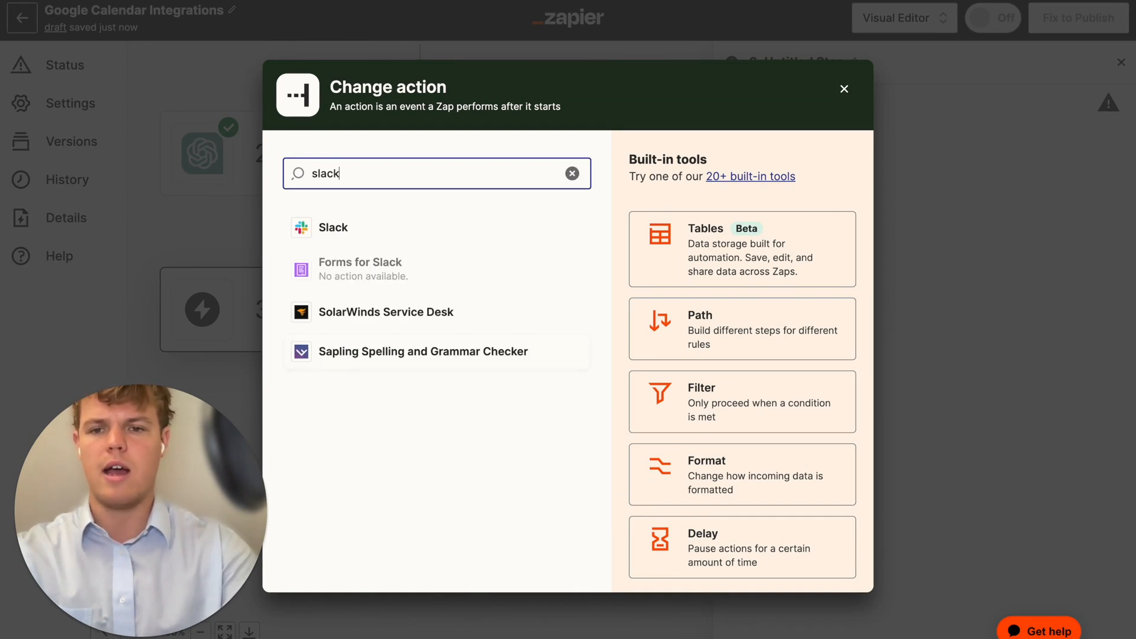
type("b")
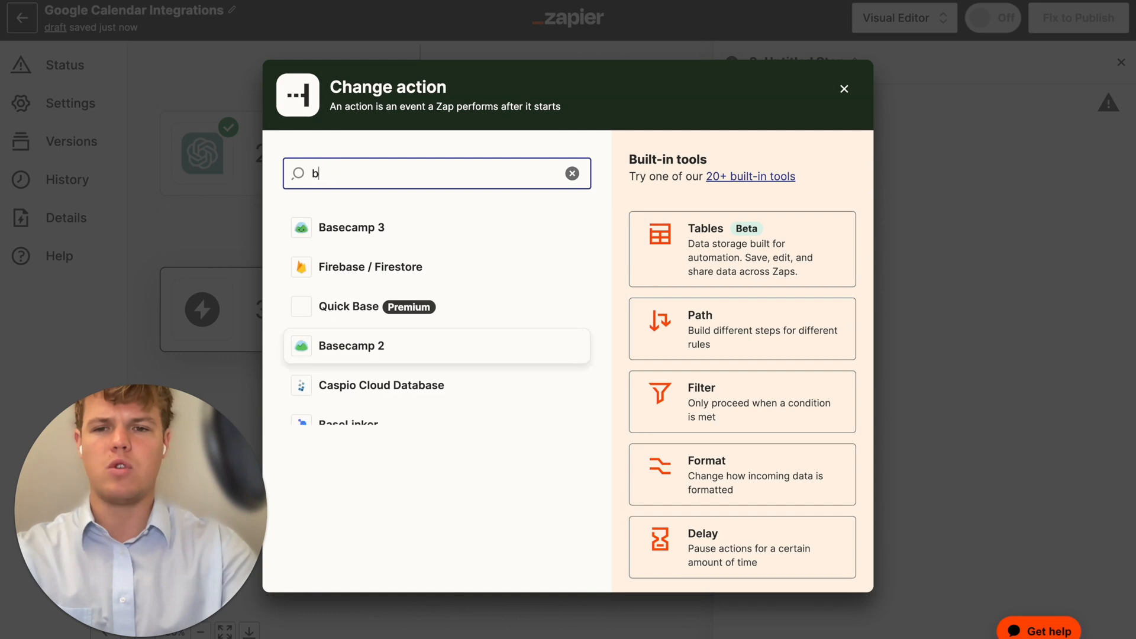
type("gmail")
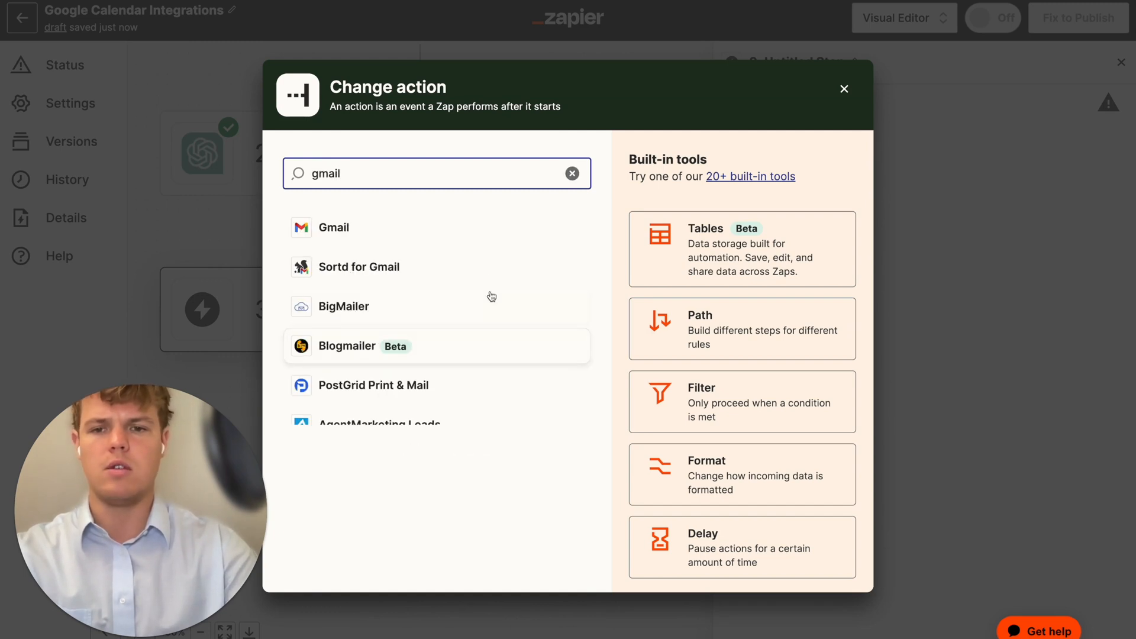
left_click(333, 229)
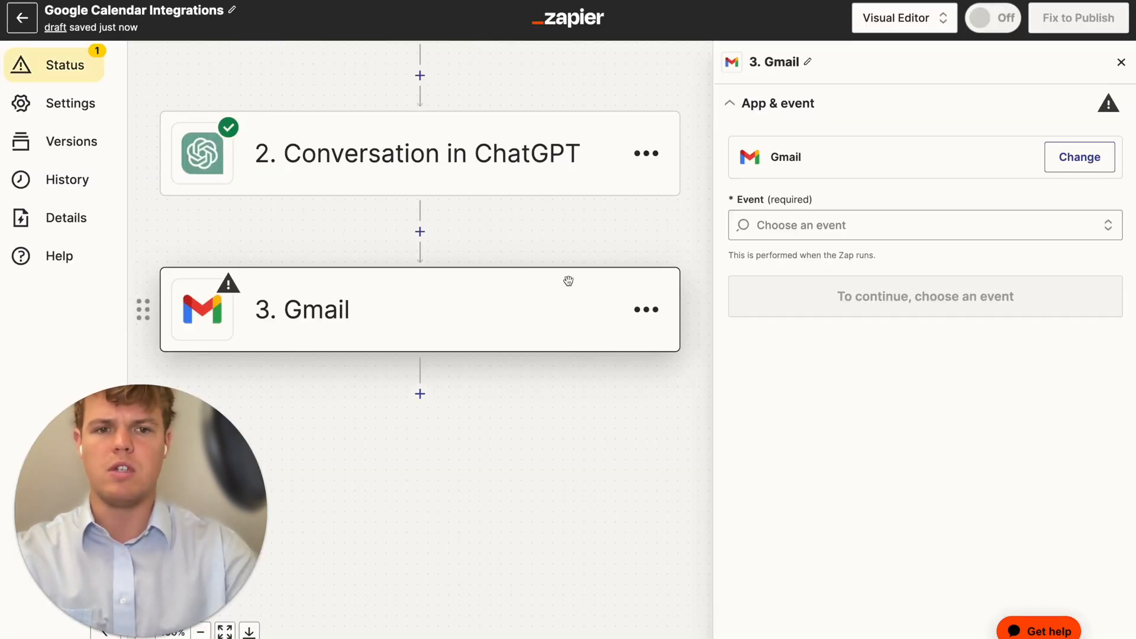
- Select the Send Email event and keep the connected Gmail account
left_click(921, 225)
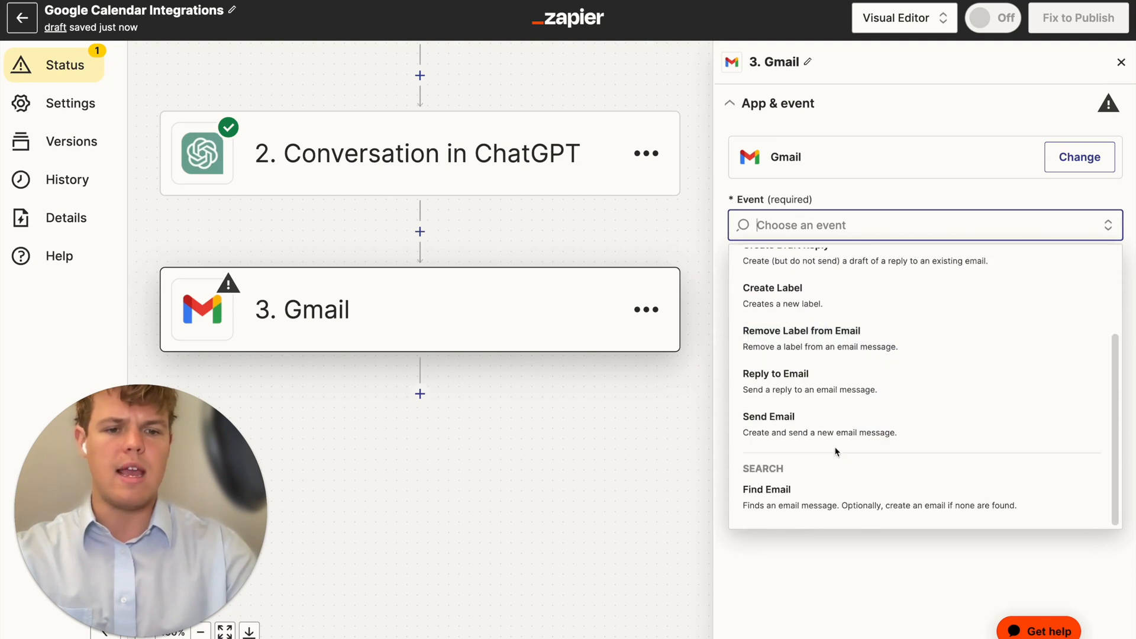
left_click(769, 416)
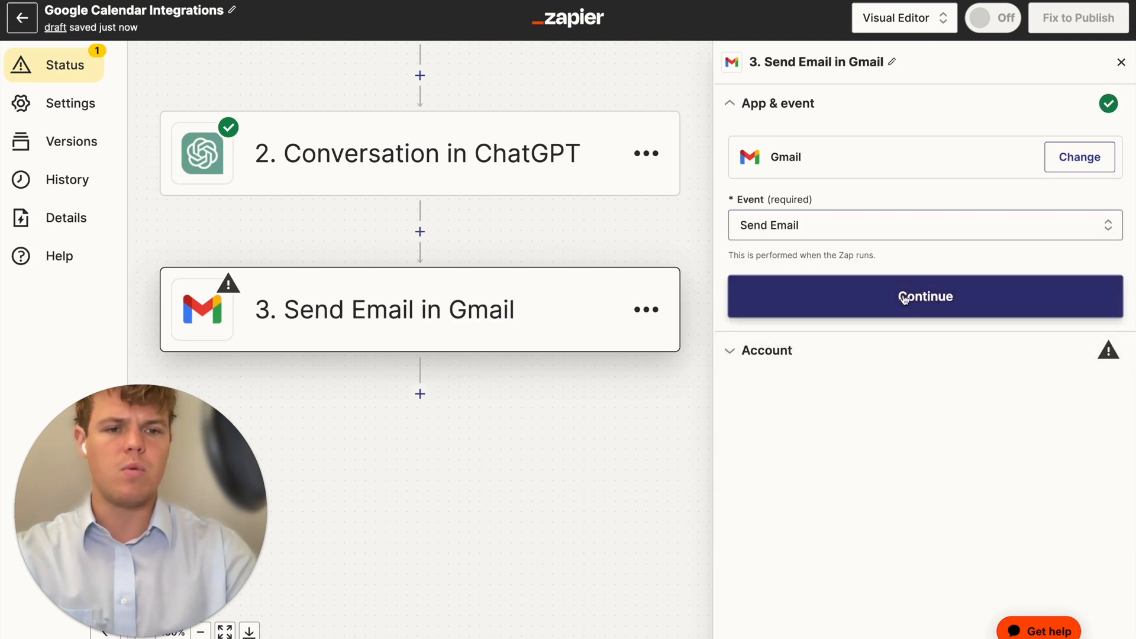
left_click(925, 296)
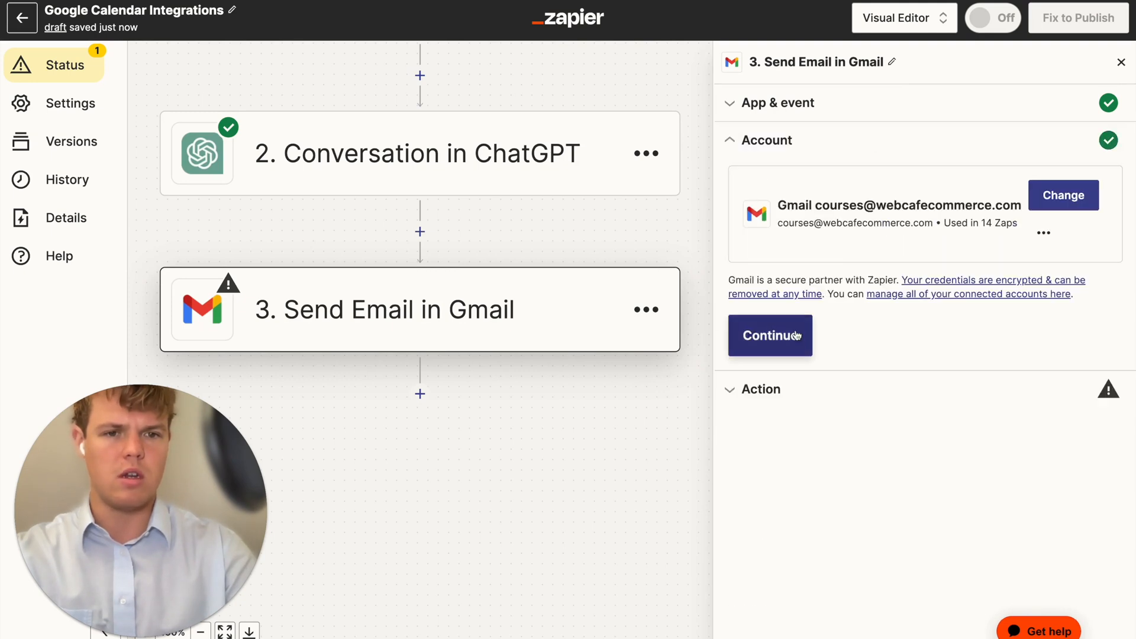
left_click(769, 336)
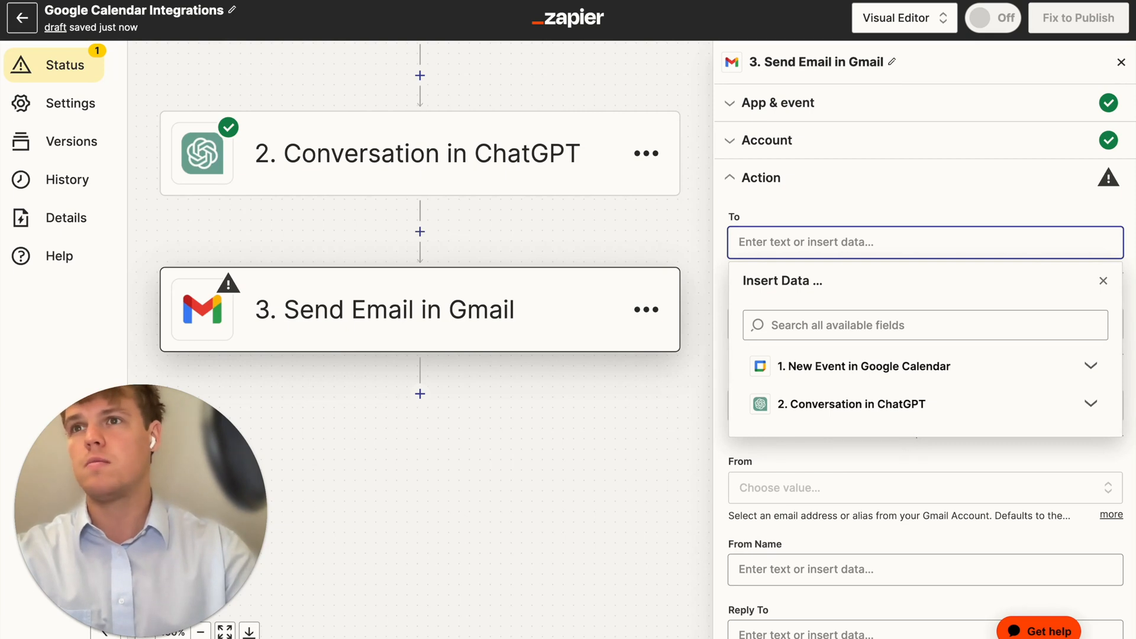
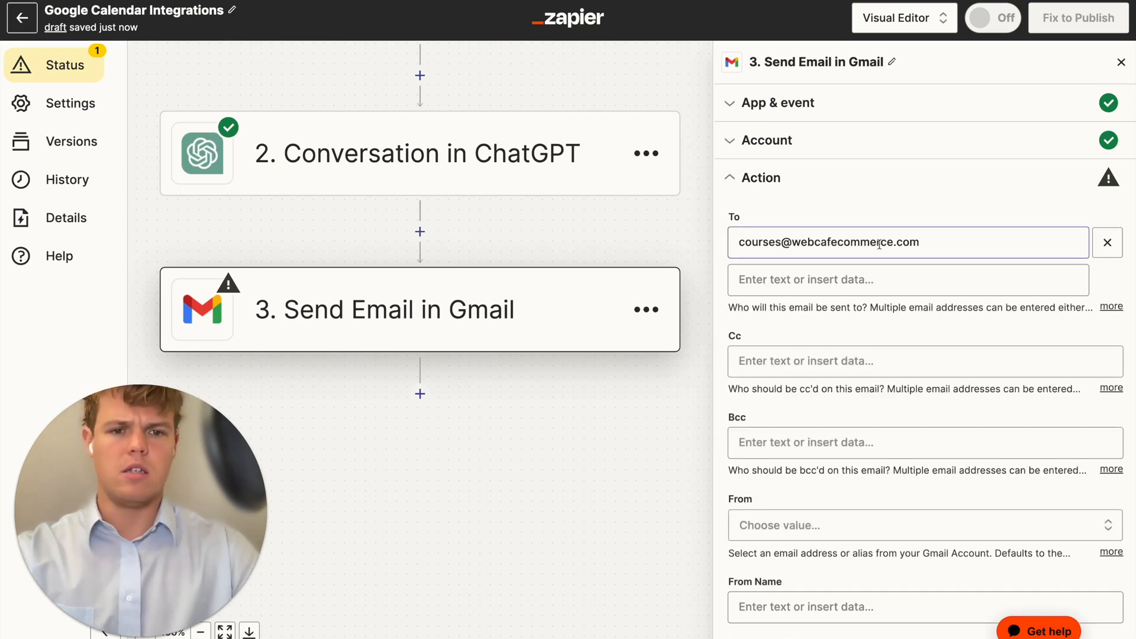
scroll("down", 3)
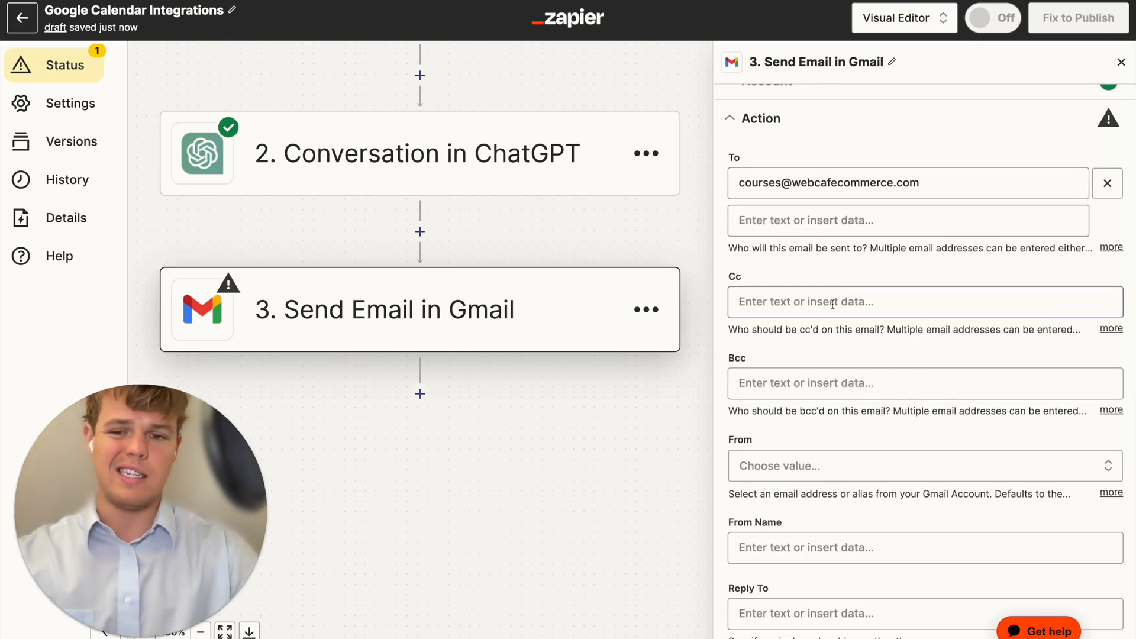
scroll("down", 3)
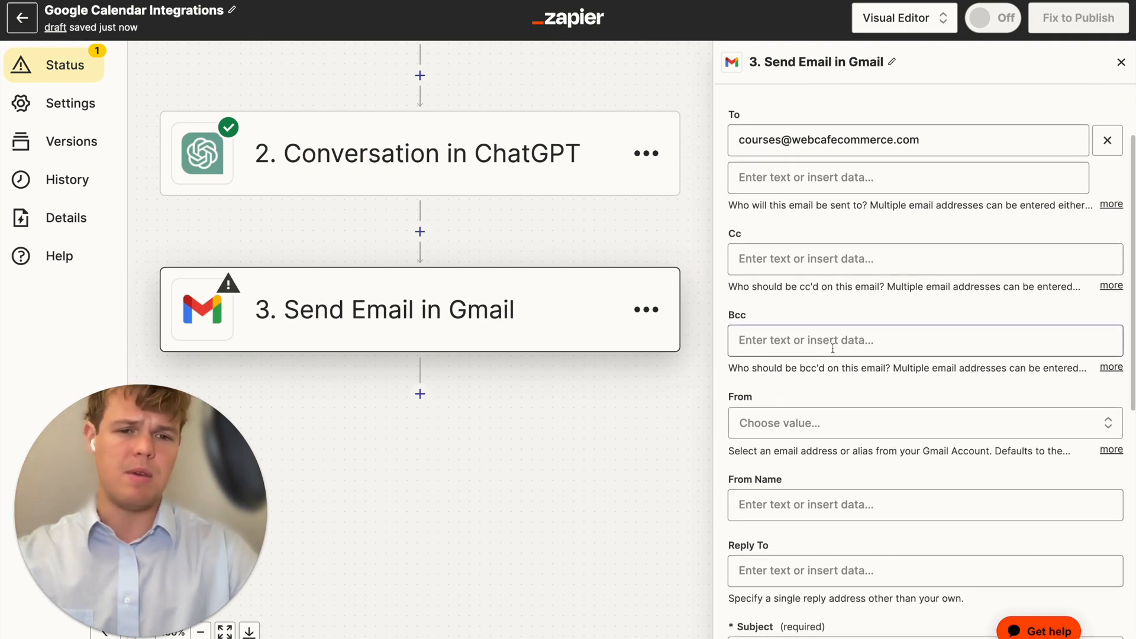
scroll("down", 3)
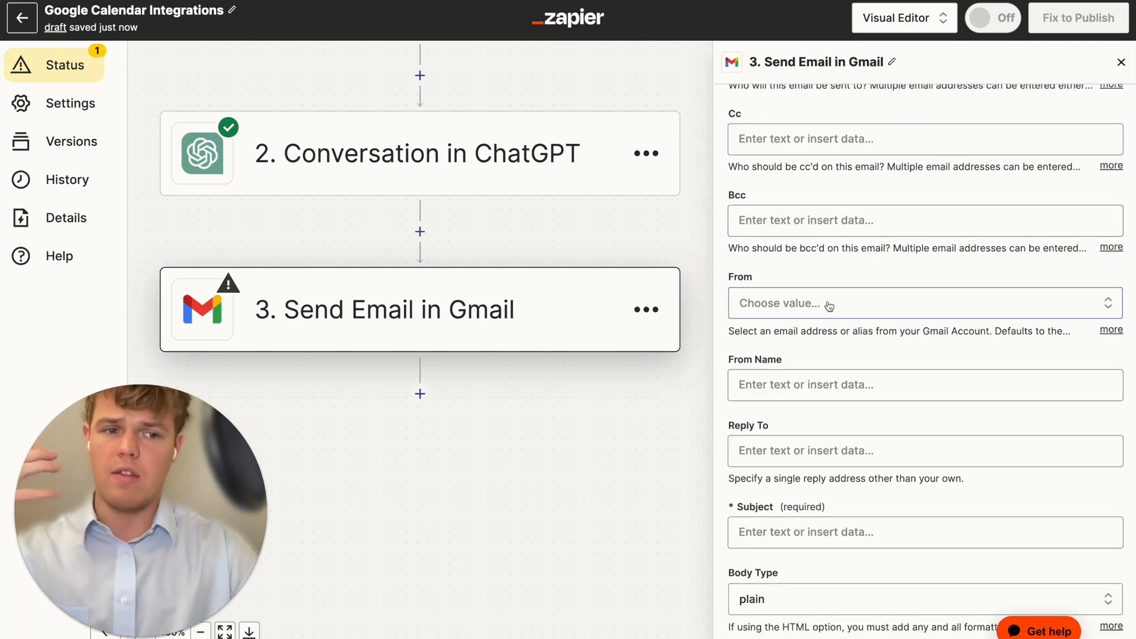
scroll("down", 3)
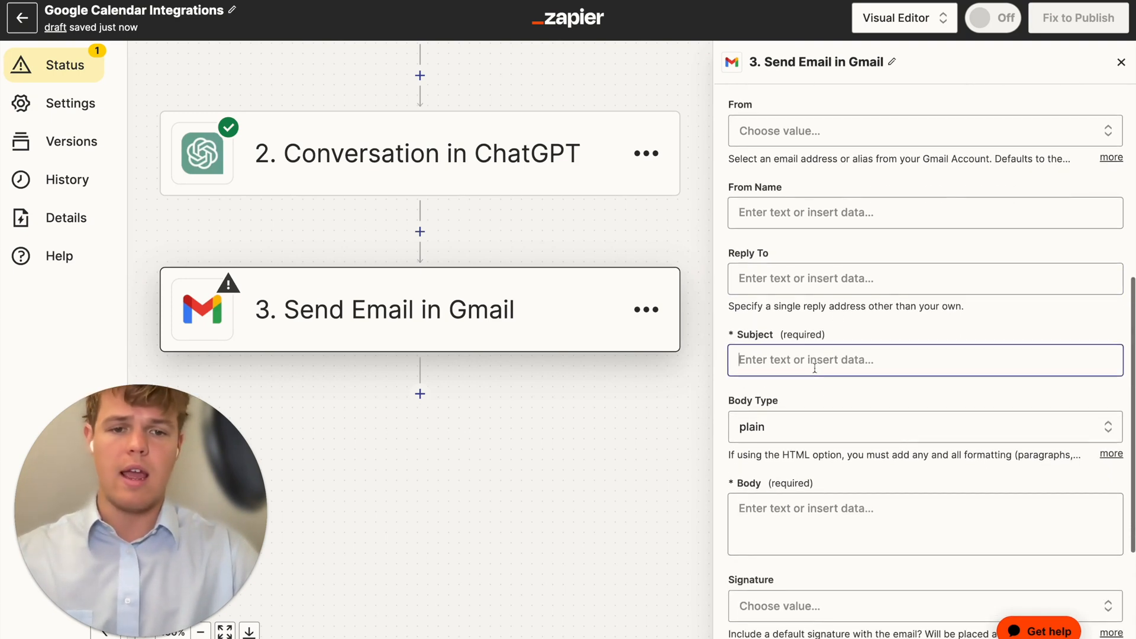
- Set subject New Call Created and insert ChatGPT's Assistant Response Message as the body
left_click(925, 360)
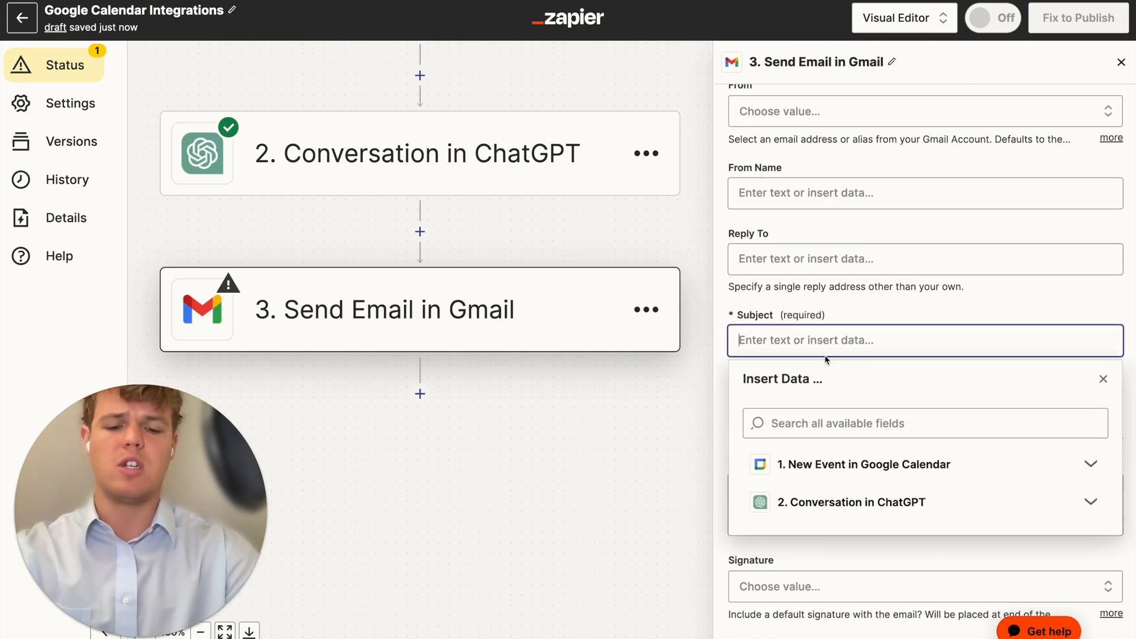
type("New Call Created")
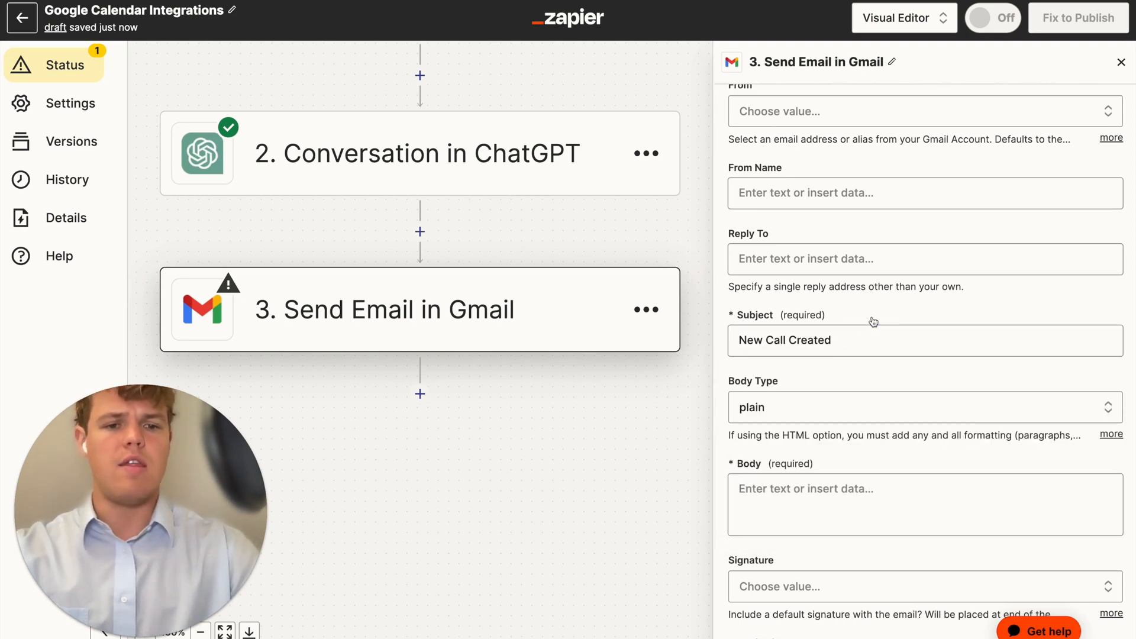
left_click(925, 504)
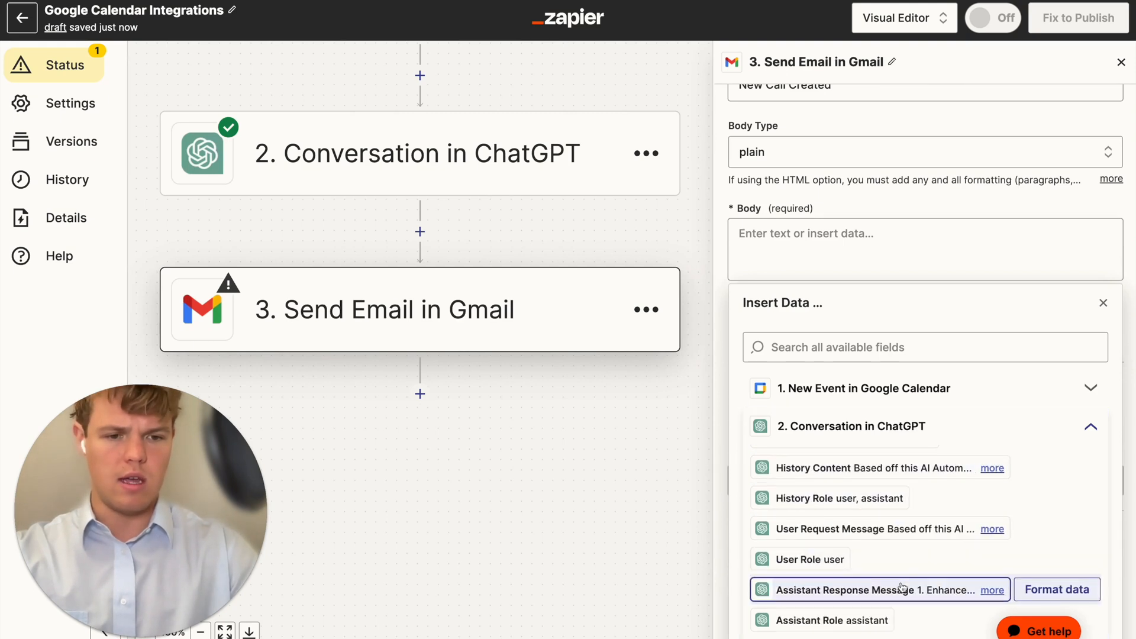
left_click(855, 589)
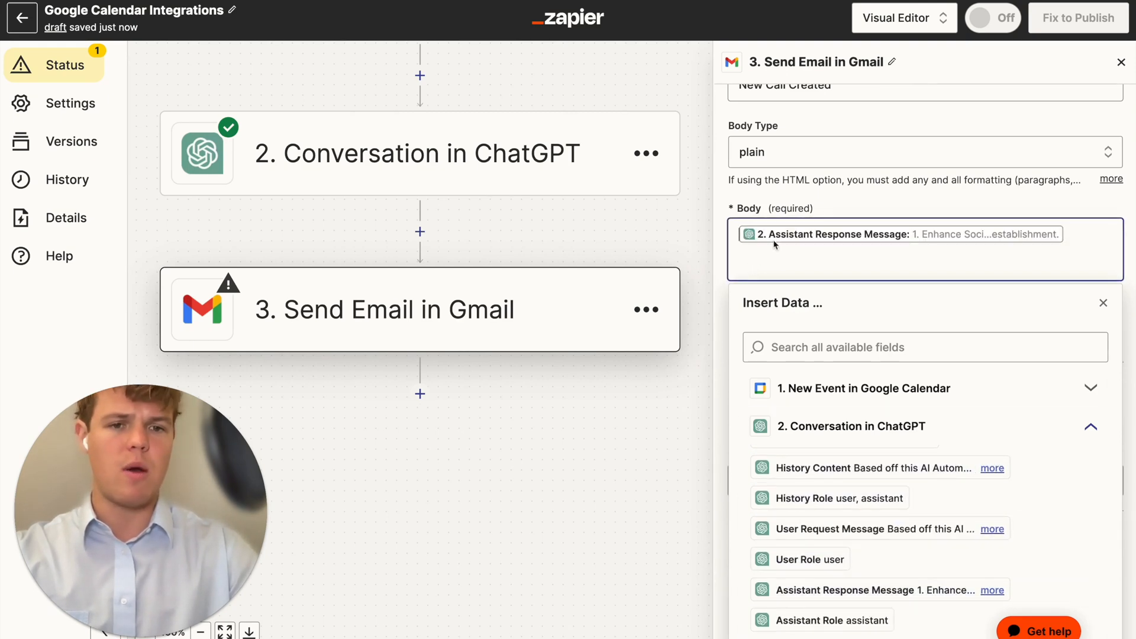
left_click(925, 151)
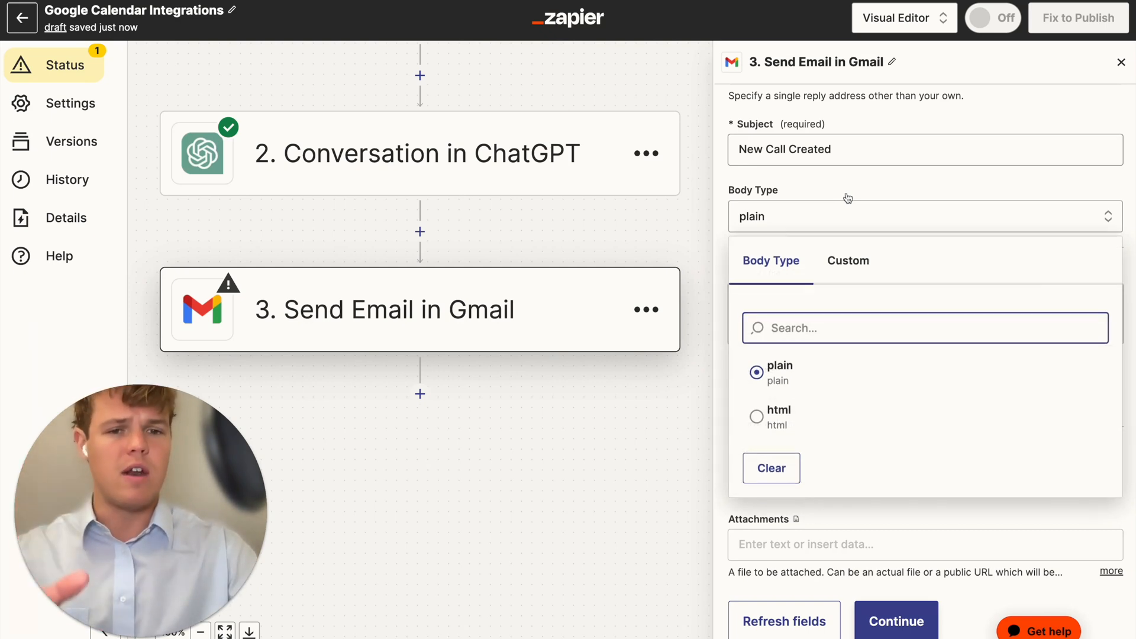
mouse_move(724, 186)
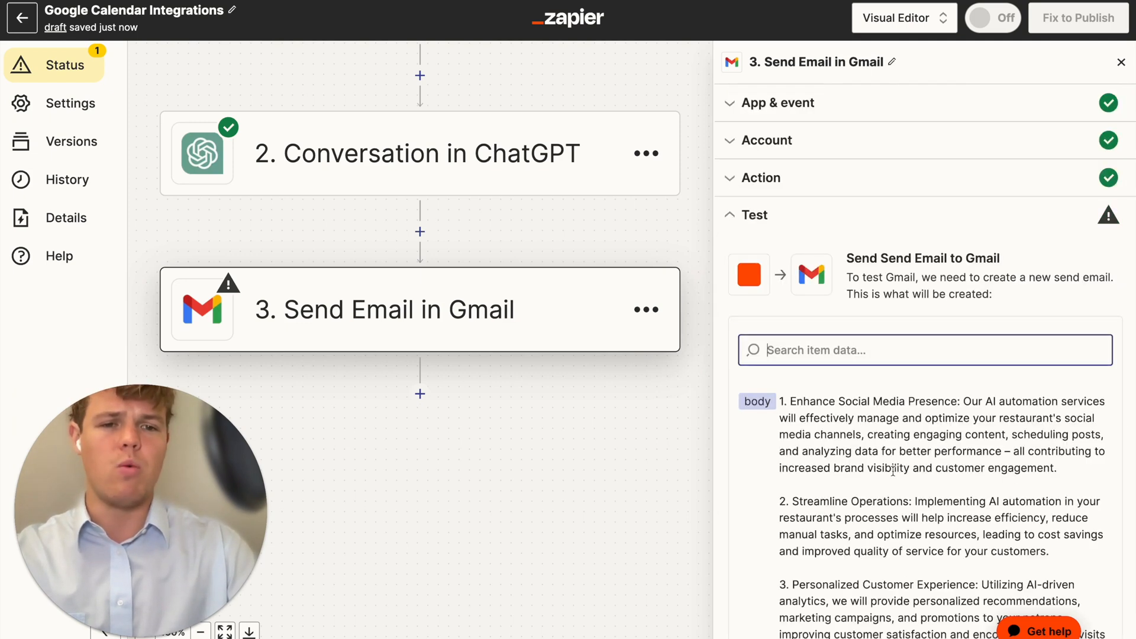
- Send a test email from the Gmail step
scroll("down", 3)
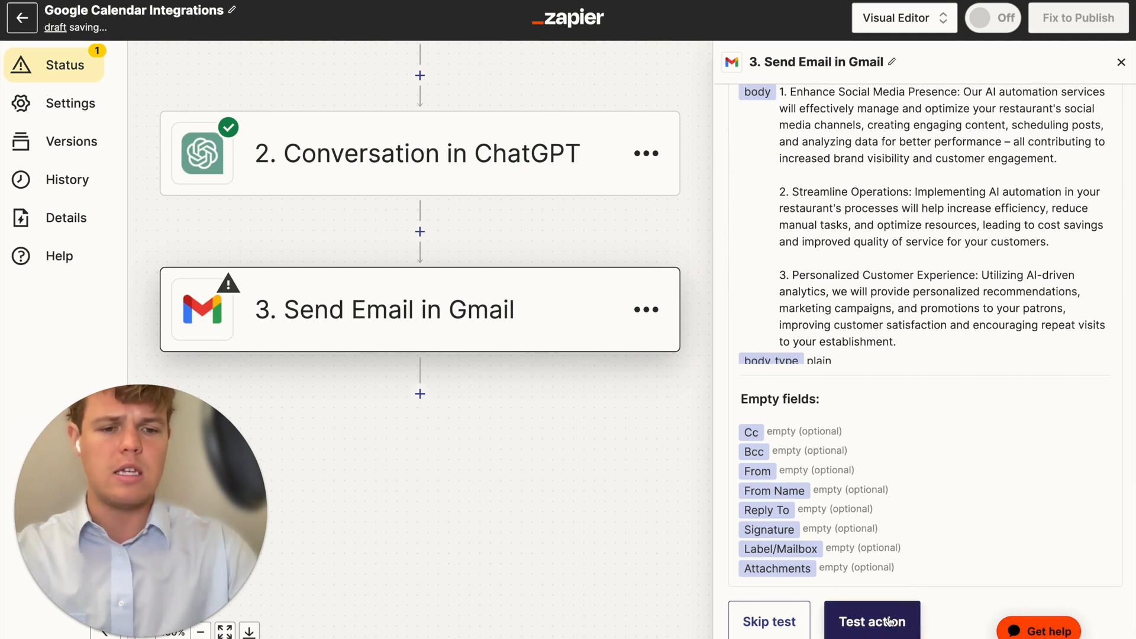
left_click(874, 621)
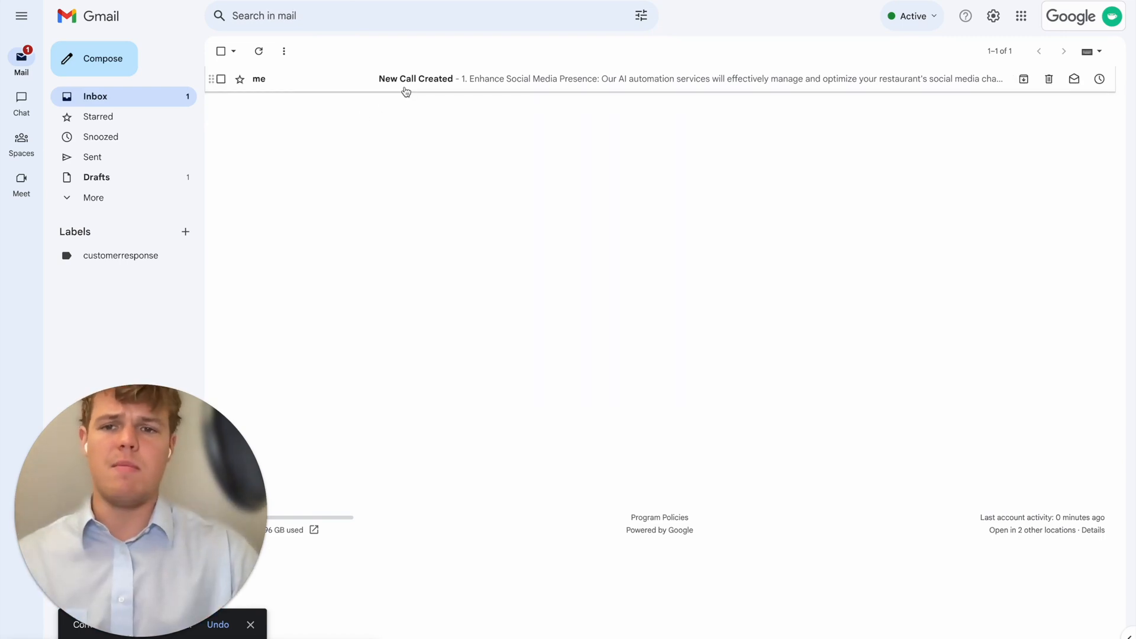
- View the New Call Created email with ChatGPT's three bullet points
left_click(405, 78)
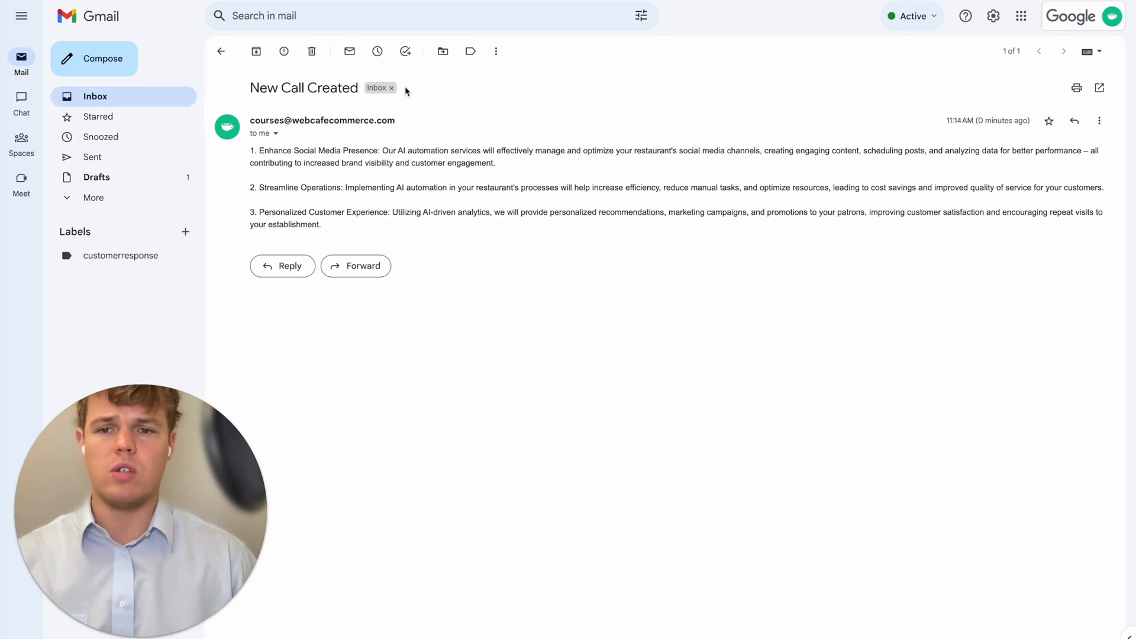